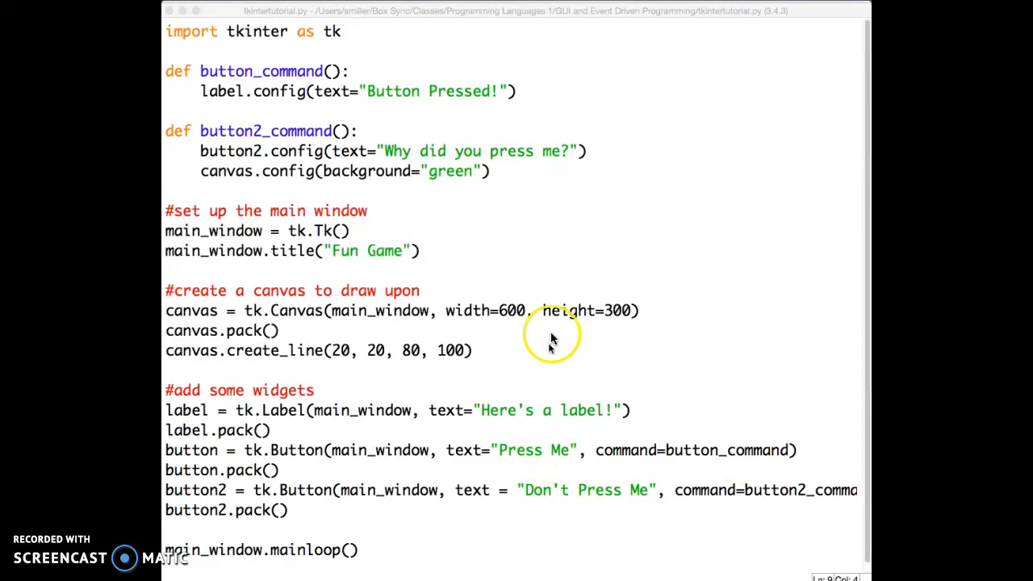
{"action": "mouse_move", "coordinate": [560, 313]}
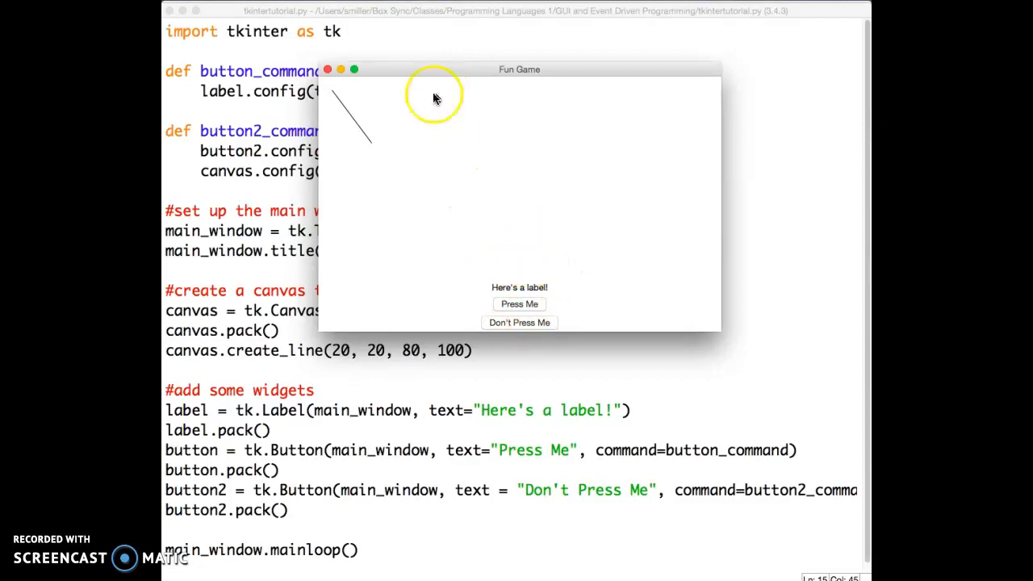
{"action": "mouse_move", "coordinate": [408, 129]}
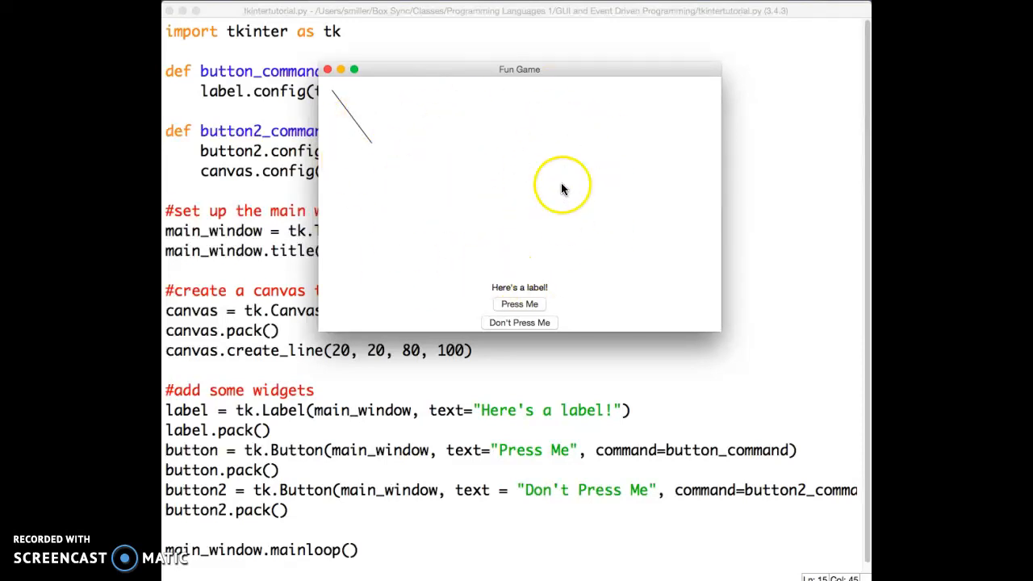
{"action": "mouse_move", "coordinate": [541, 296]}
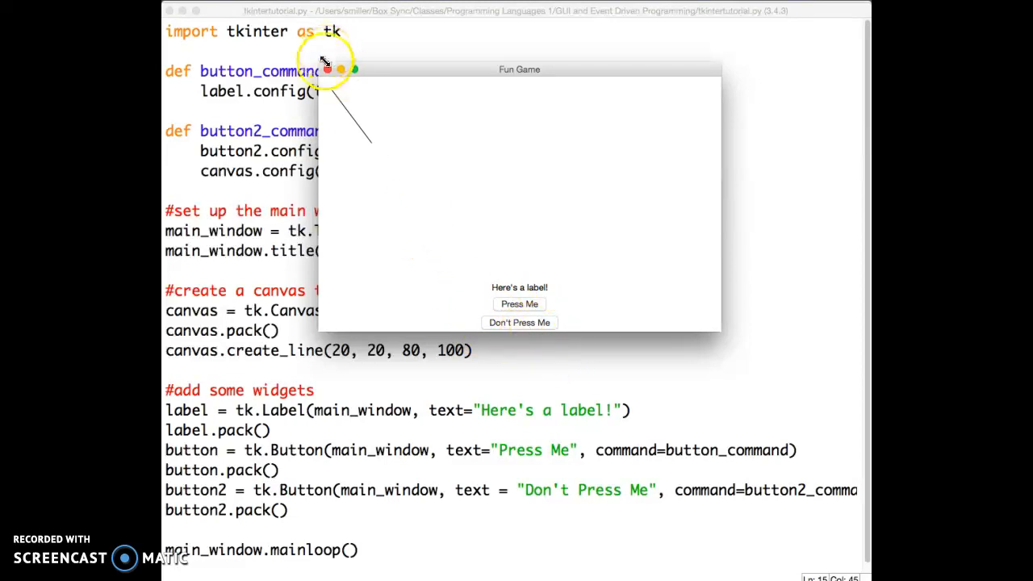
{"action": "mouse_move", "coordinate": [499, 242]}
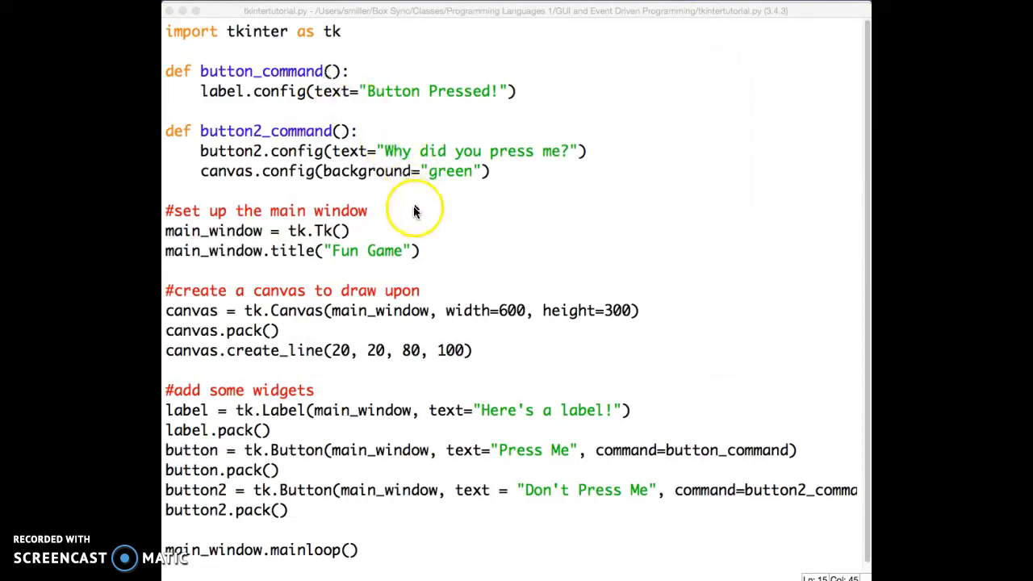
- Add side=tk.LEFT to the pack() calls for the canvas and the label
{"action": "scroll", "scroll_direction": "down", "scroll_amount": 3}
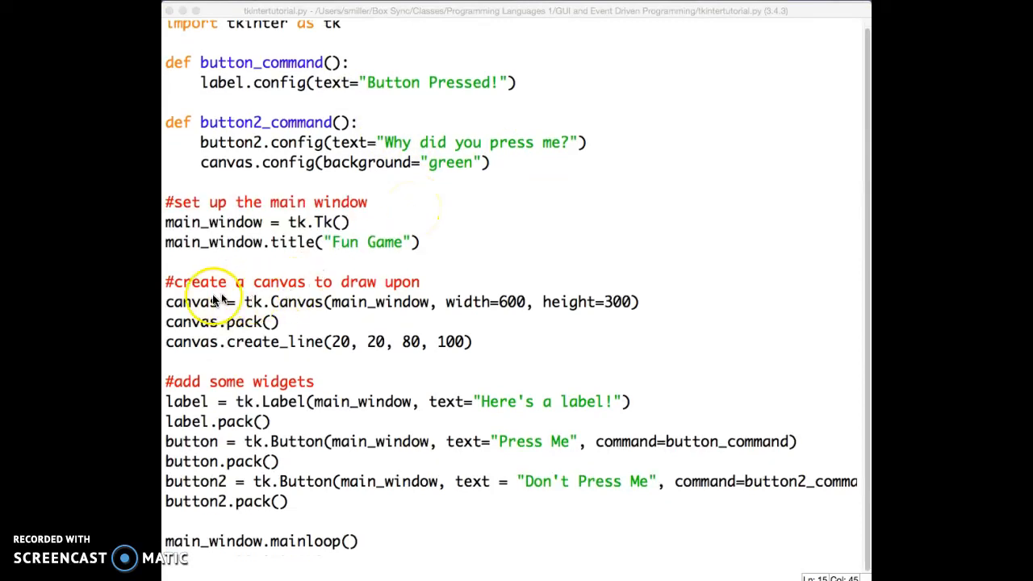
{"action": "mouse_move", "coordinate": [278, 333]}
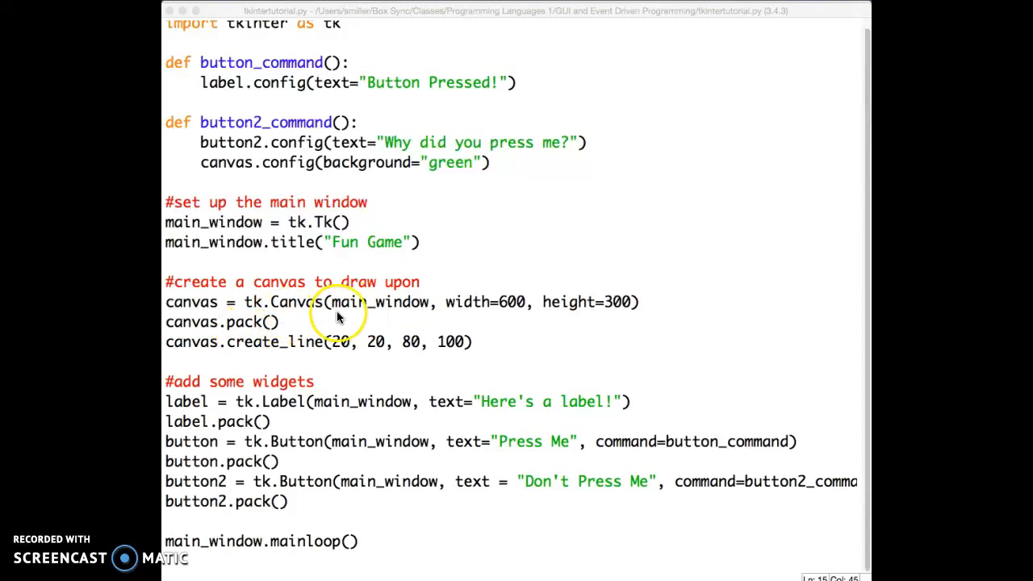
{"action": "mouse_move", "coordinate": [619, 323]}
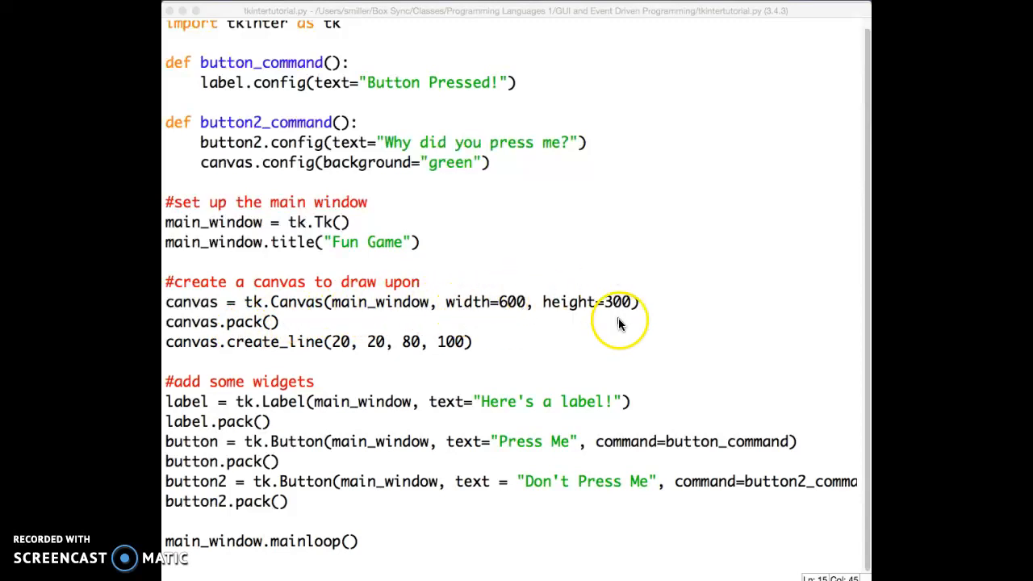
{"action": "mouse_move", "coordinate": [520, 294]}
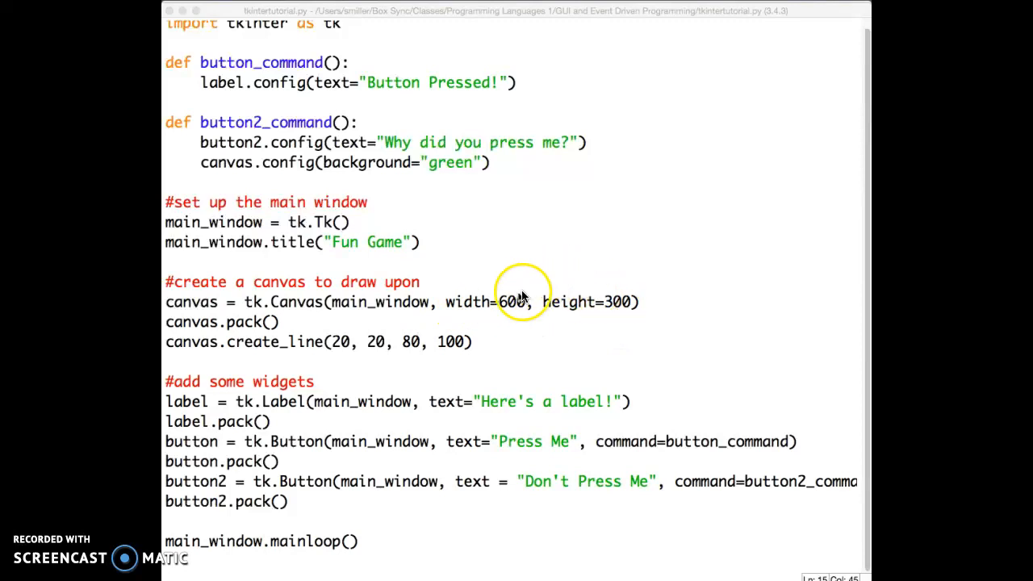
{"action": "mouse_move", "coordinate": [596, 279]}
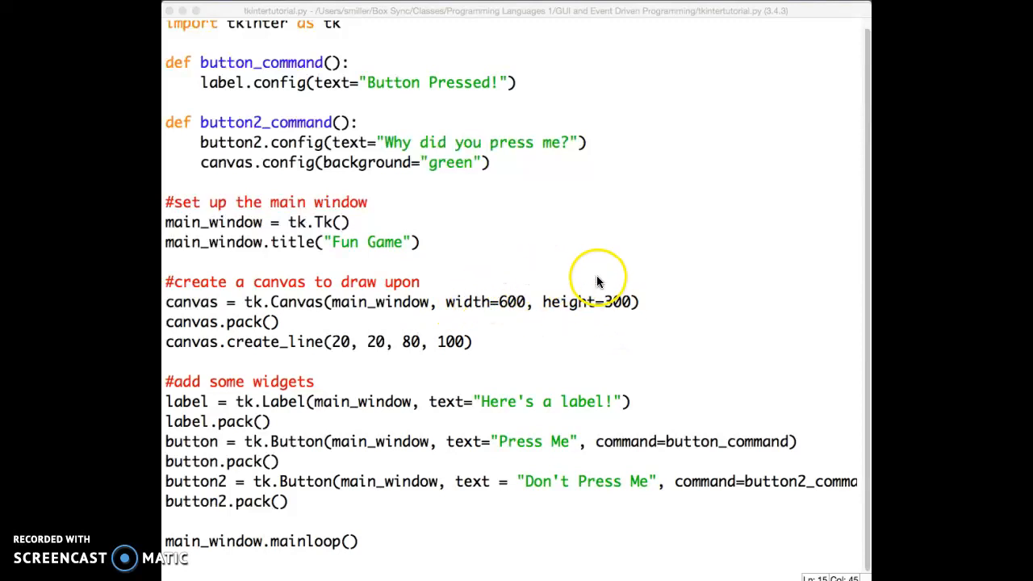
{"action": "mouse_move", "coordinate": [403, 315]}
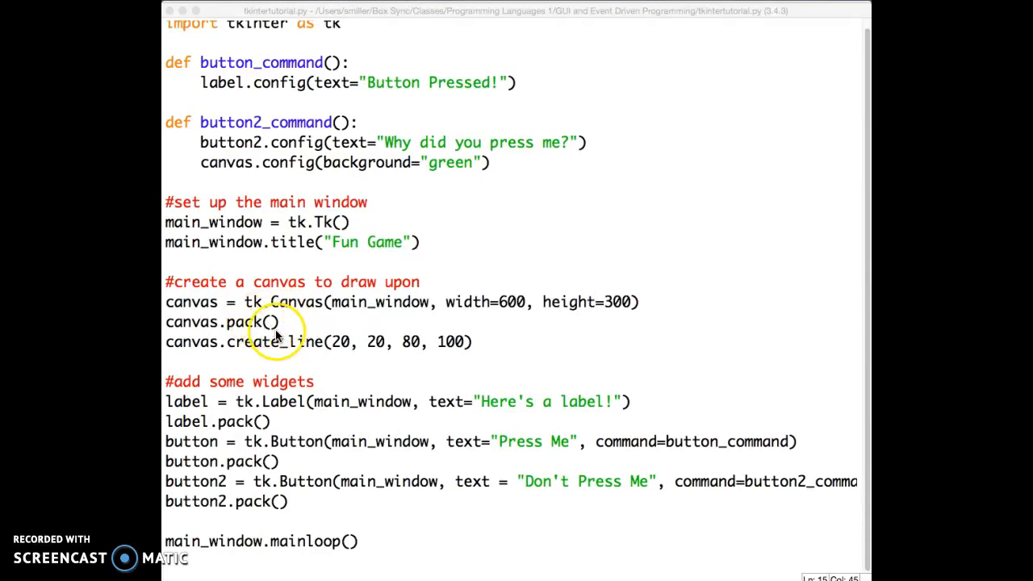
{"action": "mouse_move", "coordinate": [398, 401]}
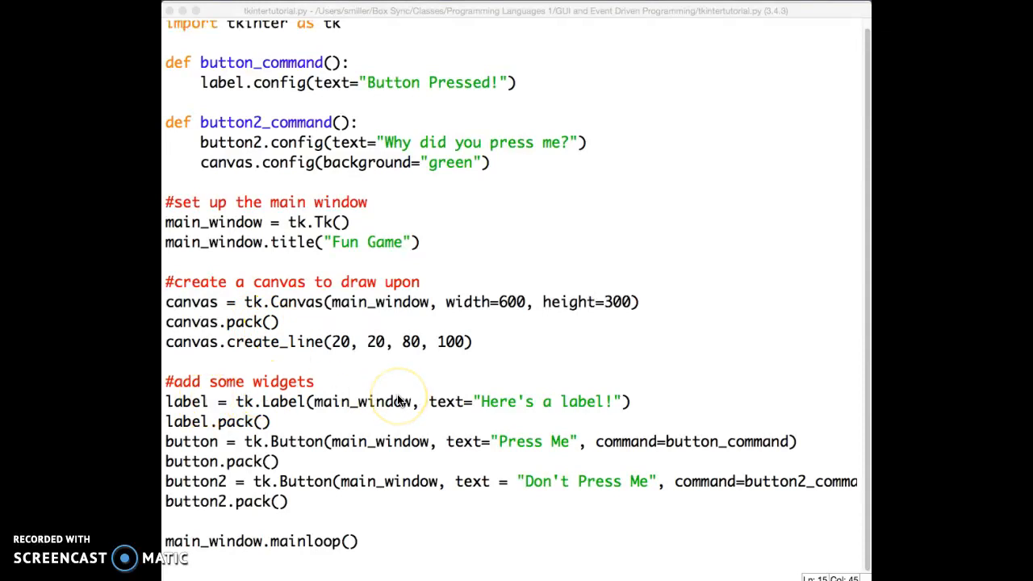
{"action": "mouse_move", "coordinate": [266, 432]}
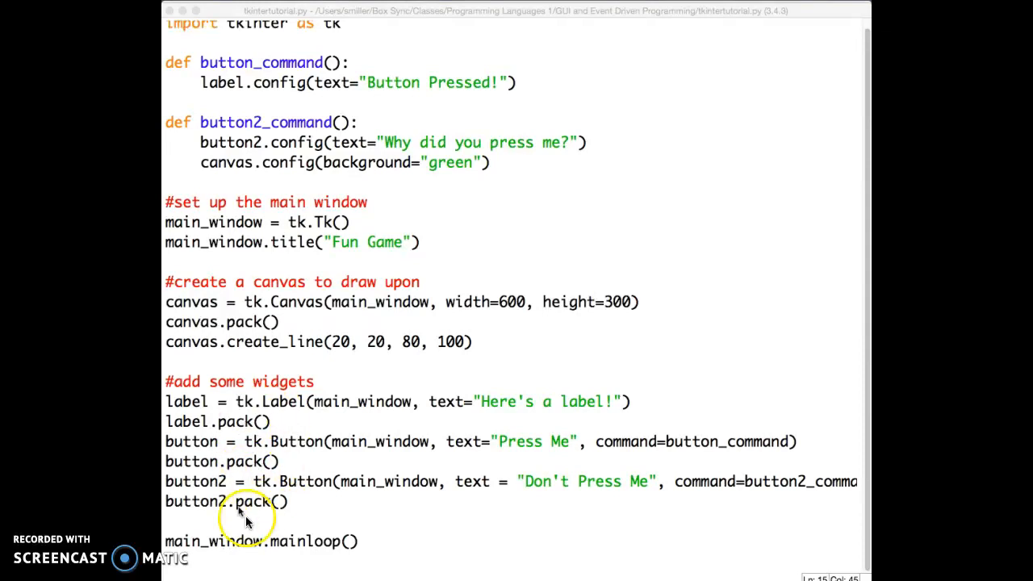
{"action": "mouse_move", "coordinate": [343, 488]}
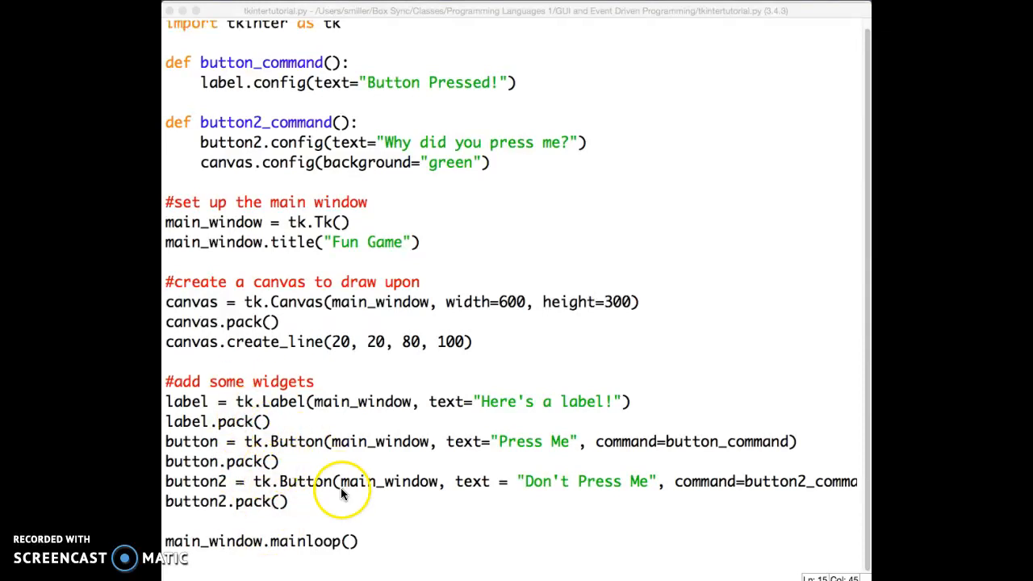
{"action": "mouse_move", "coordinate": [302, 503]}
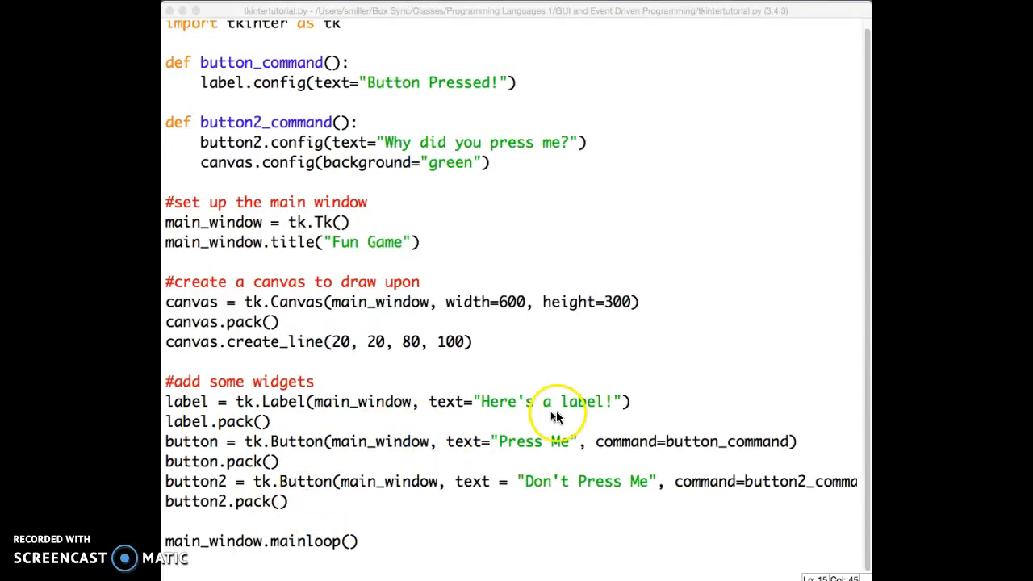
{"action": "mouse_move", "coordinate": [470, 382]}
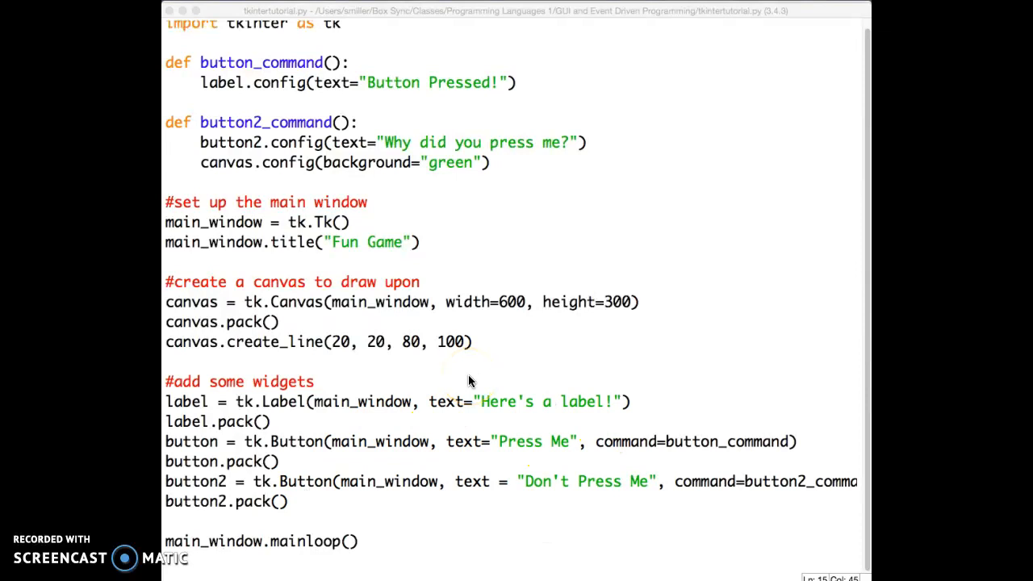
{"action": "mouse_move", "coordinate": [313, 451]}
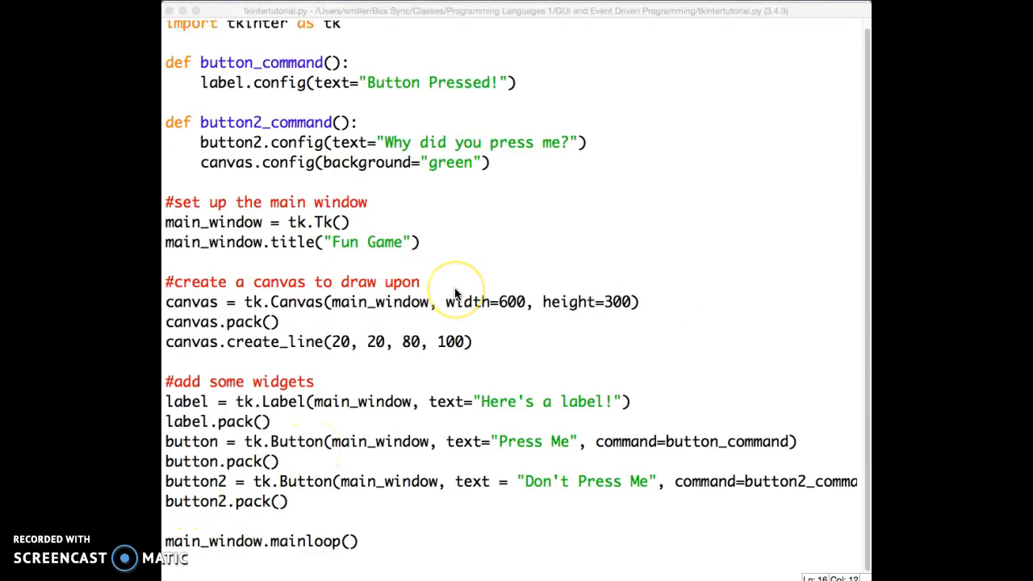
{"action": "mouse_move", "coordinate": [274, 327]}
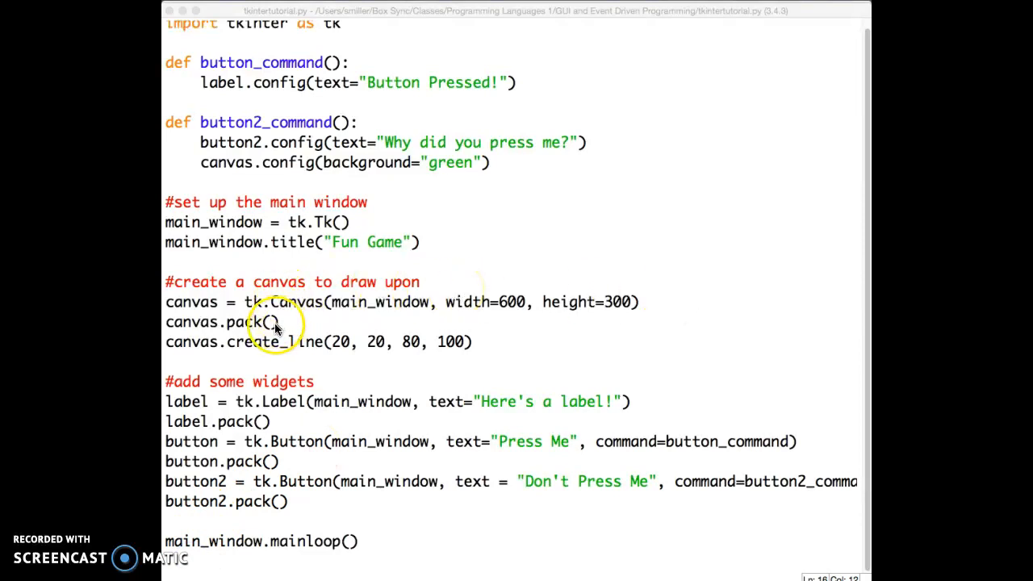
{"action": "type", "text": "side"}
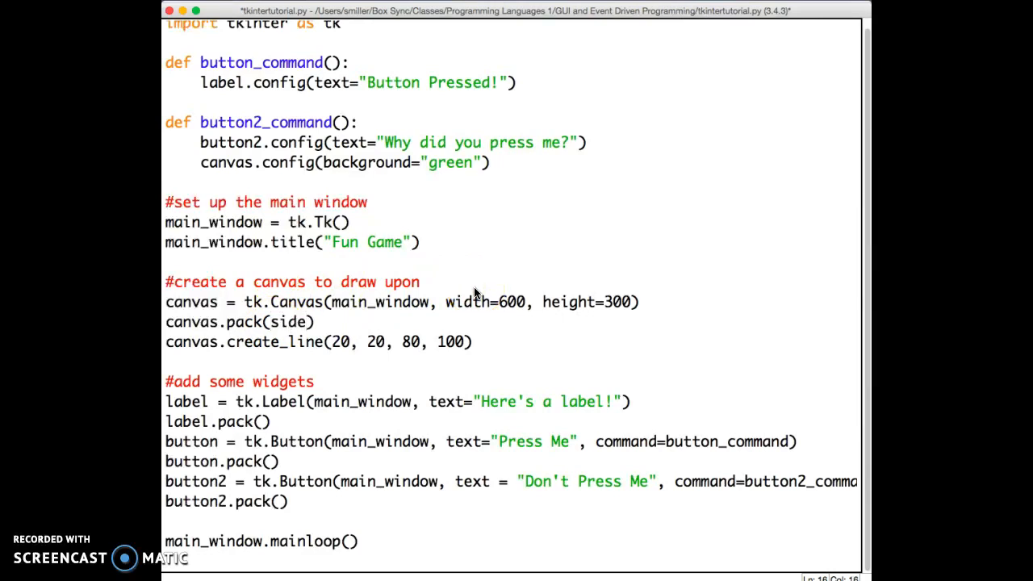
{"action": "type", "text": "="}
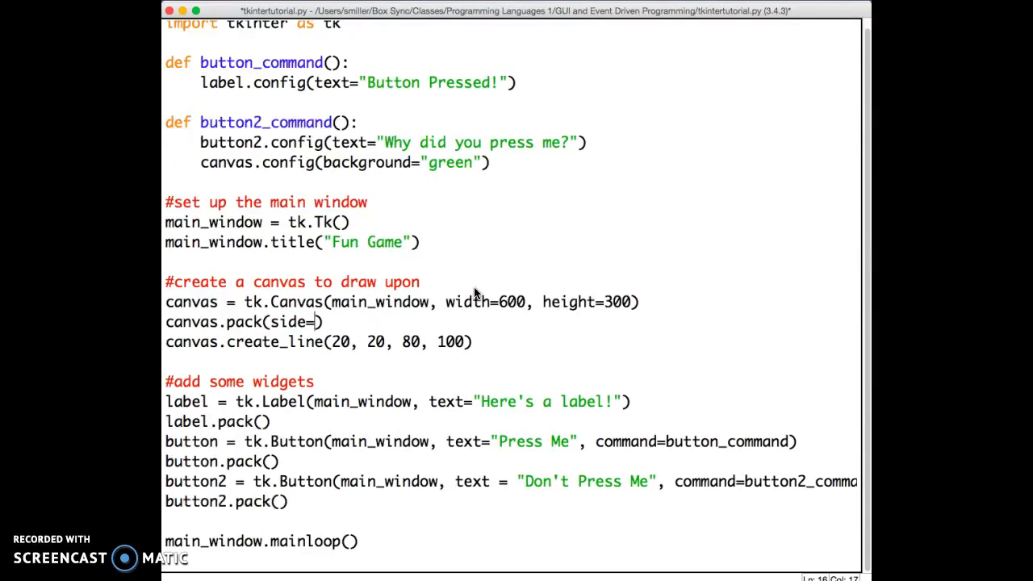
{"action": "type", "text": "tk."}
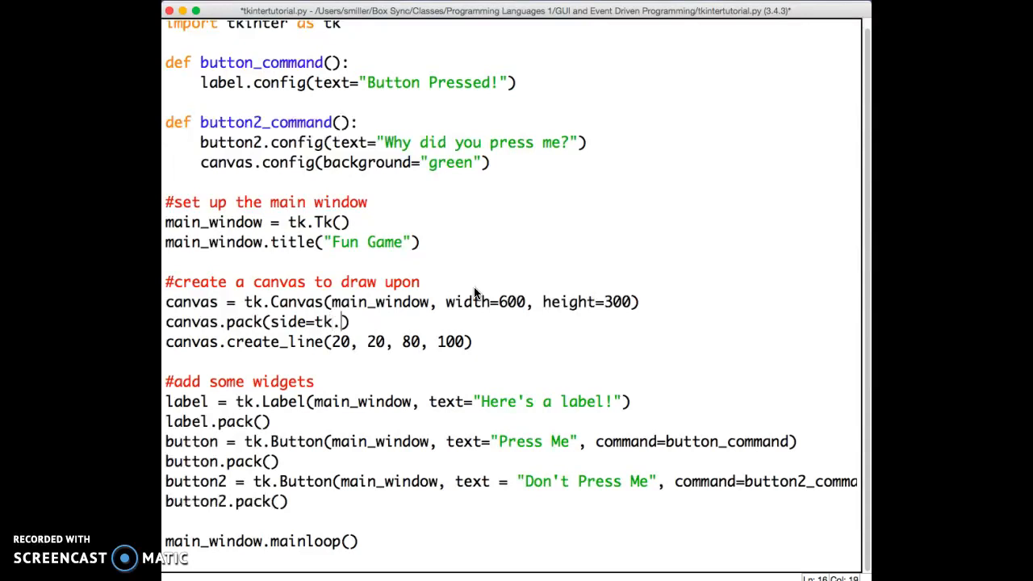
{"action": "type", "text": "LEFT"}
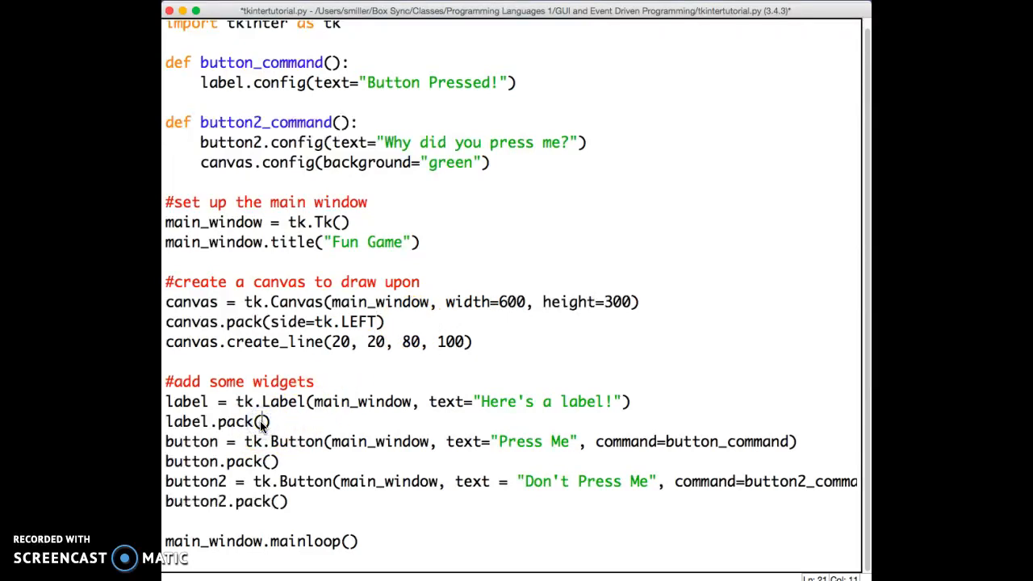
{"action": "type", "text": "side="}
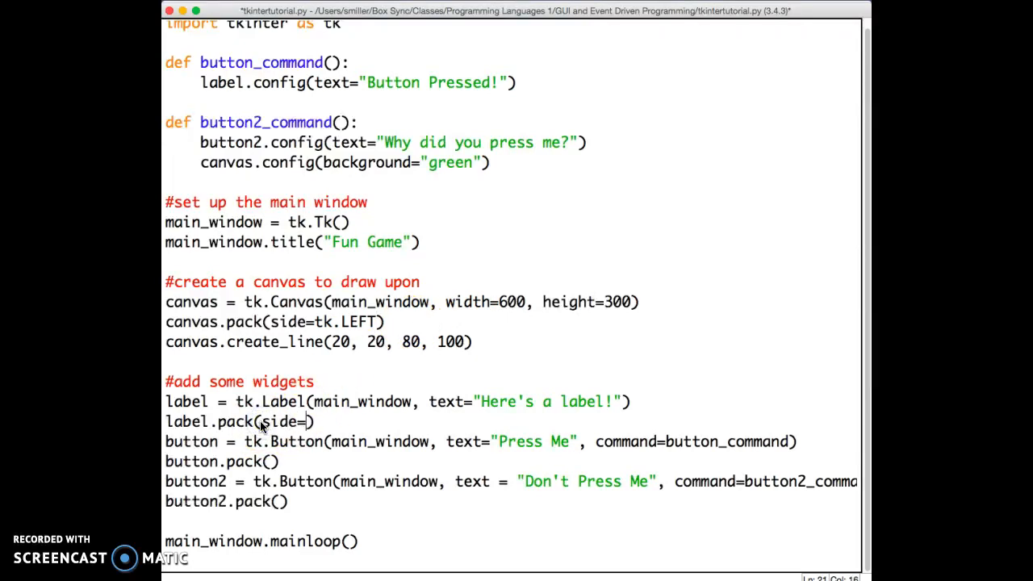
{"action": "type", "text": "tk."}
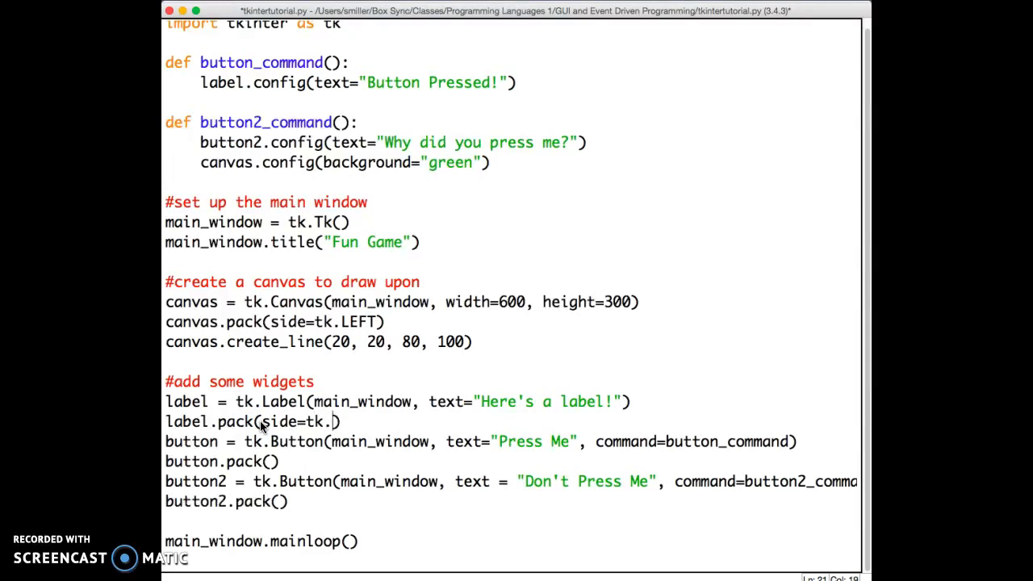
{"action": "type", "text": "LEFT"}
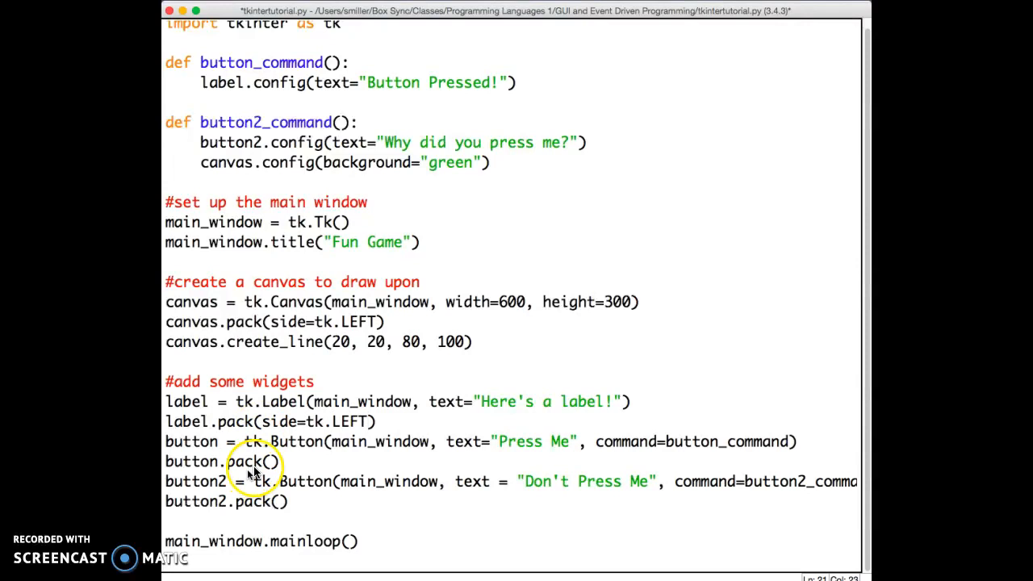
- Add side=tk.LEFT to the pack() calls for button and button2
{"action": "type", "text": "side="}
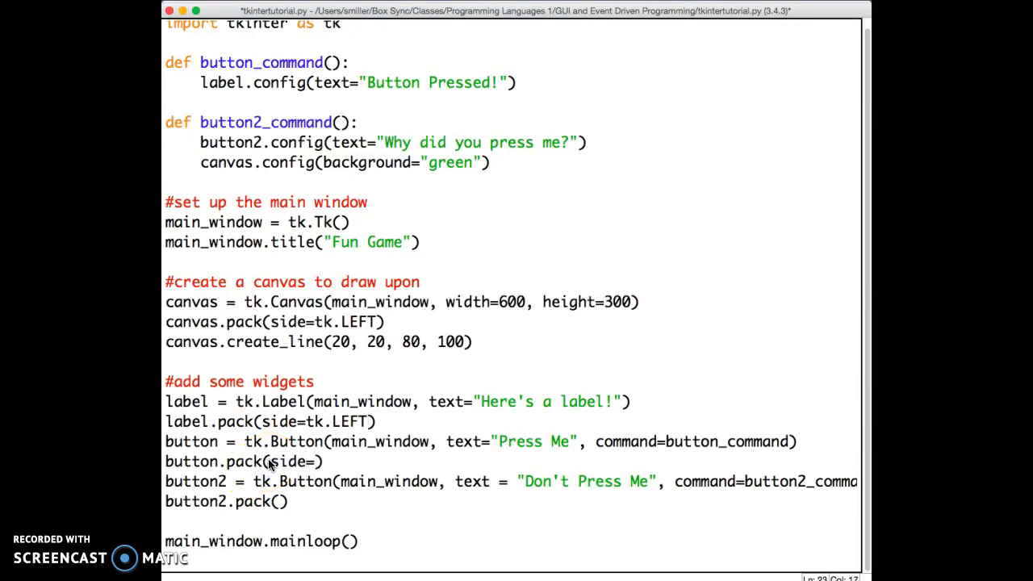
{"action": "type", "text": "tk.LEFT"}
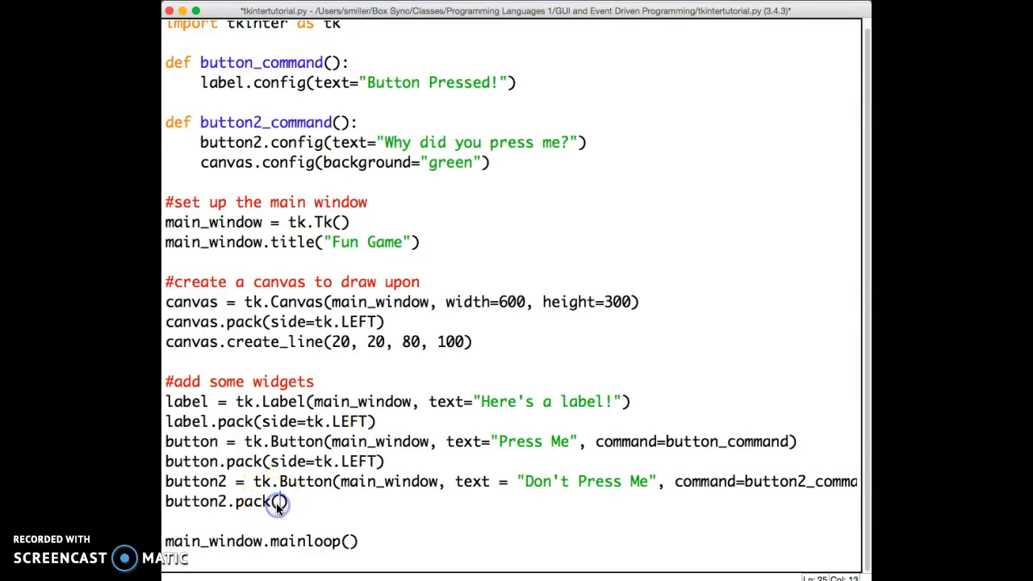
{"action": "type", "text": "tk.LE"}
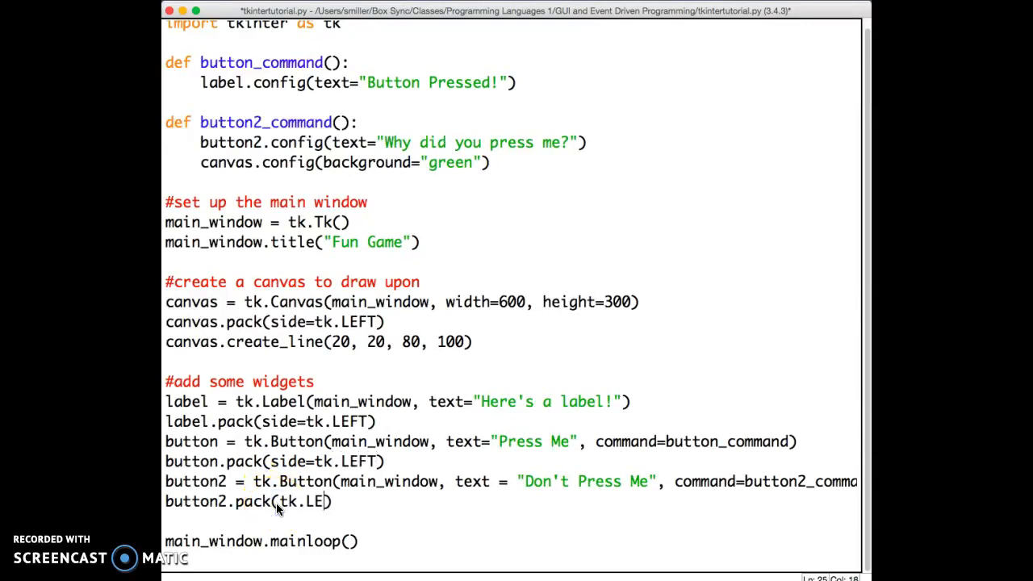
{"action": "type", "text": "FT"}
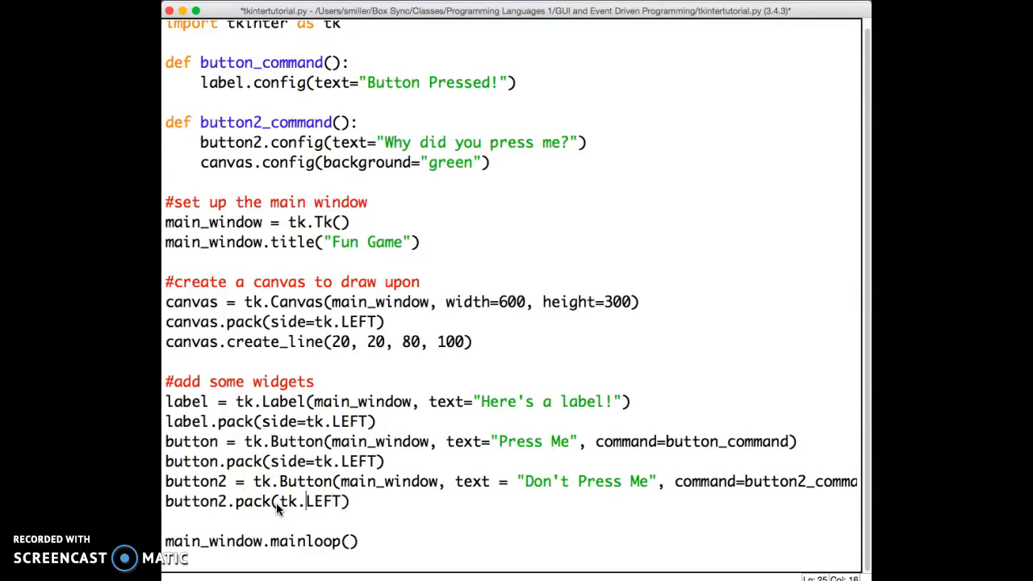
{"action": "type", "text": "side="}
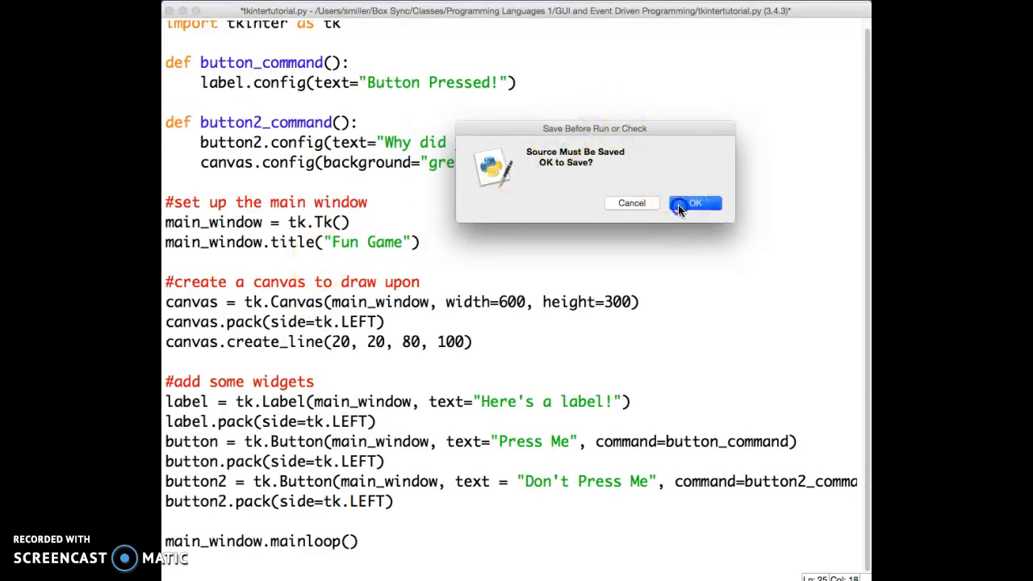
- Save and run tkintertutorial.py, then close the Fun Game window it opens
{"action": "left_click", "coordinate": [694, 203]}
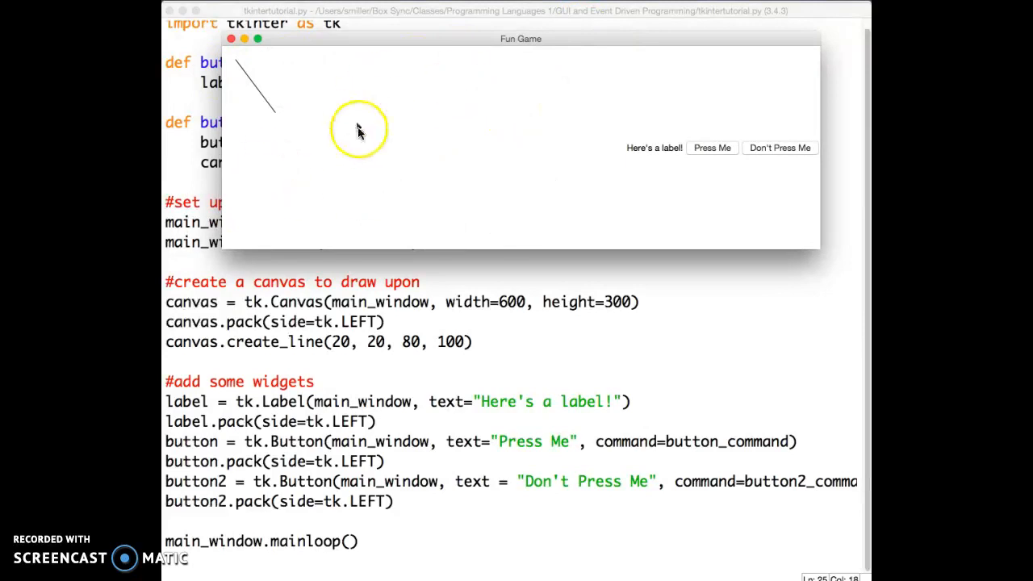
{"action": "mouse_move", "coordinate": [645, 147]}
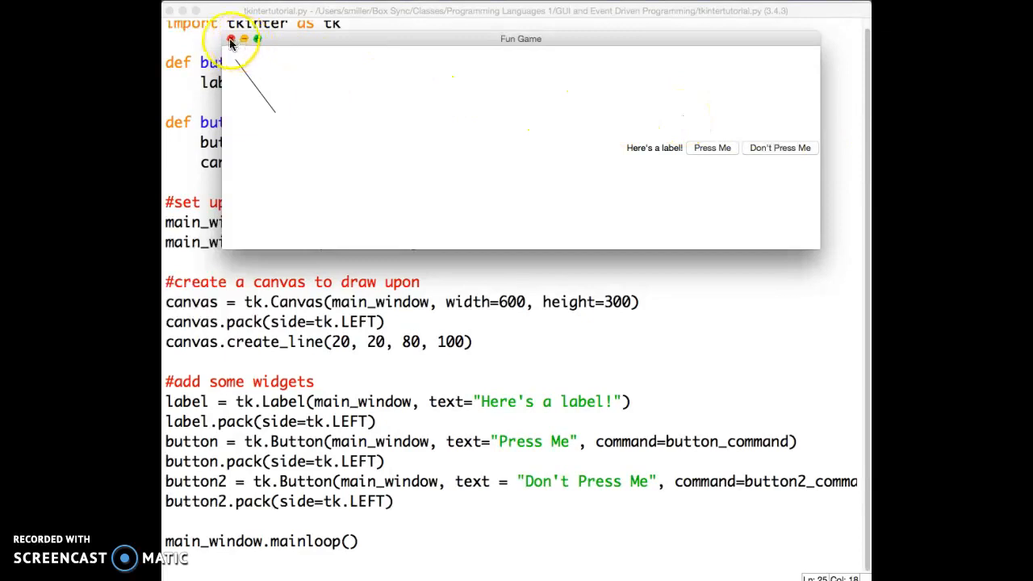
{"action": "left_click", "coordinate": [231, 39]}
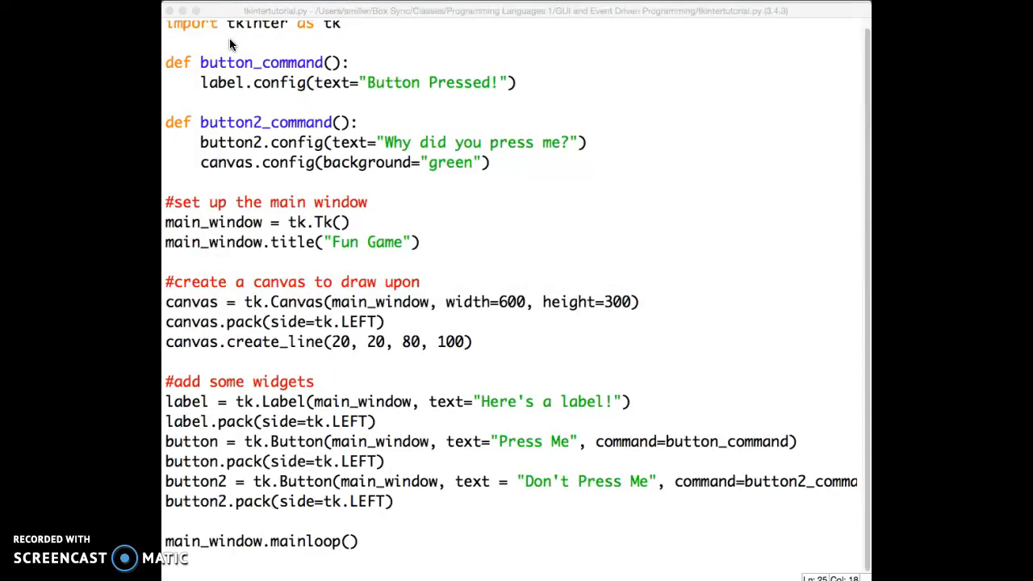
{"action": "mouse_move", "coordinate": [238, 153]}
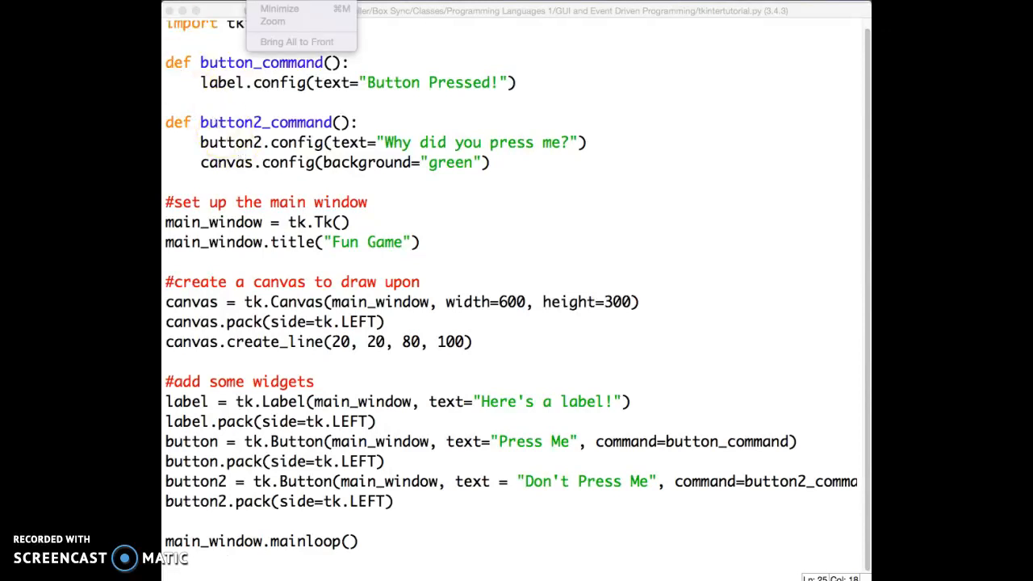
- Switch from the Window menu to the calculator.py editor
{"action": "left_click", "coordinate": [446, 88]}
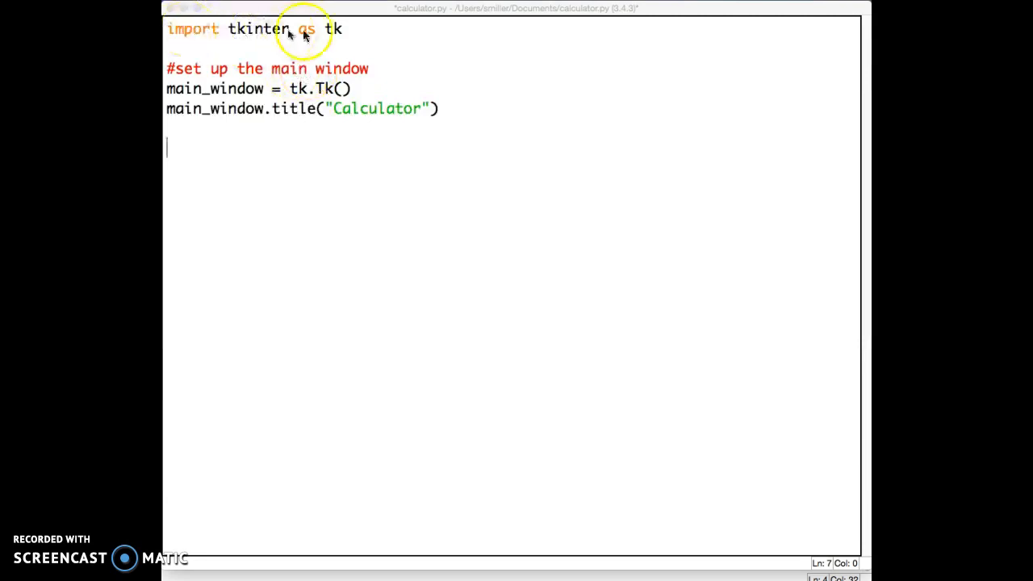
{"action": "mouse_move", "coordinate": [251, 137]}
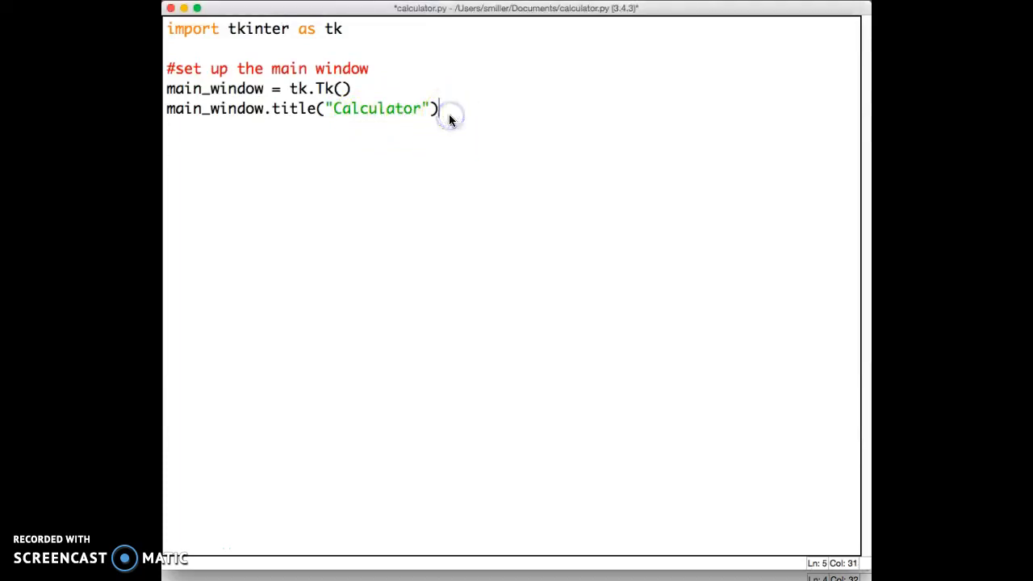
- Add button0 = tk.Button(main_window, text="") on a new line below the title setup
{"action": "key", "text": "enter"}
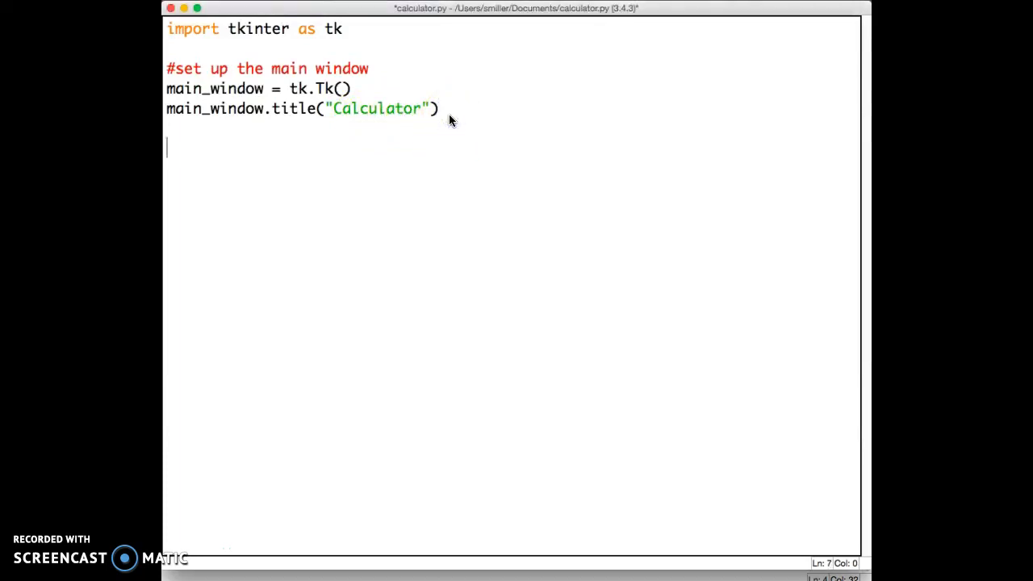
{"action": "type", "text": "button"}
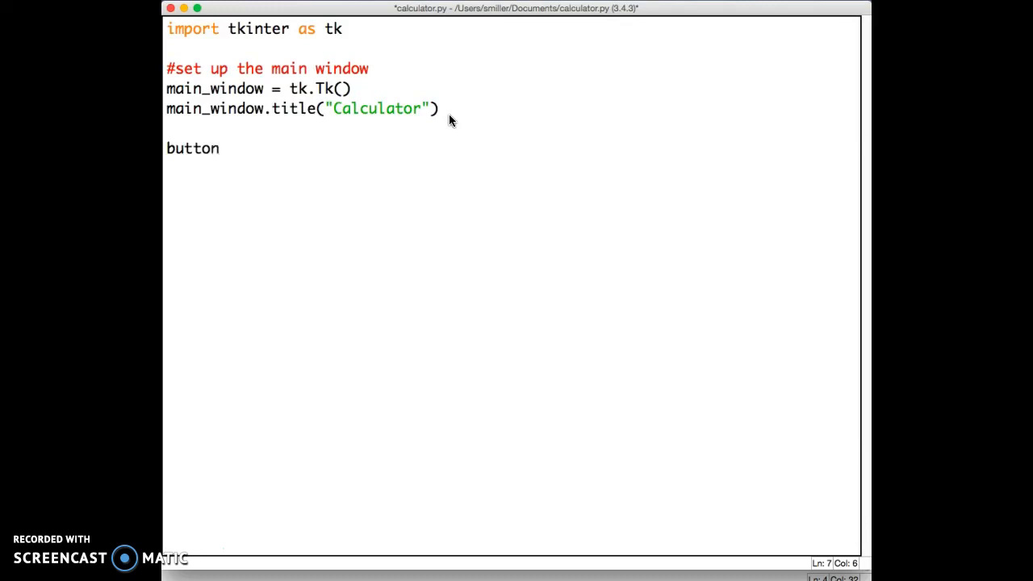
{"action": "type", "text": "0 ="}
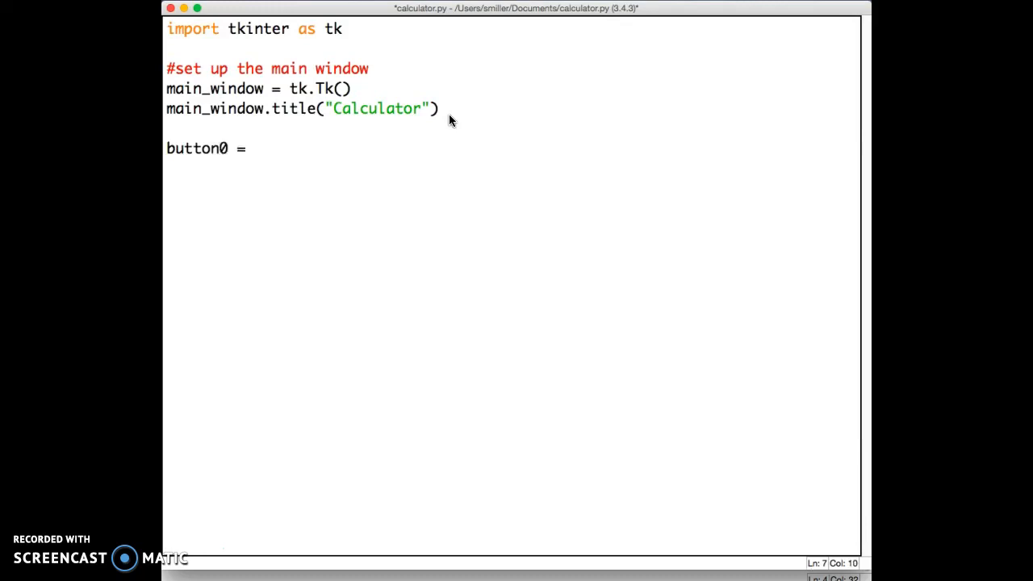
{"action": "type", "text": "tk."}
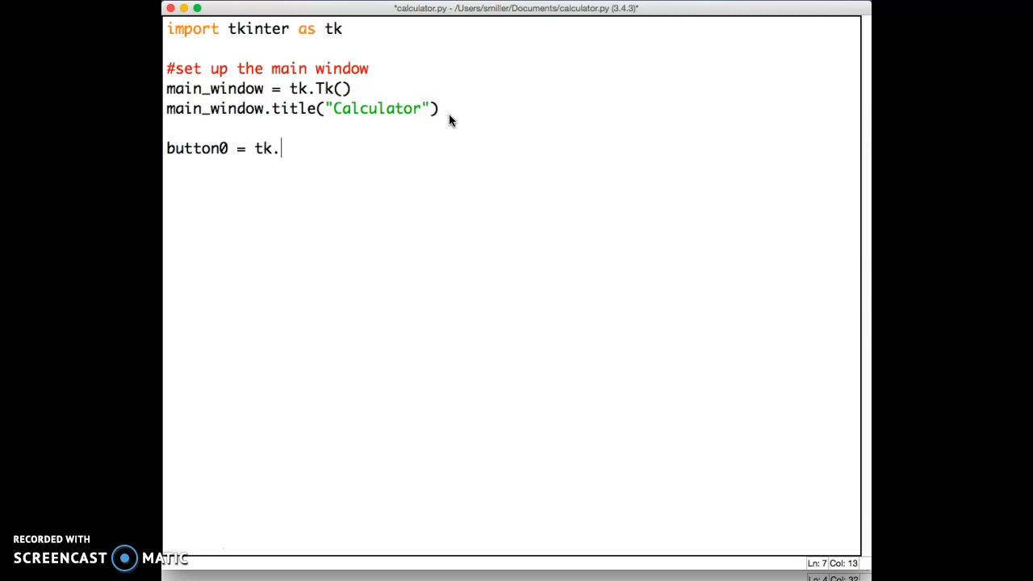
{"action": "type", "text": "Button("}
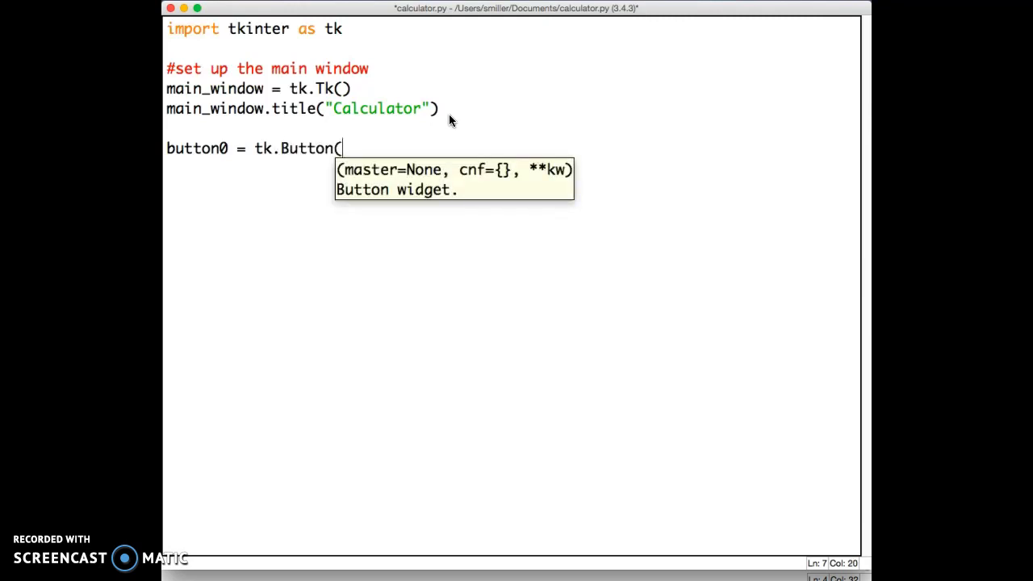
{"action": "type", "text": "main_wid"}
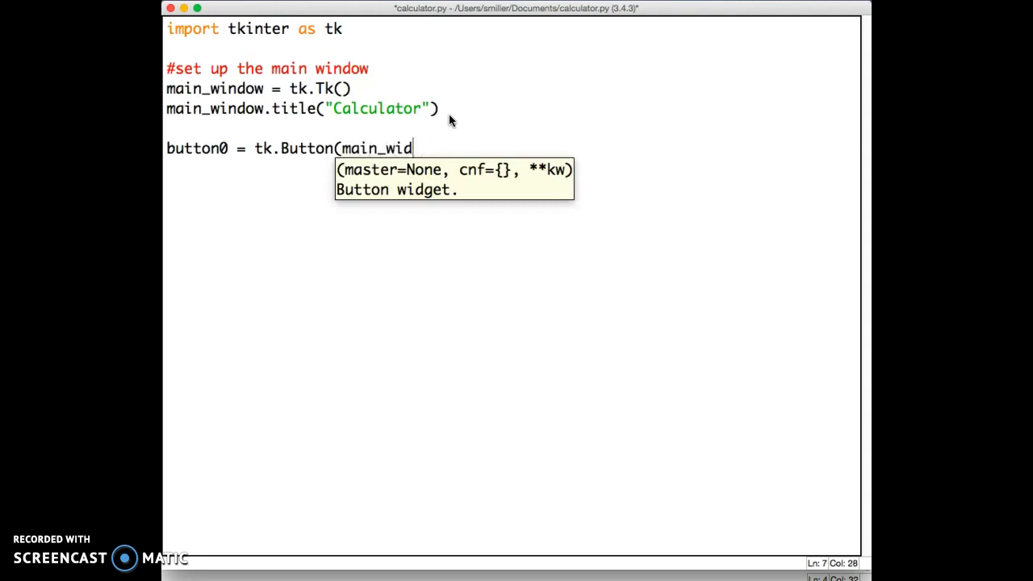
{"action": "type", "text": "ow, t"}
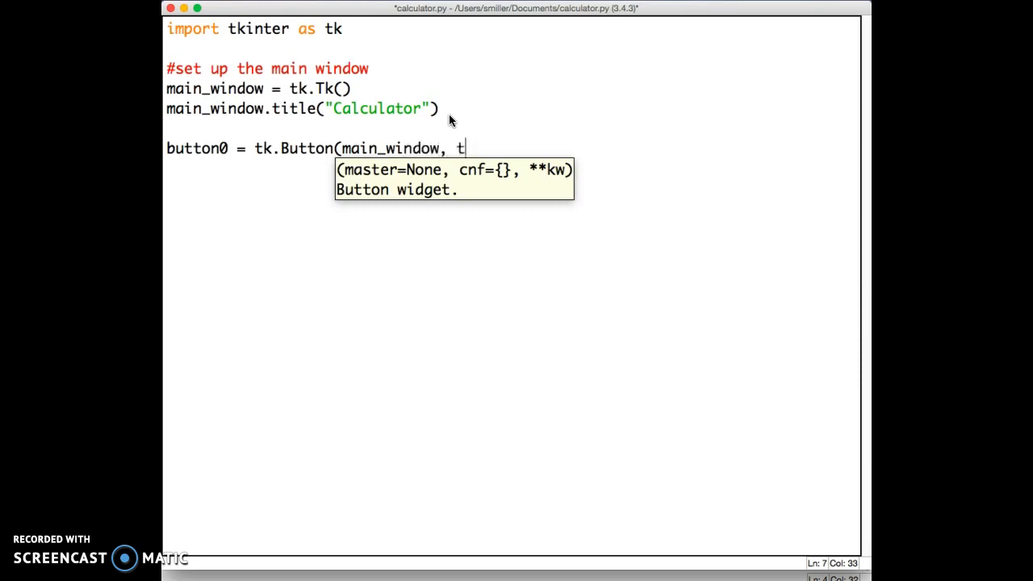
{"action": "type", "text": "ext="}
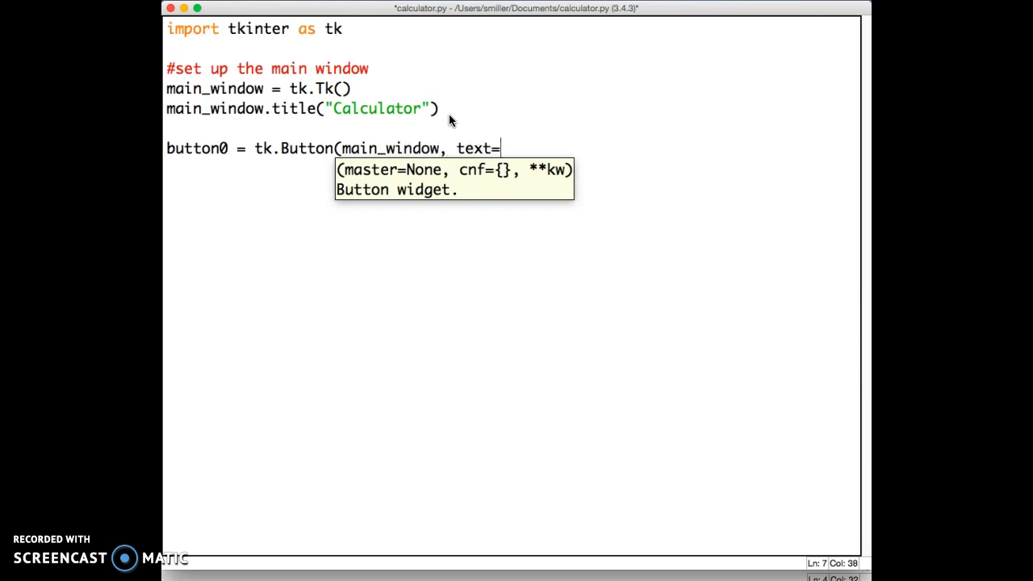
{"action": "type", "text": "\"\""}
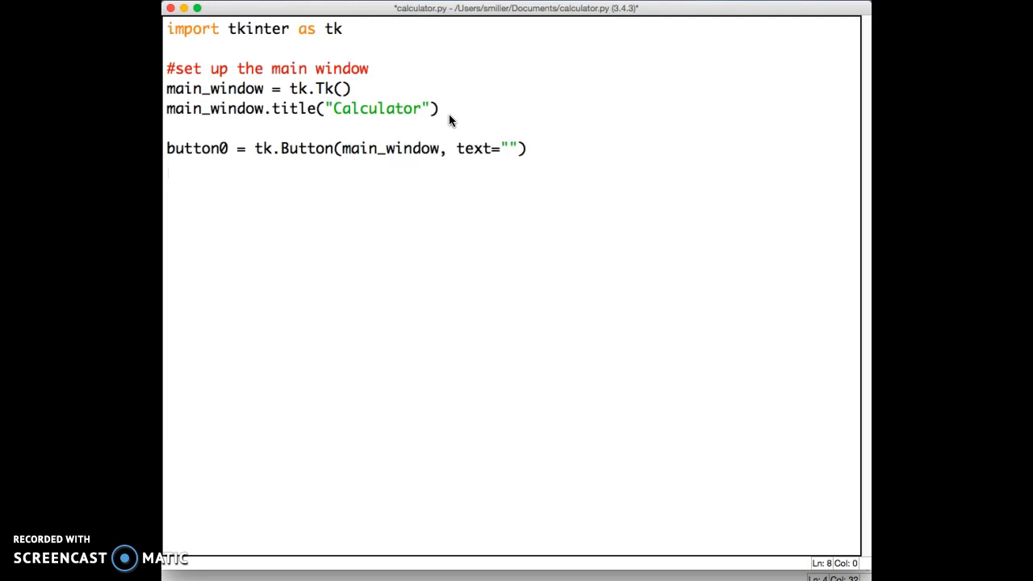
- Place button0 with button0.grid(row=0, column=0)
{"action": "type", "text": "button"}
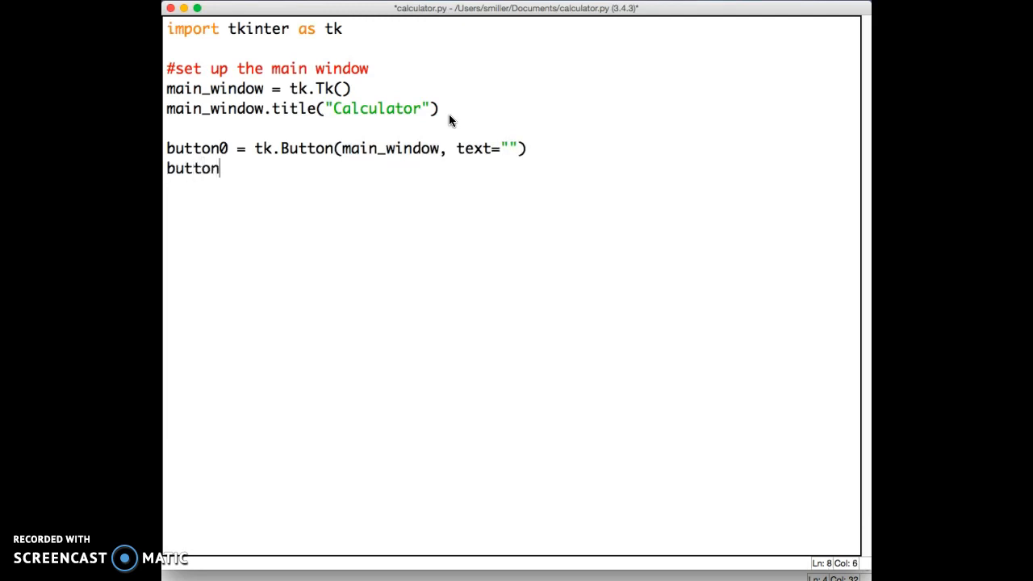
{"action": "type", "text": "0"}
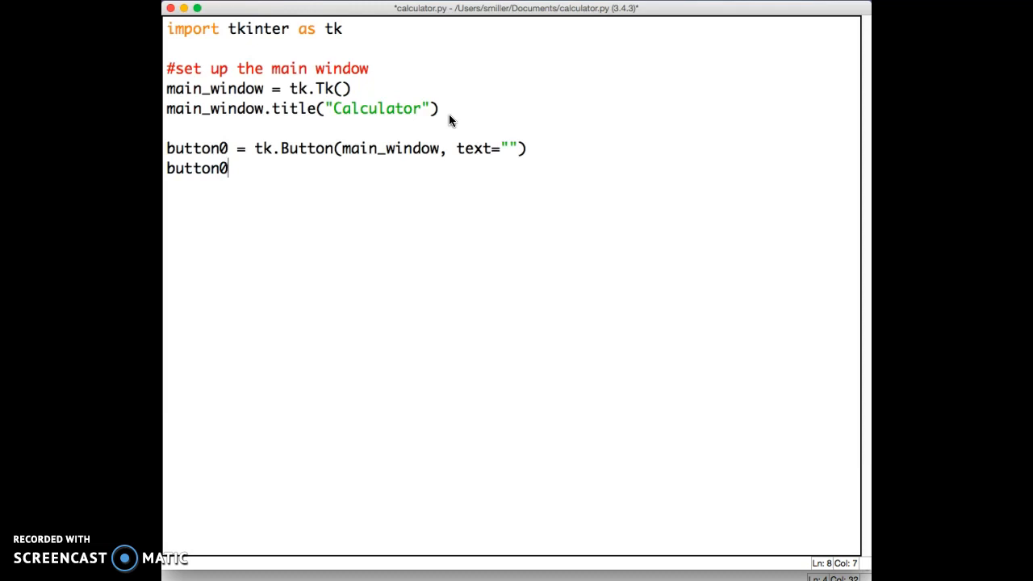
{"action": "type", "text": "."}
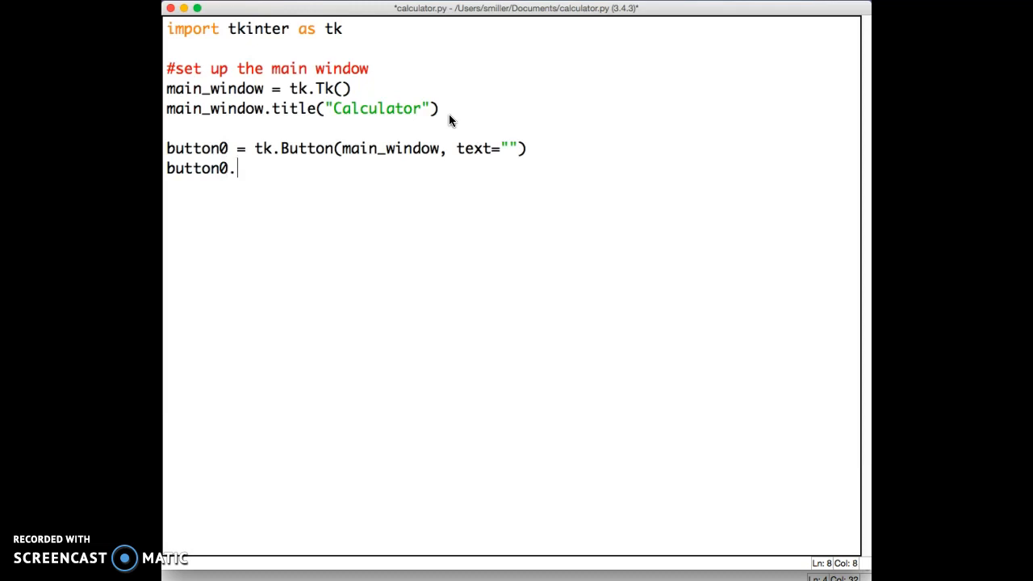
{"action": "type", "text": "grid"}
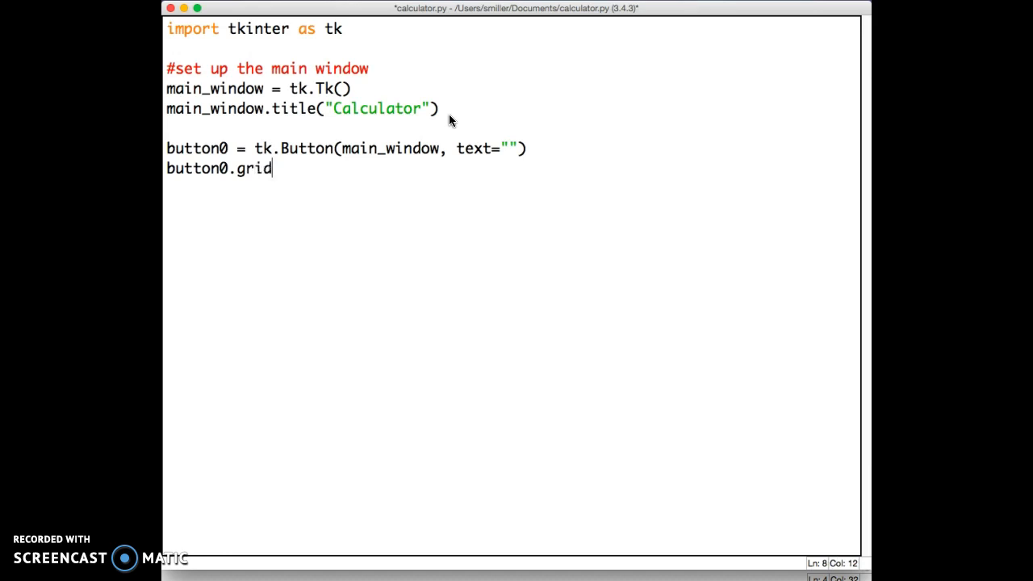
{"action": "type", "text": "("}
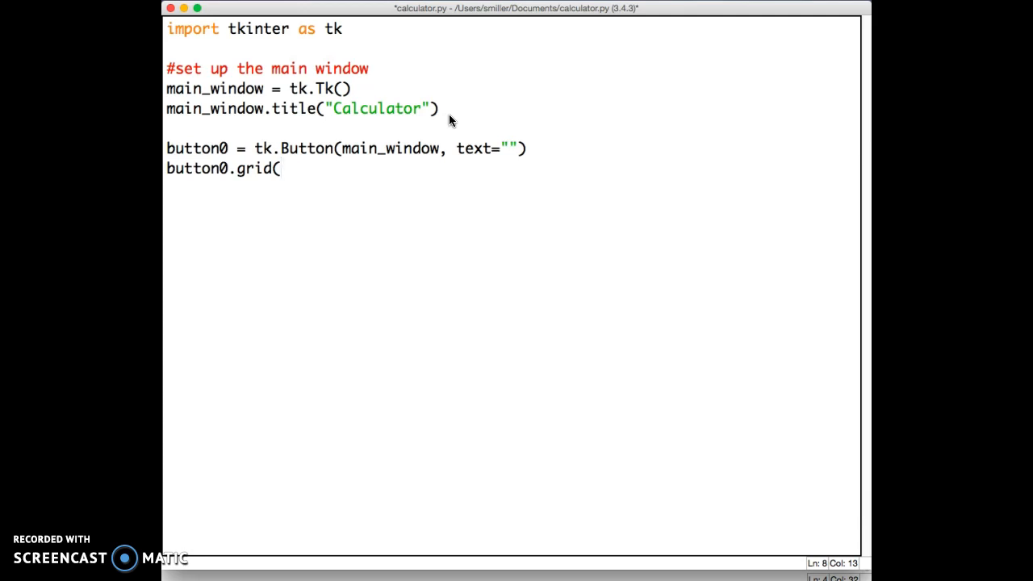
{"action": "type", "text": "r"}
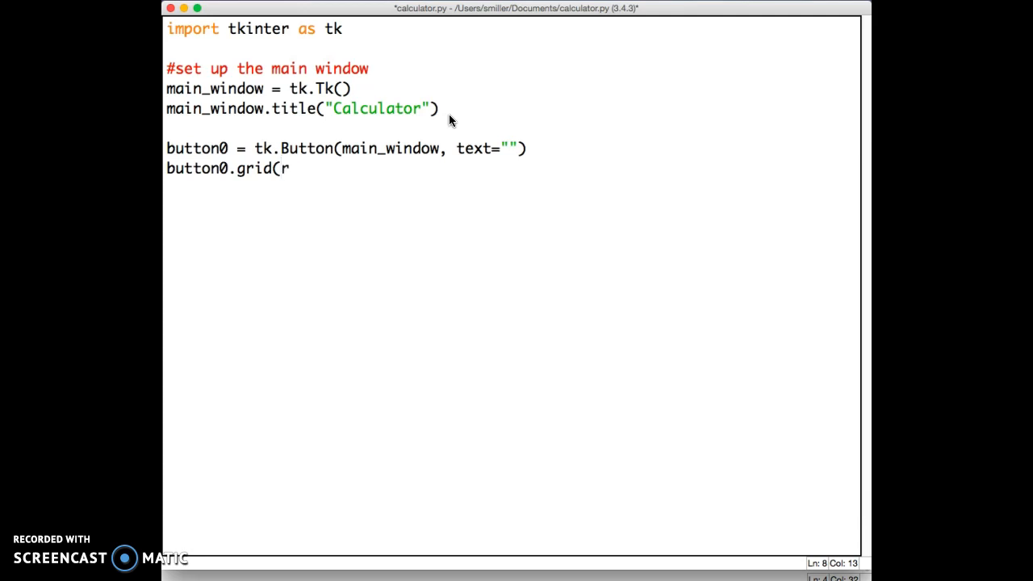
{"action": "type", "text": "ow=-"}
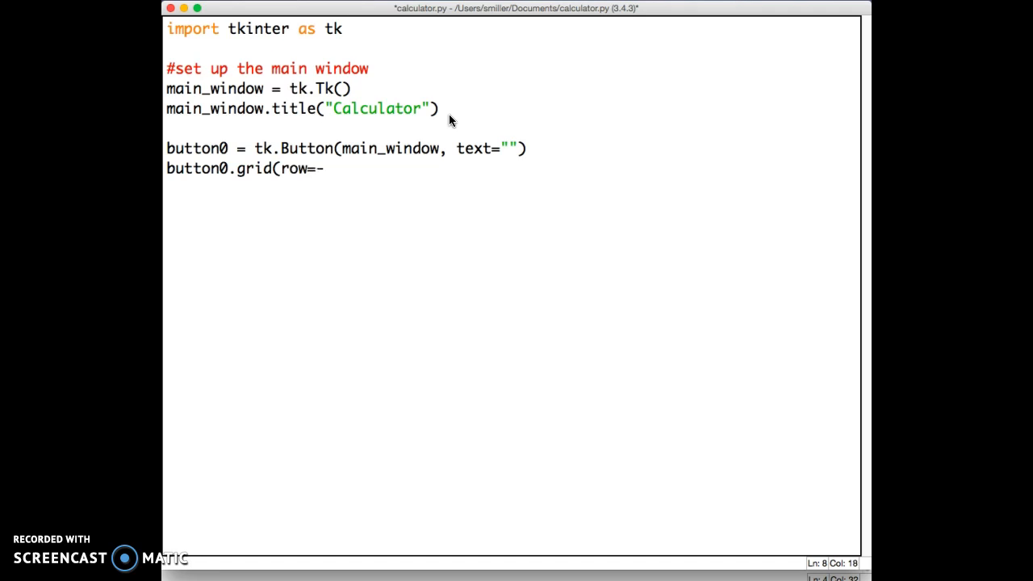
{"action": "type", "text": "0, colu"}
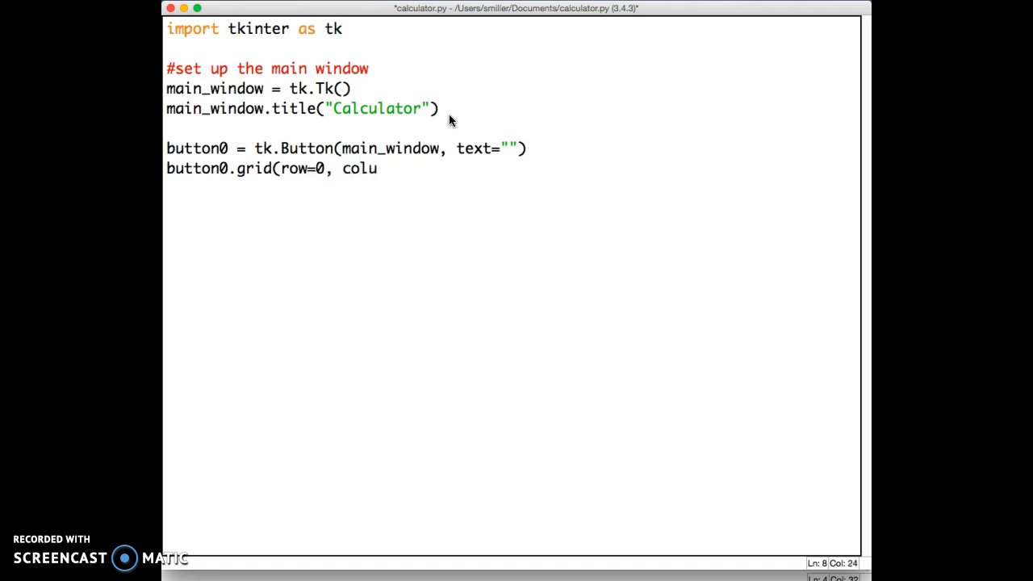
{"action": "type", "text": "mn=0"}
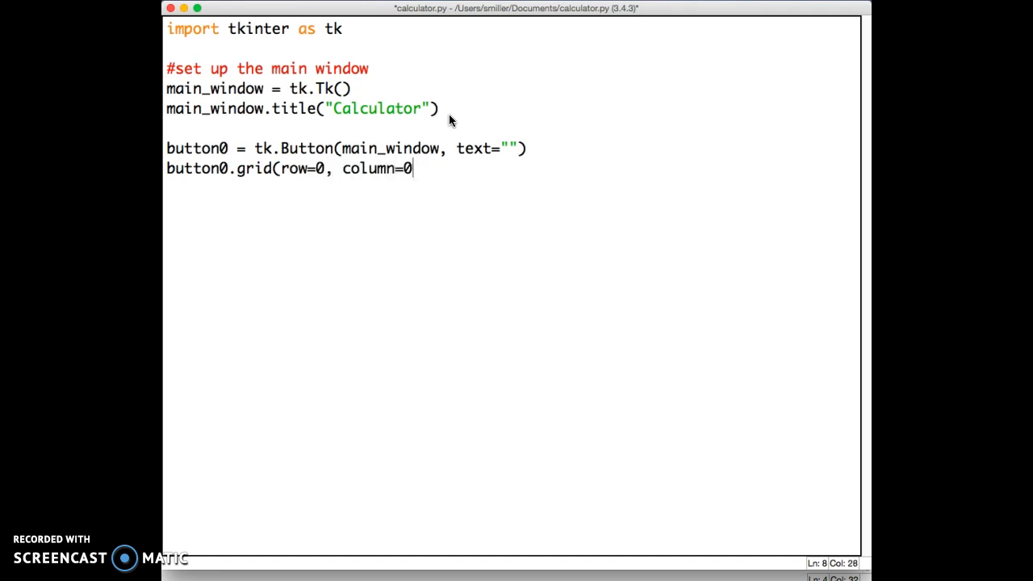
{"action": "type", "text": ")"}
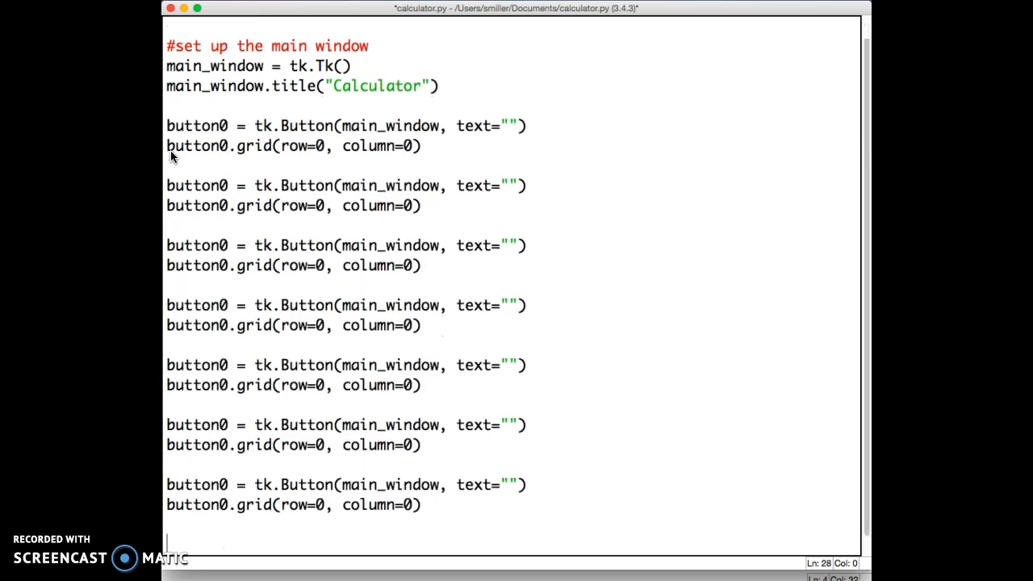
- Renumber the pasted button line copies as button1 through button8
{"action": "scroll", "scroll_direction": "down", "scroll_amount": 3}
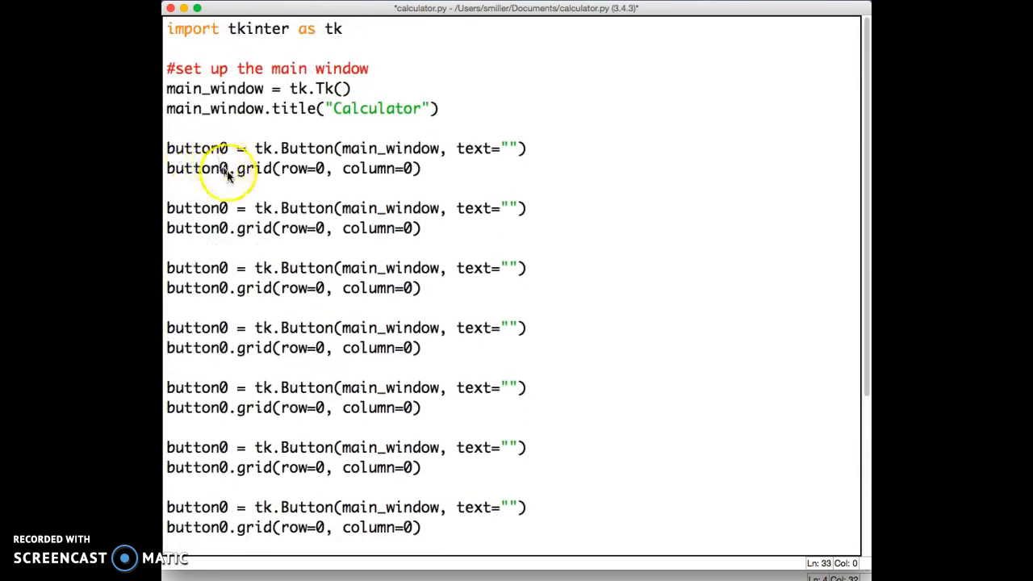
{"action": "left_click", "coordinate": [220, 228]}
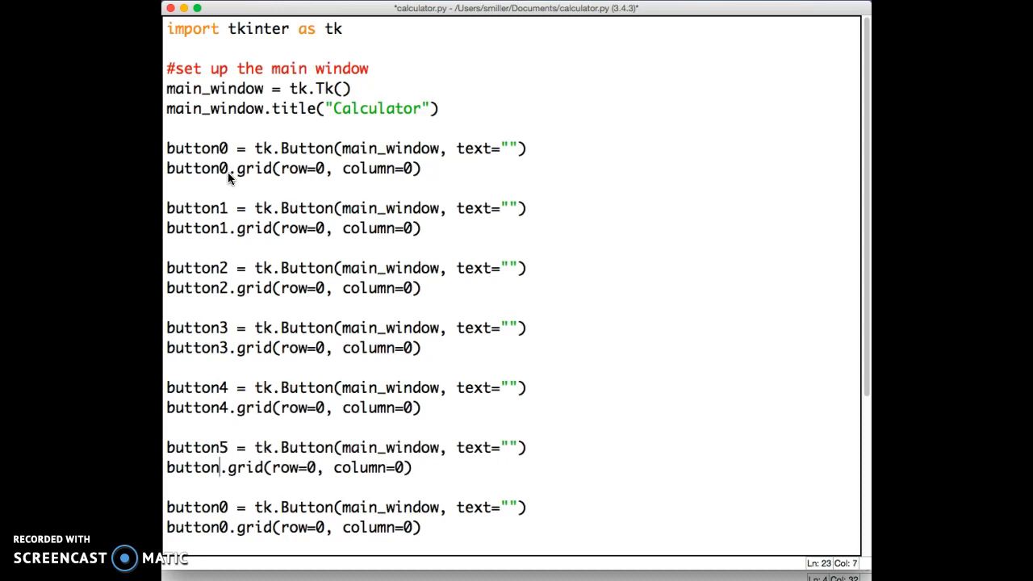
{"action": "type", "text": "5"}
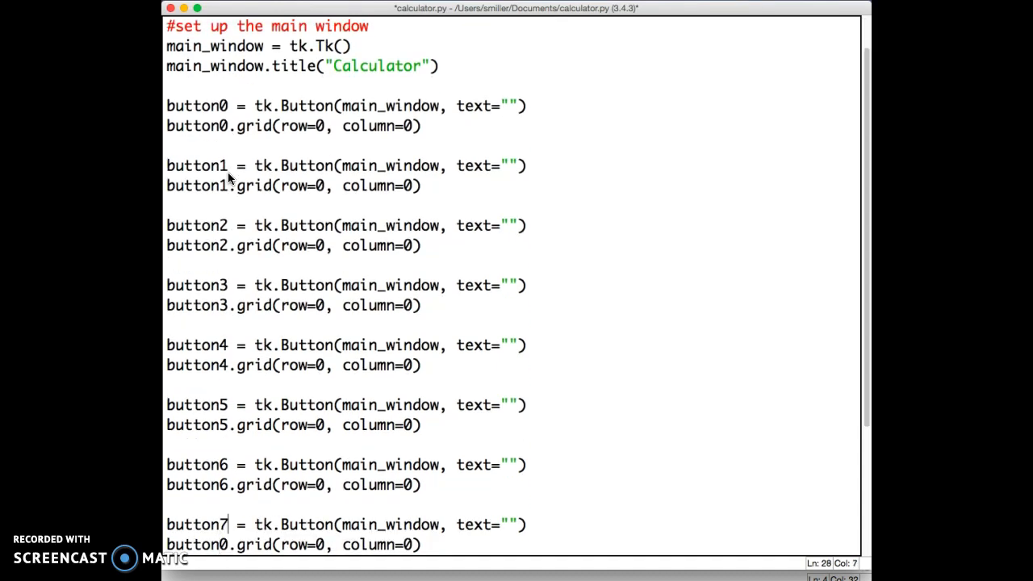
{"action": "scroll", "scroll_direction": "down", "scroll_amount": 3}
{"action": "type", "text": "7"}
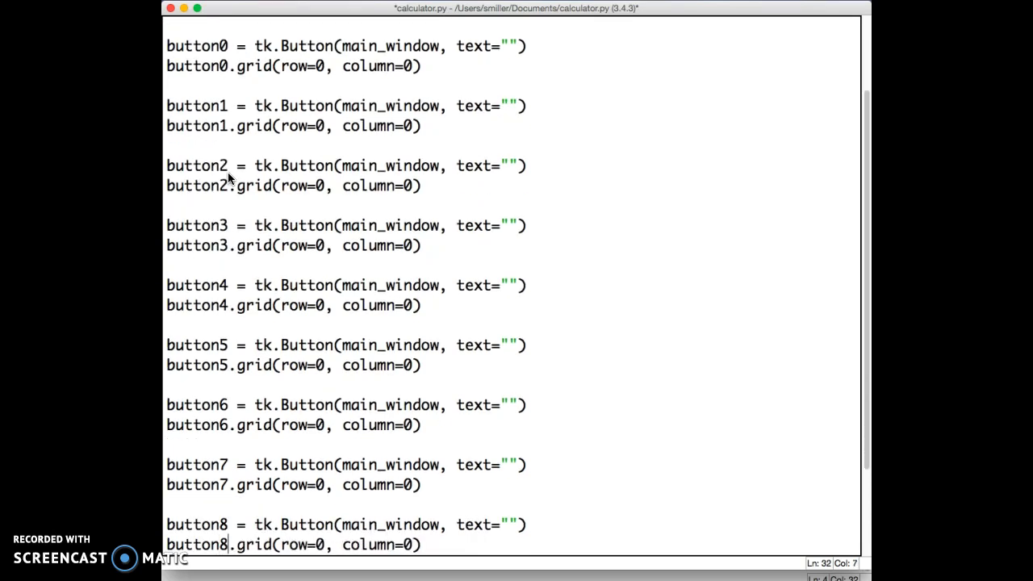
{"action": "scroll", "scroll_direction": "down", "scroll_amount": 3}
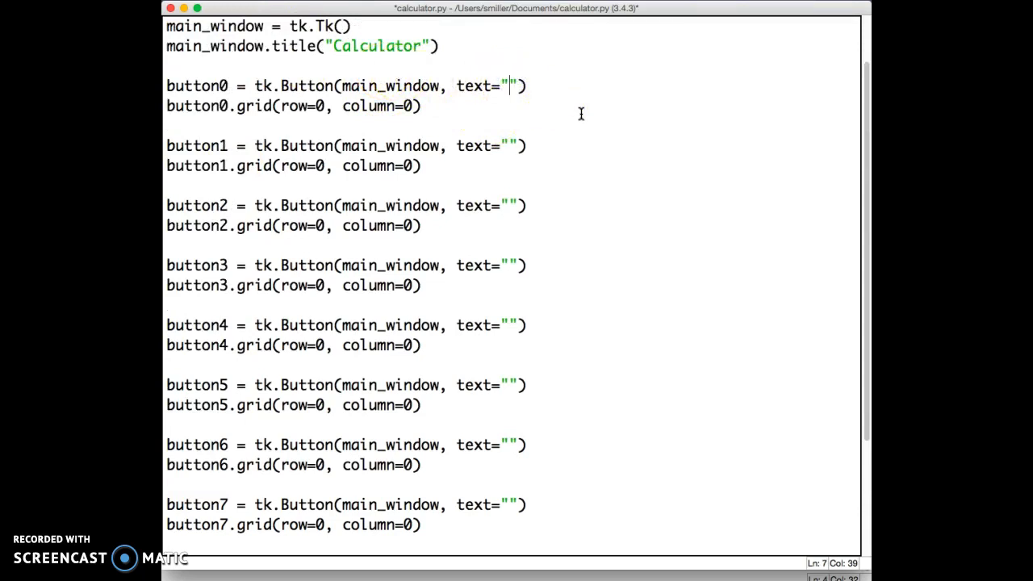
- Fill each button's text argument with its own digit, 0 through 9
{"action": "type", "text": "0"}
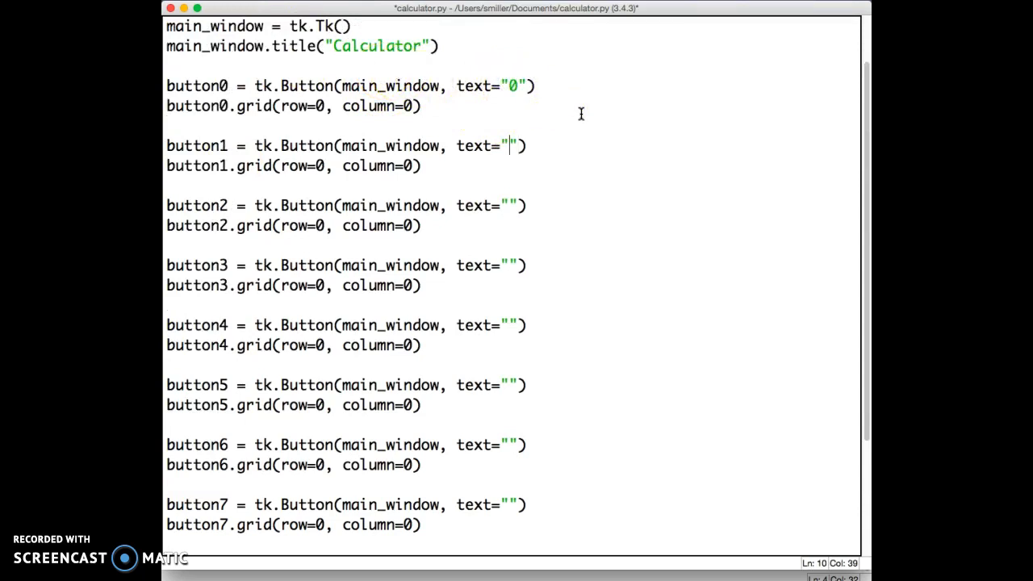
{"action": "type", "text": "1"}
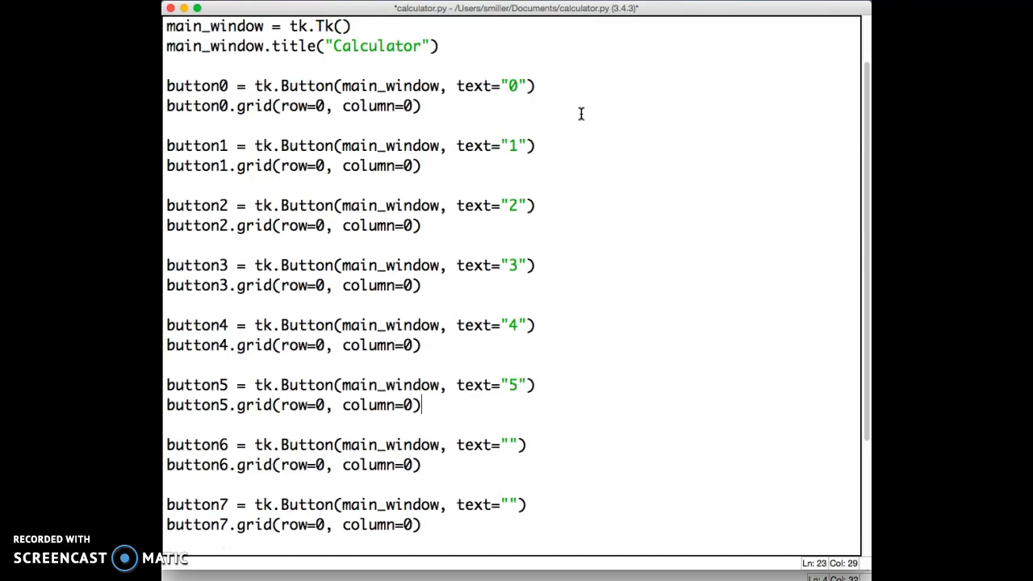
{"action": "type", "text": "6"}
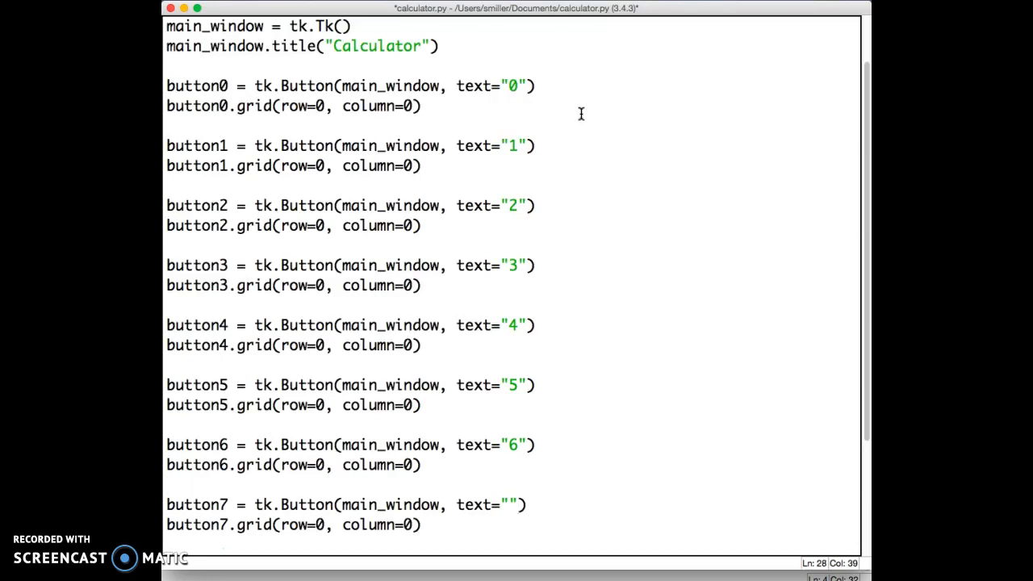
{"action": "scroll", "scroll_direction": "down", "scroll_amount": 3}
{"action": "type", "text": "7"}
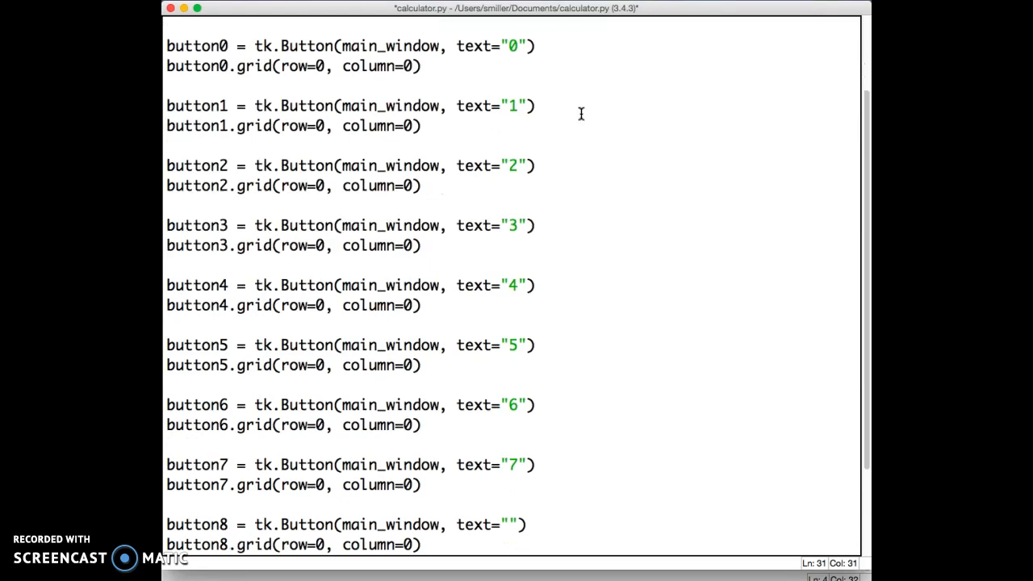
{"action": "type", "text": "8"}
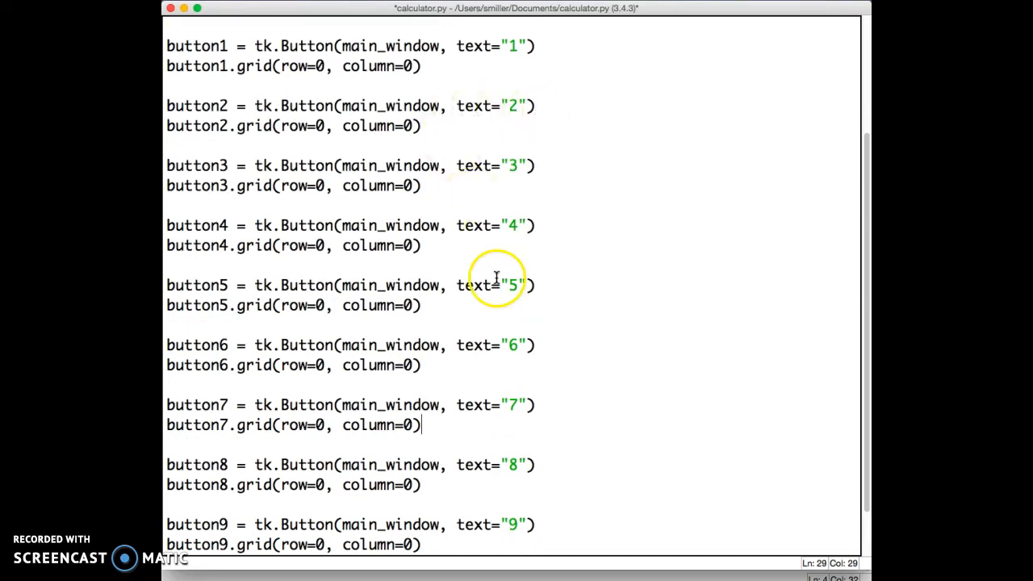
{"action": "mouse_move", "coordinate": [524, 327]}
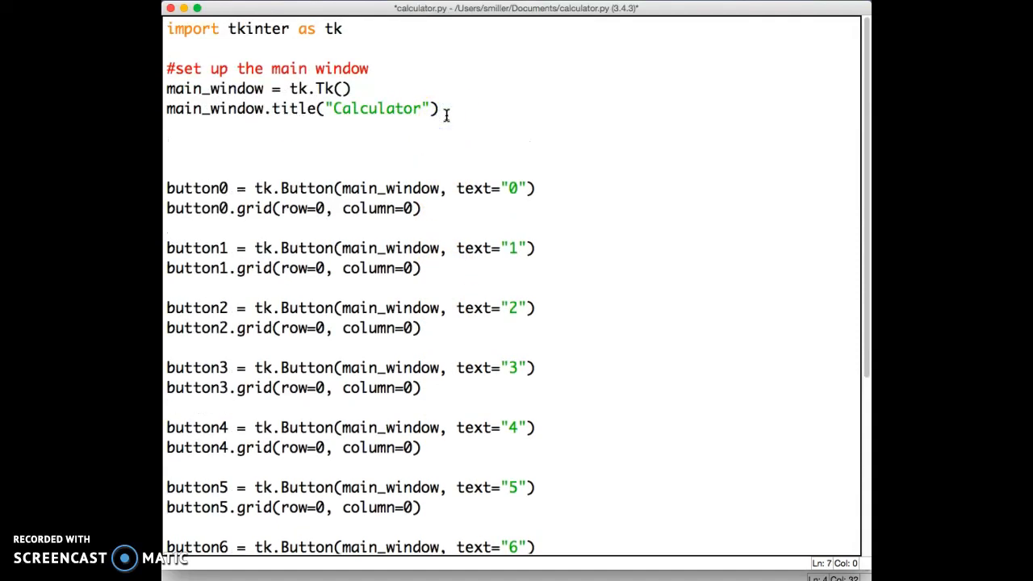
- Add screen = tk.Entry(main_window) below the title line
{"action": "type", "text": "screen"}
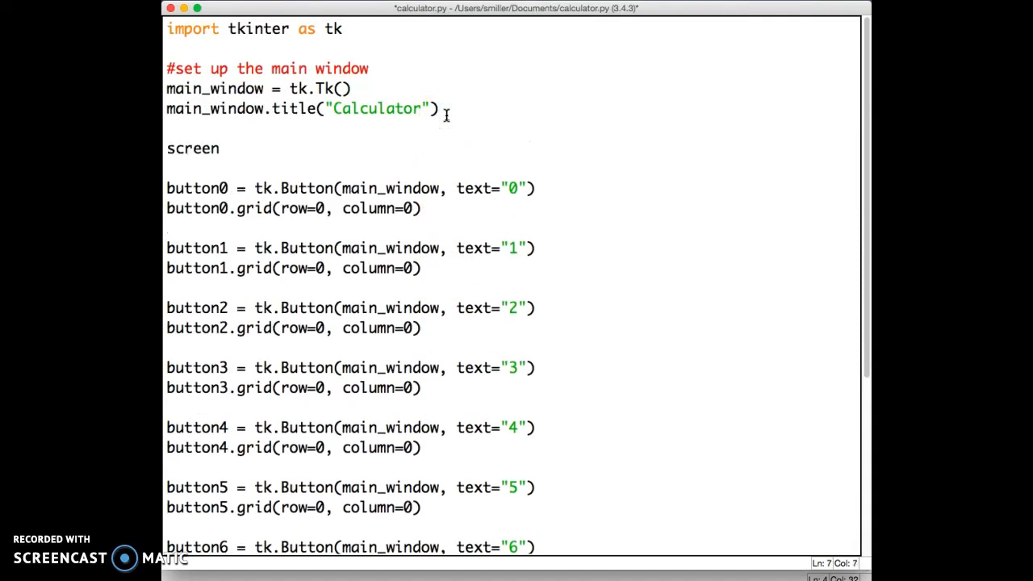
{"action": "type", "text": "= tk"}
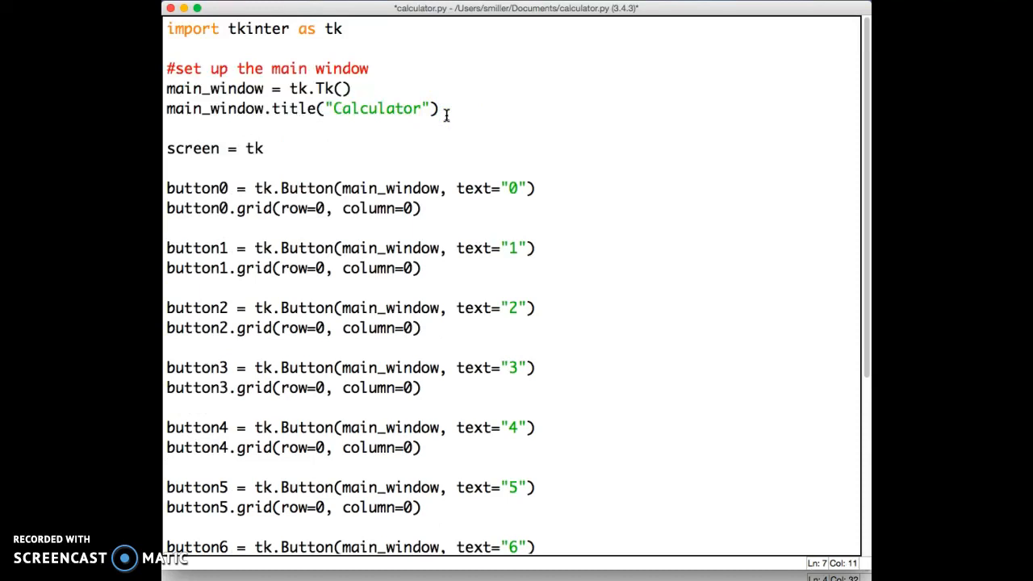
{"action": "type", "text": ".Entry"}
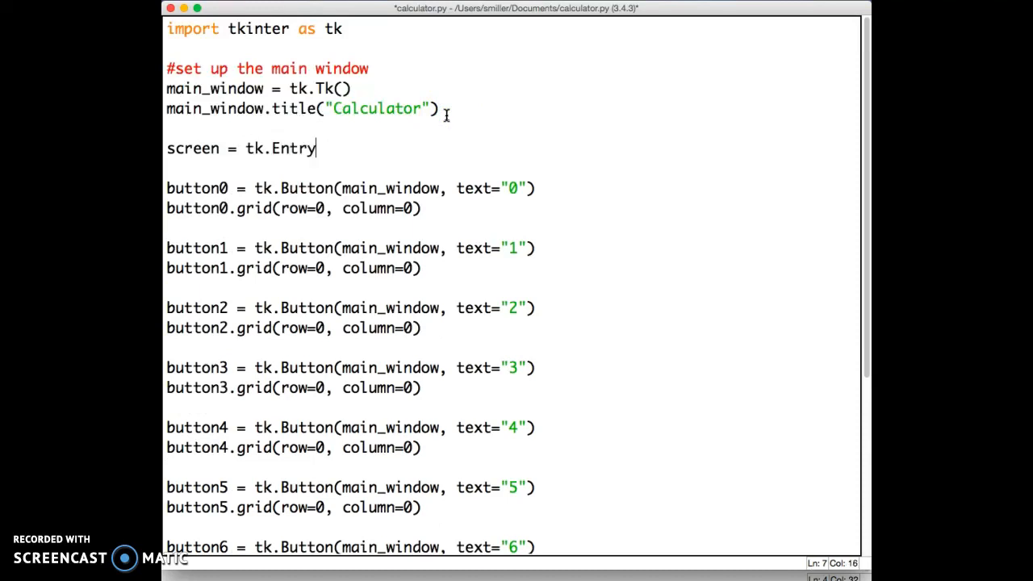
{"action": "type", "text": "("}
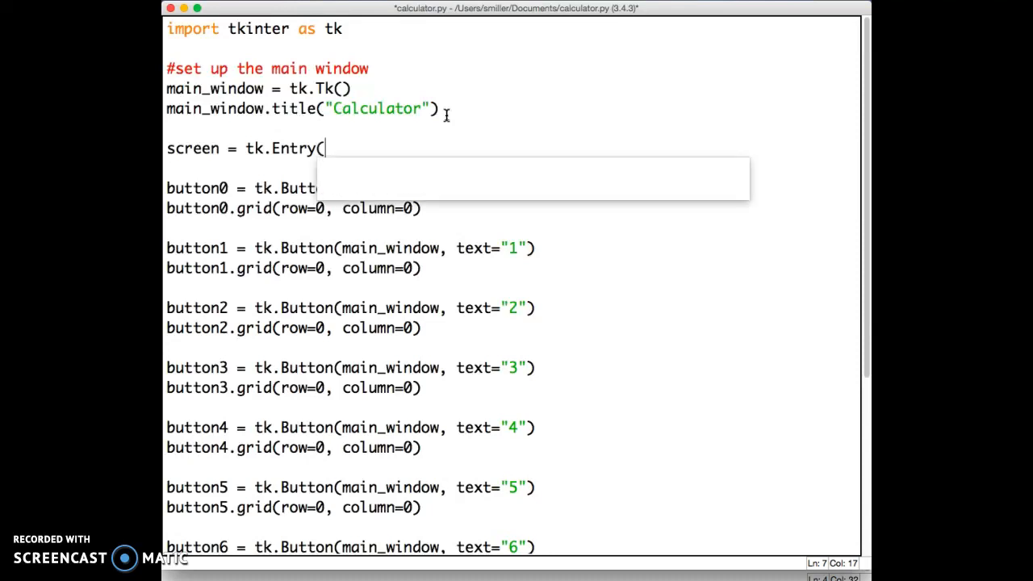
{"action": "type", "text": "m"}
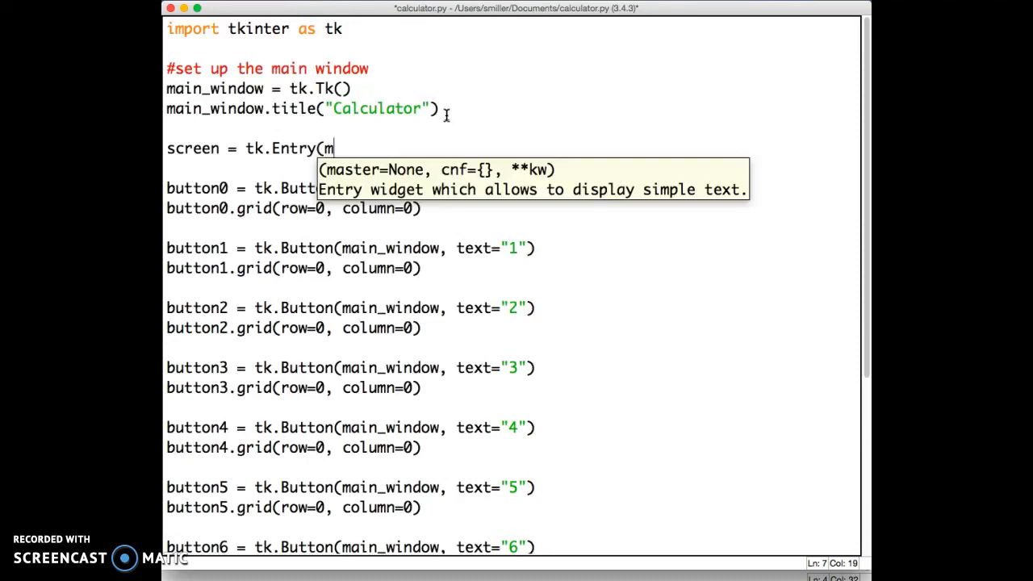
{"action": "type", "text": "ain_window"}
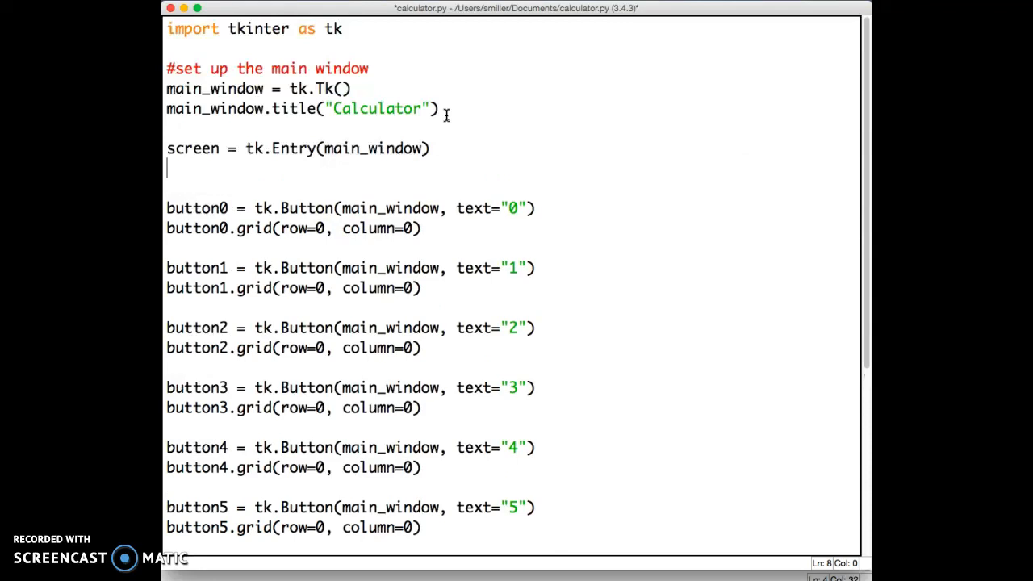
- Place the entry with screen.grid(row=0, column=0)
{"action": "type", "text": "screen.grid"}
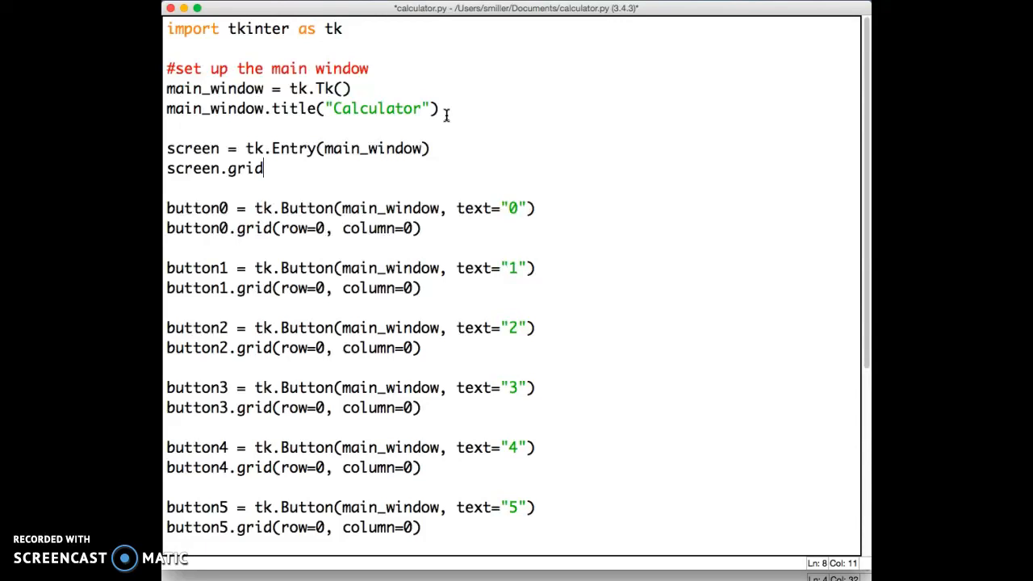
{"action": "type", "text": "("}
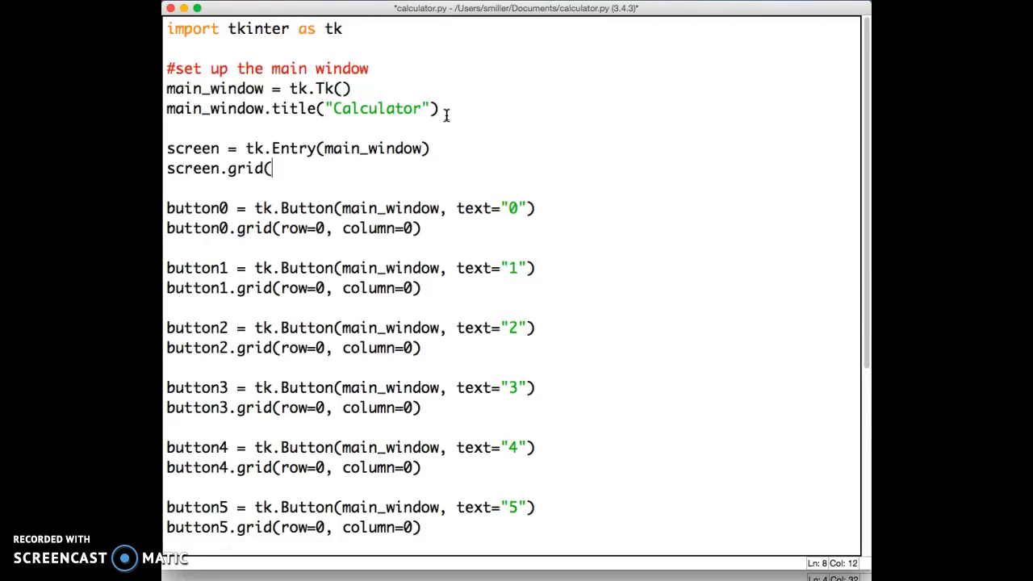
{"action": "type", "text": "row"}
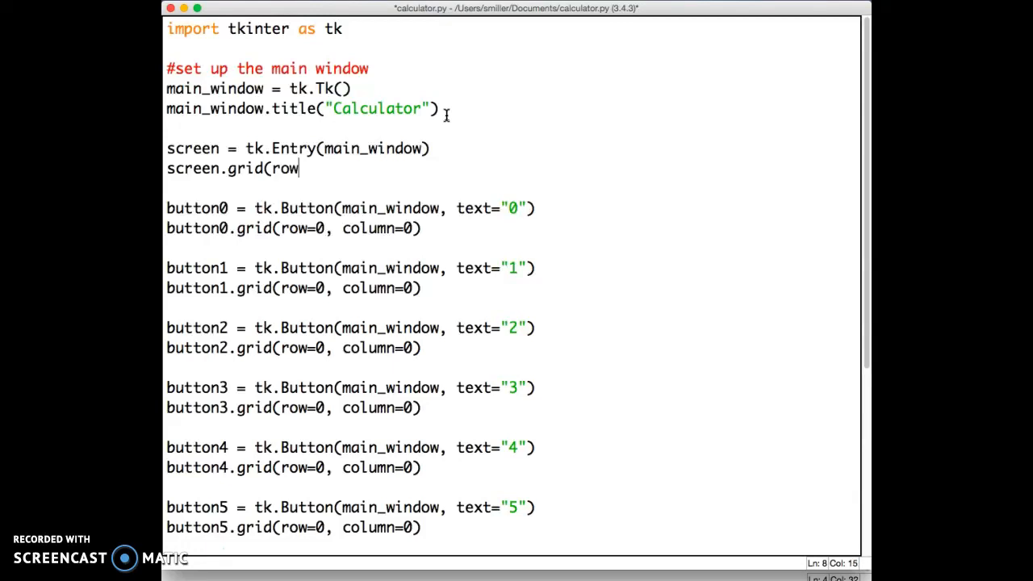
{"action": "type", "text": "=0,"}
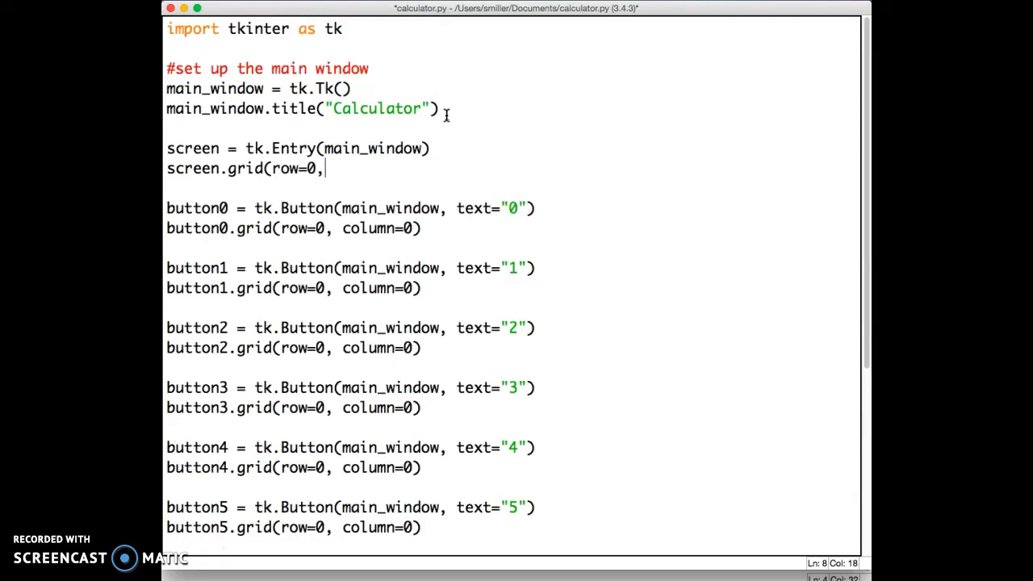
{"action": "type", "text": "column"}
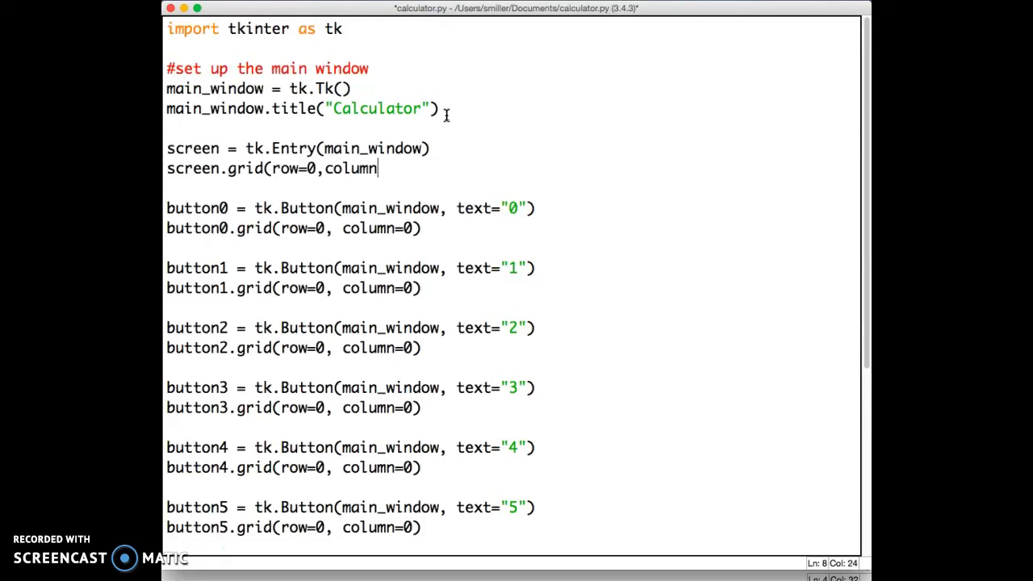
{"action": "type", "text": "=0)"}
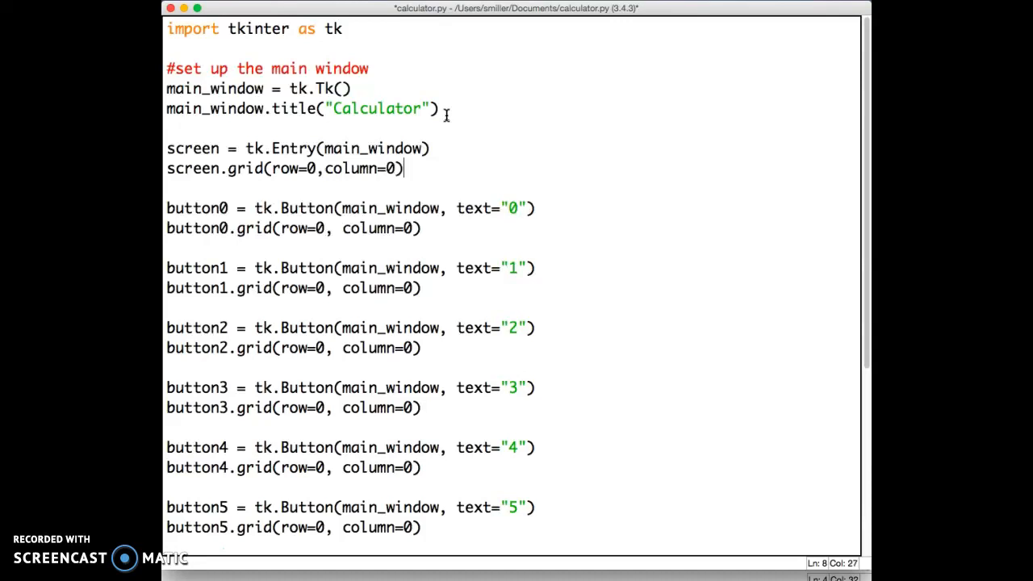
{"action": "scroll", "scroll_direction": "down", "scroll_amount": 3}
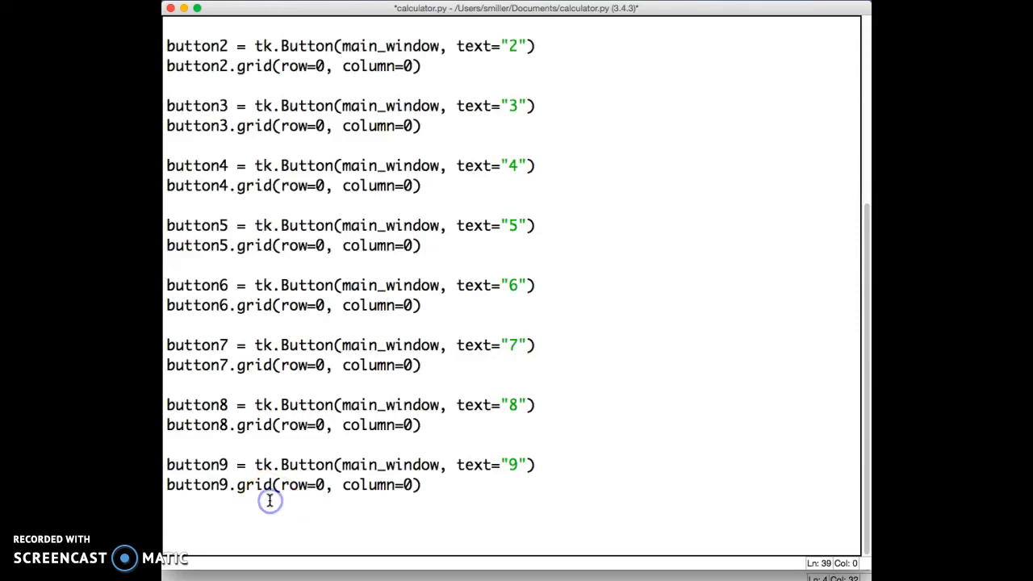
- End calculator.py with main_window.mainloop()
{"action": "type", "text": "main_"}
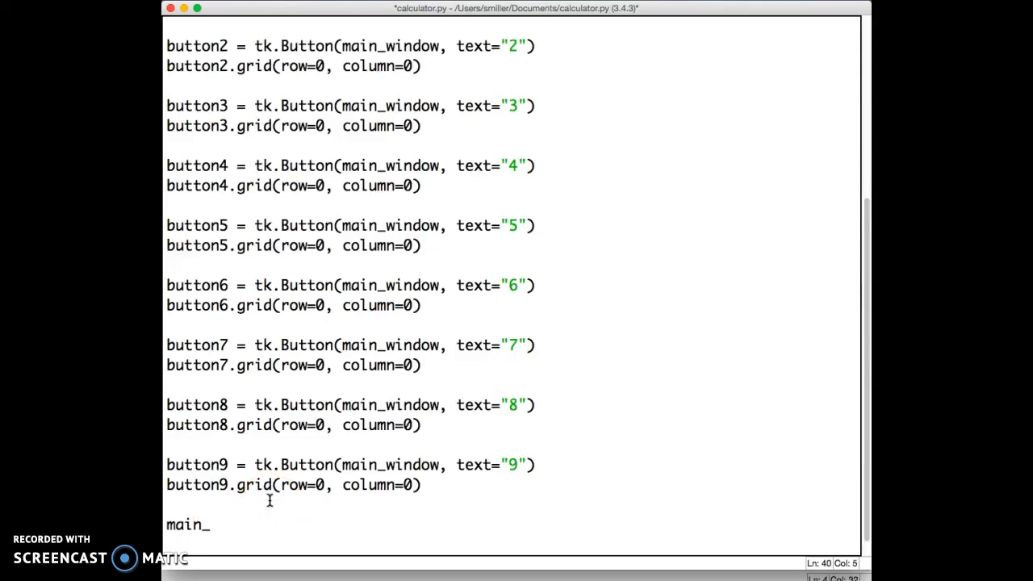
{"action": "type", "text": "window."}
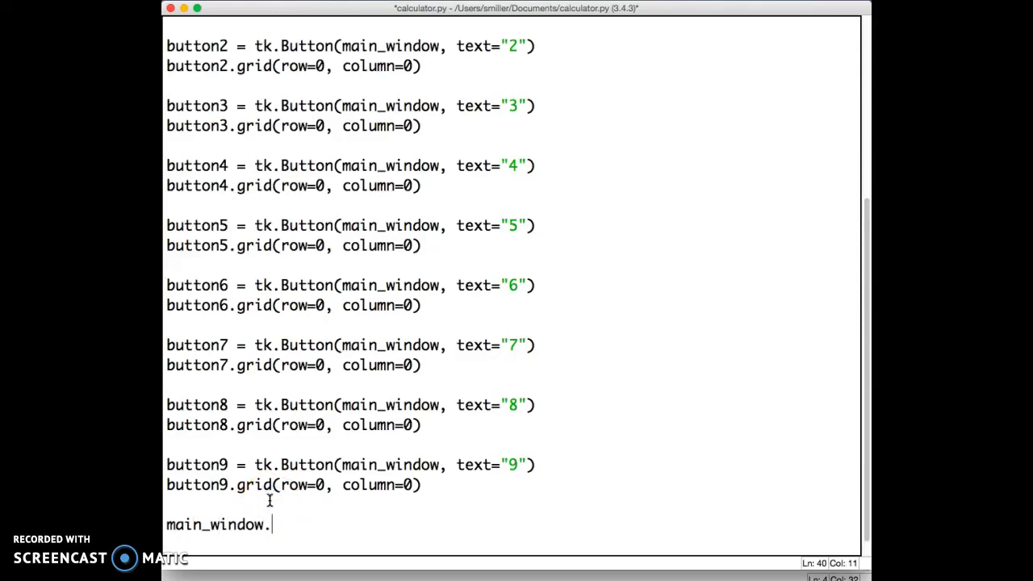
{"action": "type", "text": "mainloop("}
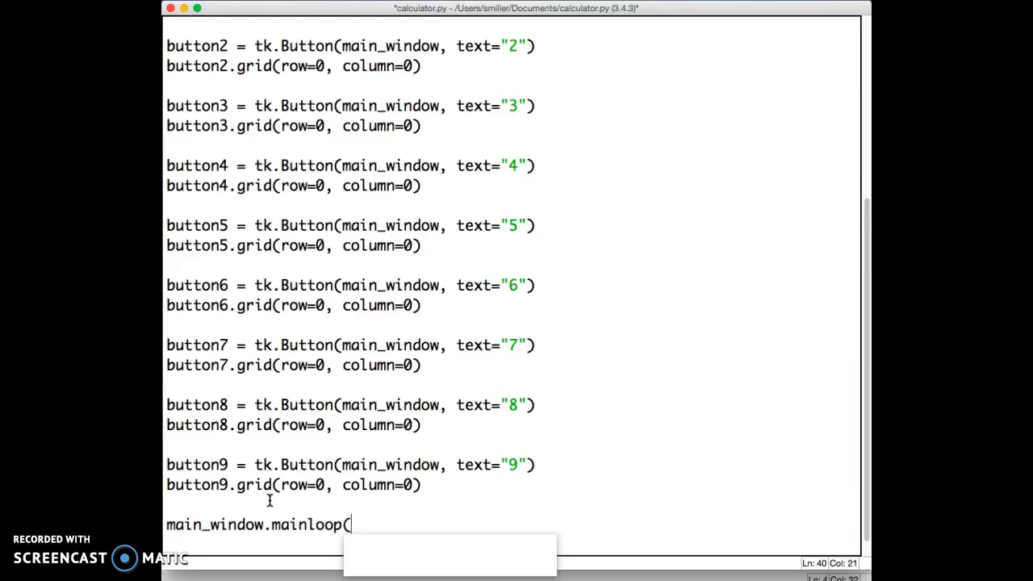
{"action": "scroll", "scroll_direction": "up", "scroll_amount": 3}
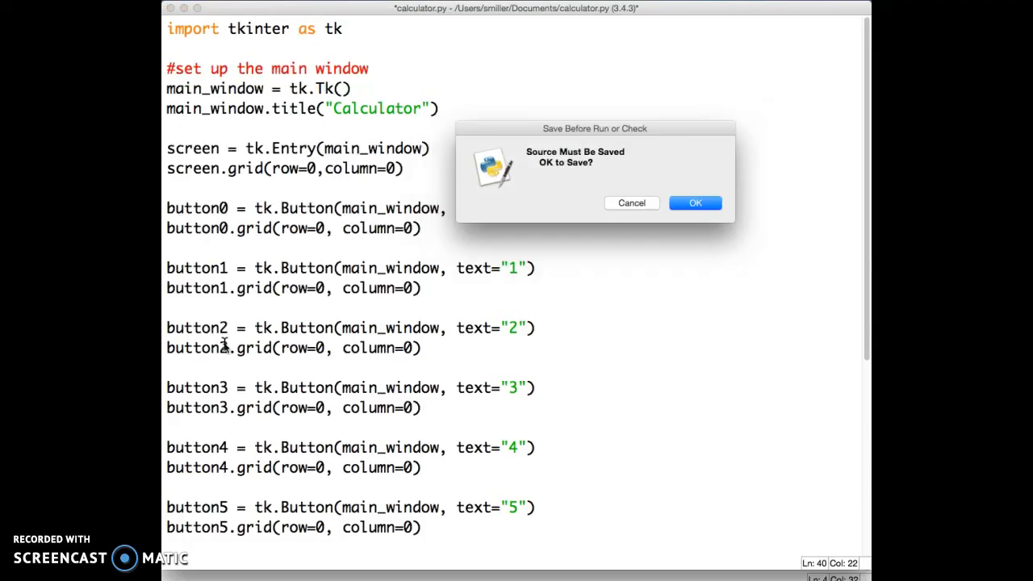
- Save and run calculator.py, then move the Calculator window (showing only 9) beside the code
{"action": "left_click", "coordinate": [694, 202]}
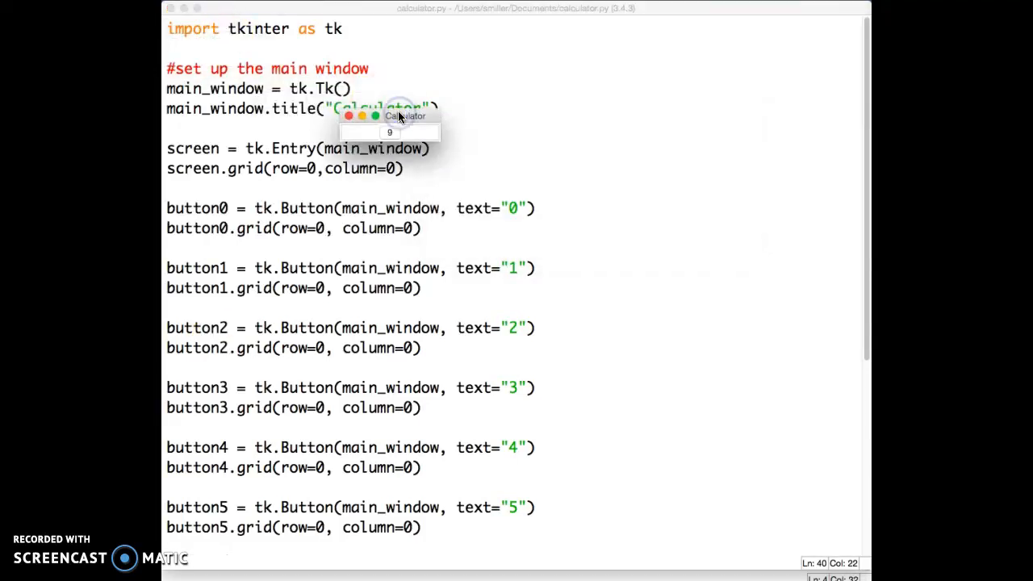
{"action": "left_click_drag", "start_coordinate": [399, 109], "coordinate": [472, 157]}
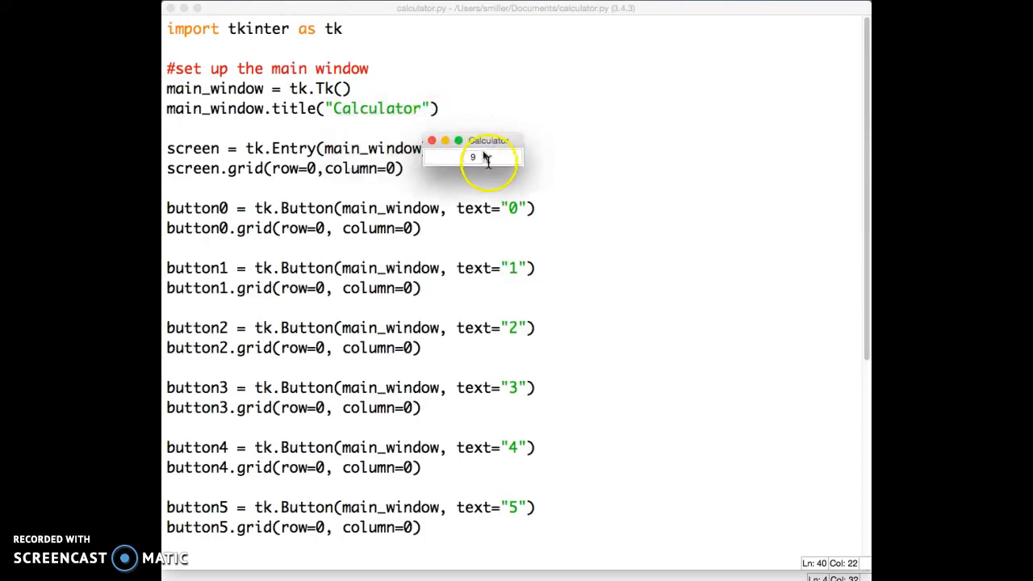
{"action": "scroll", "scroll_direction": "down", "scroll_amount": 3}
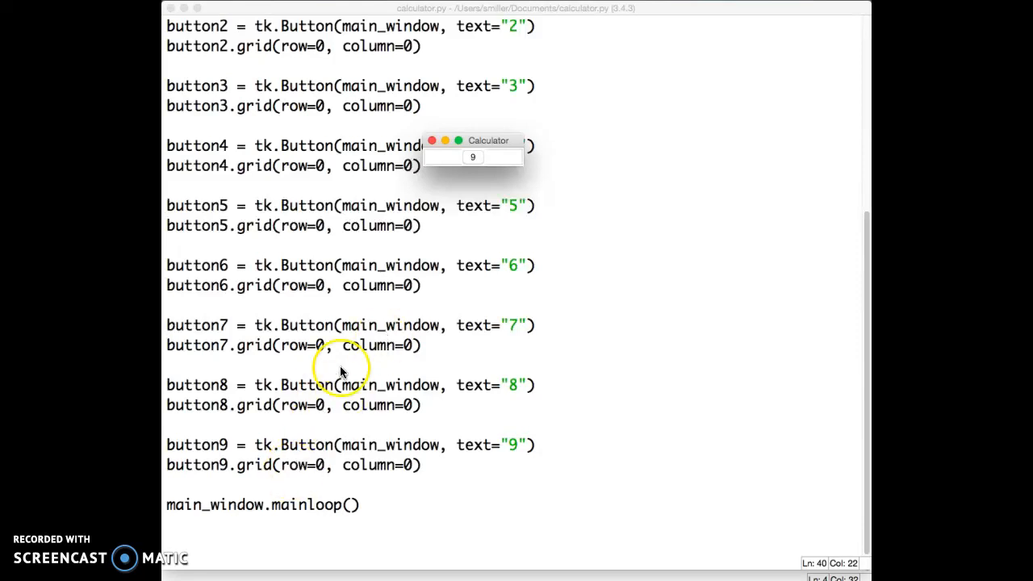
{"action": "mouse_move", "coordinate": [462, 176]}
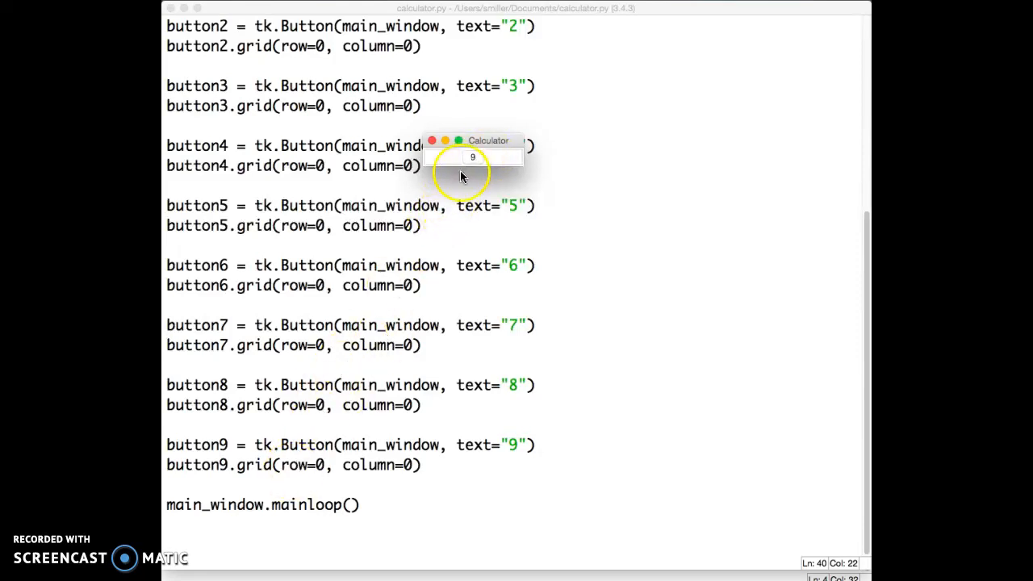
{"action": "left_click_drag", "start_coordinate": [472, 140], "coordinate": [601, 140]}
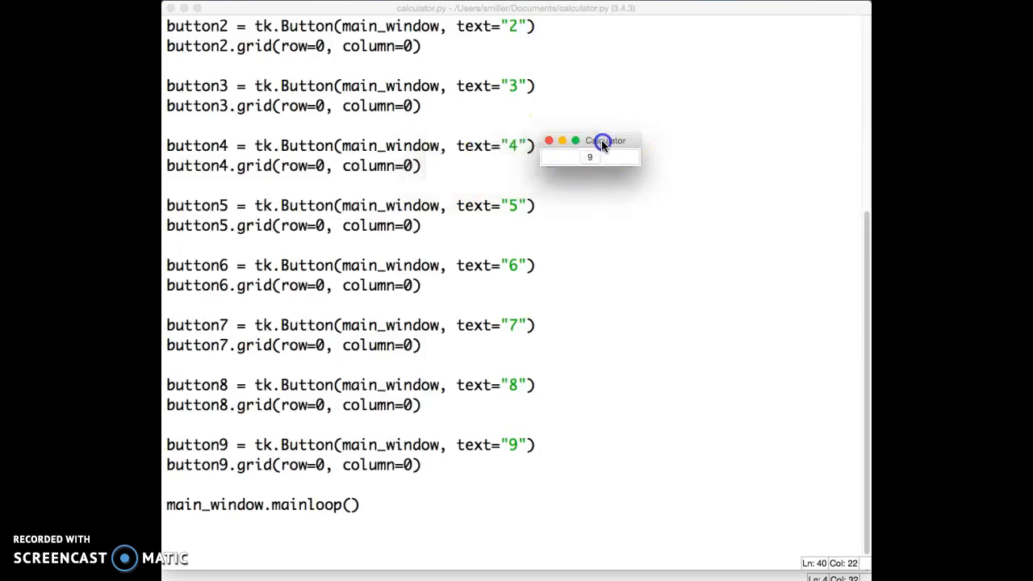
{"action": "mouse_move", "coordinate": [482, 254]}
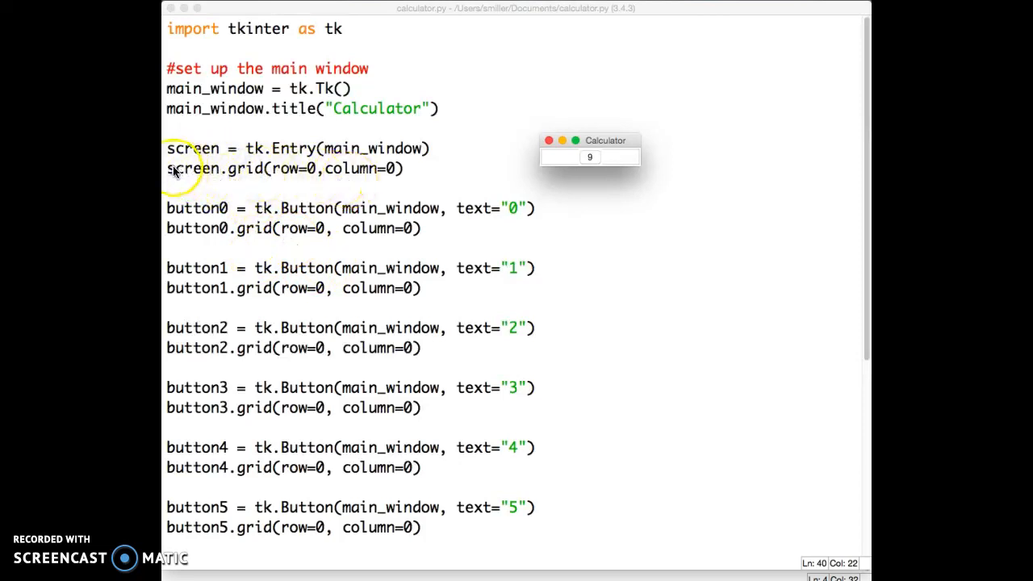
{"action": "mouse_move", "coordinate": [348, 168]}
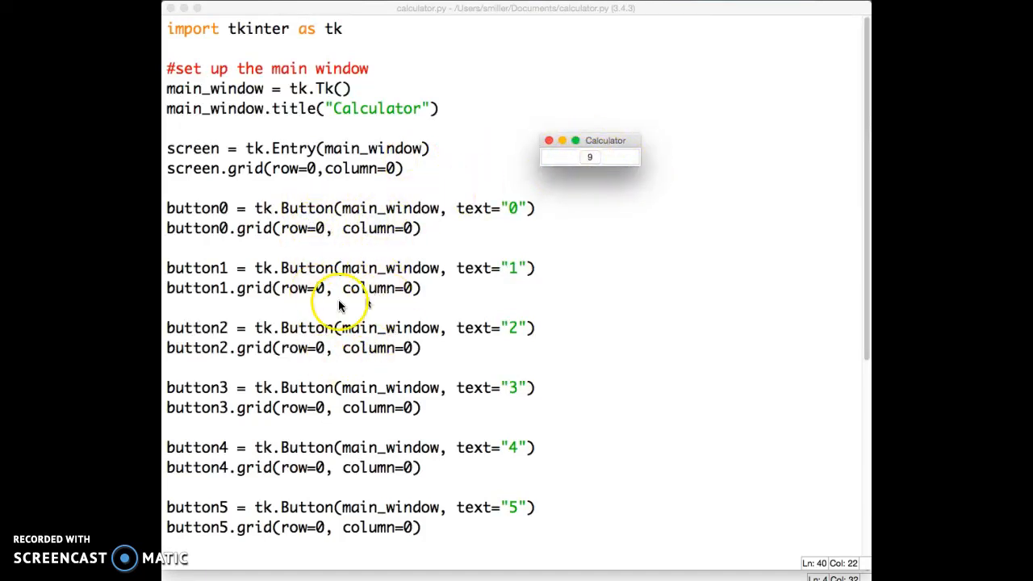
{"action": "mouse_move", "coordinate": [592, 157]}
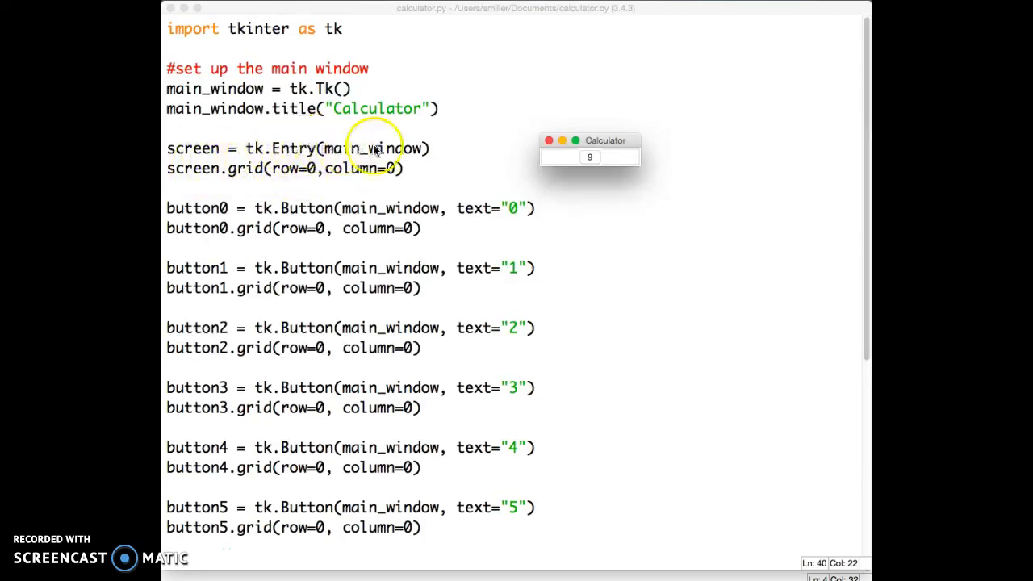
{"action": "scroll", "scroll_direction": "down", "scroll_amount": 3}
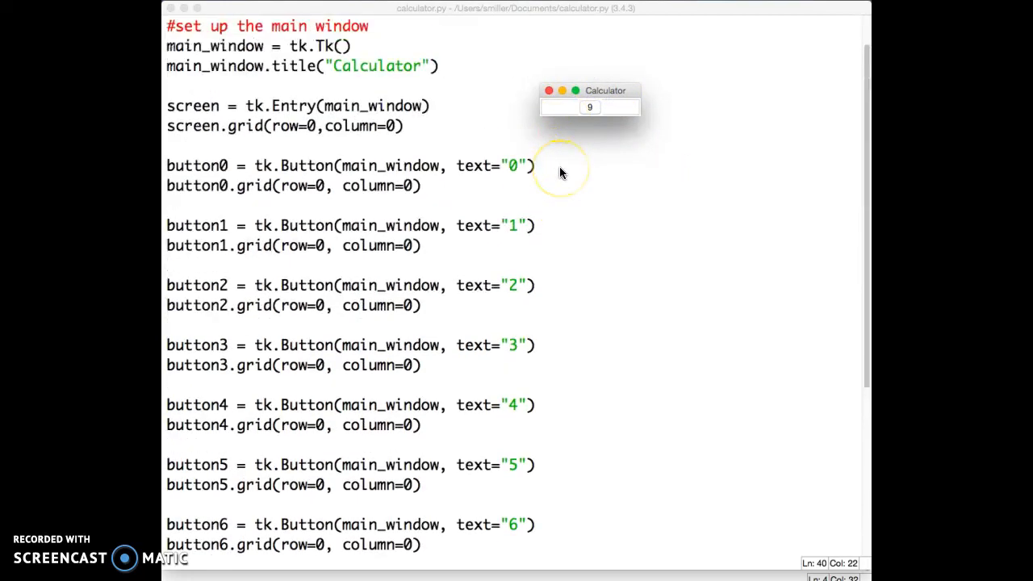
- Grid buttons 7, 8 and 9 at row 1, columns 0, 1 and 2
{"action": "left_click", "coordinate": [549, 90]}
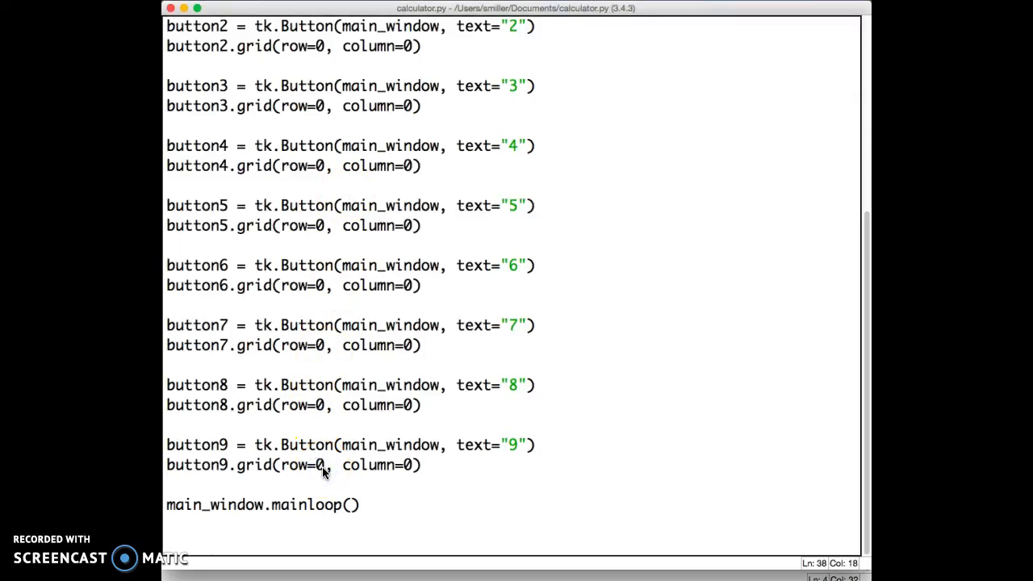
{"action": "type", "text": "1"}
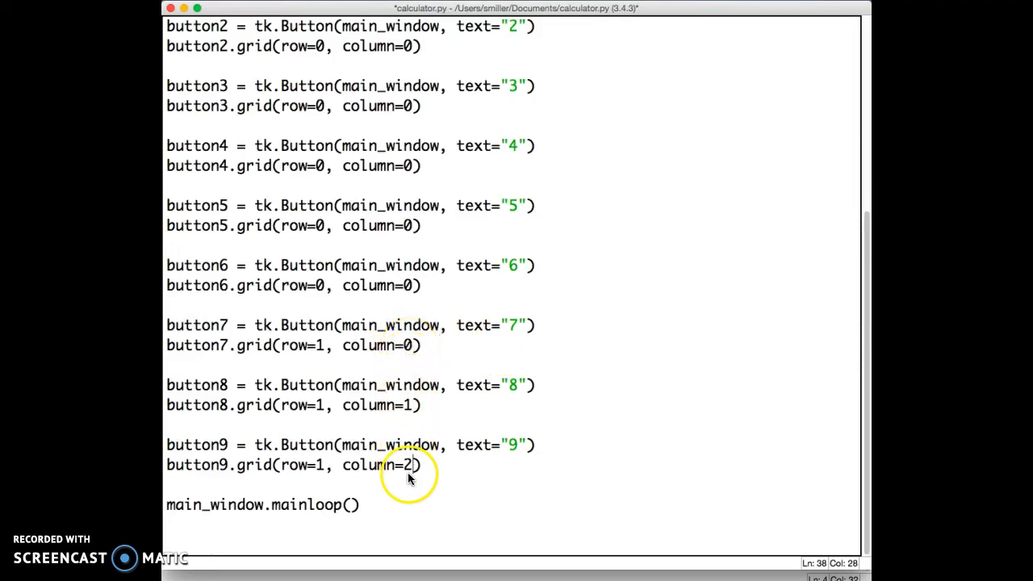
{"action": "mouse_move", "coordinate": [452, 411]}
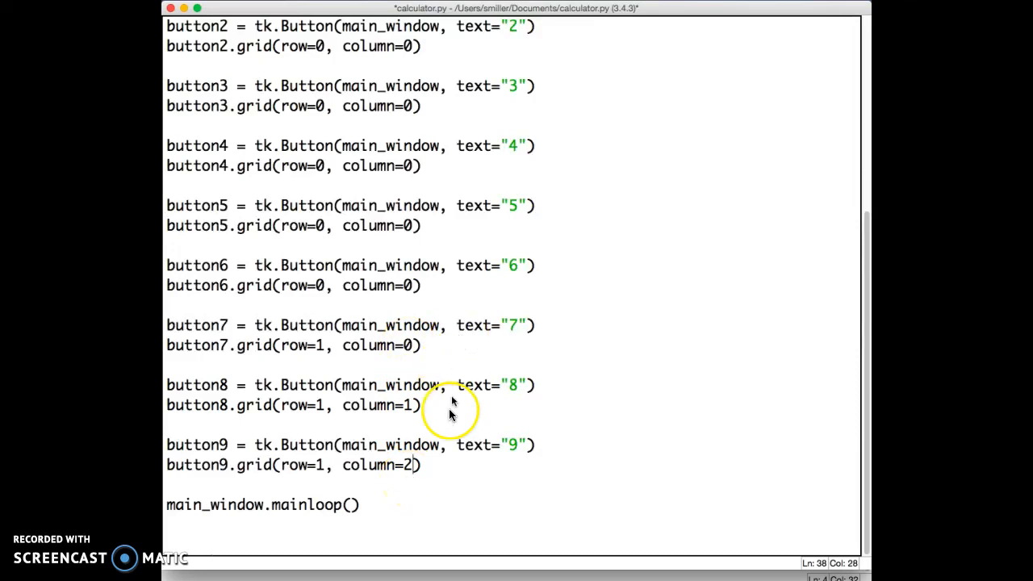
{"action": "scroll", "scroll_direction": "down", "scroll_amount": 3}
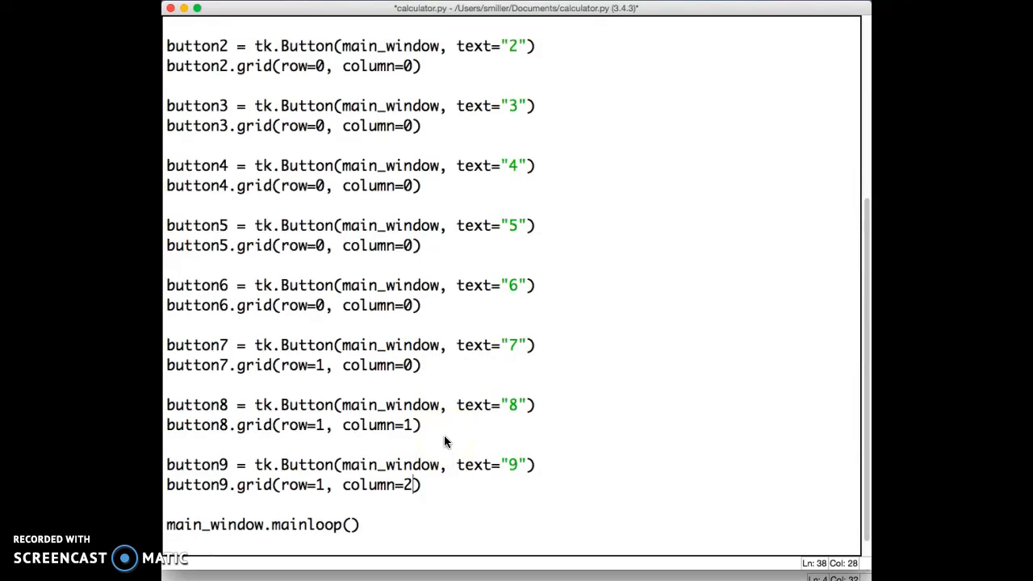
- Place buttons 4, 5 and 6 in row 2 at columns 0, 1, 2 and save calculator.py before running
{"action": "key", "text": "cmd+s"}
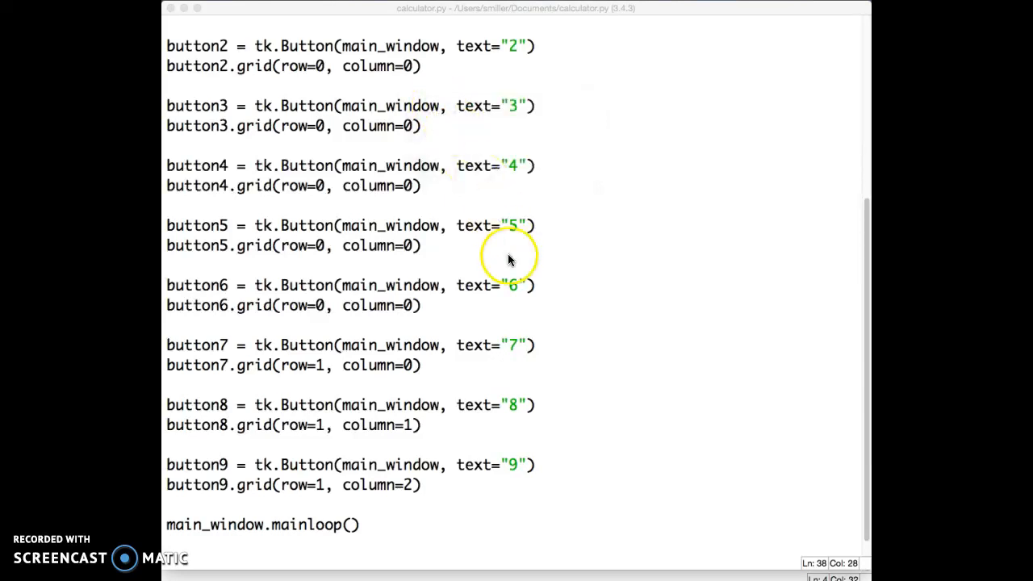
{"action": "mouse_move", "coordinate": [507, 322]}
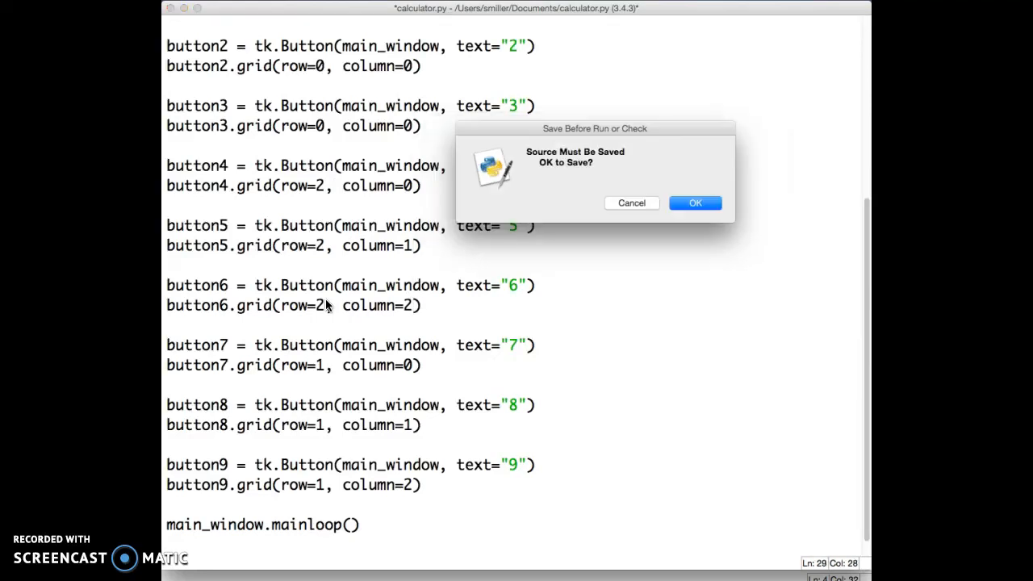
{"action": "left_click", "coordinate": [694, 203]}
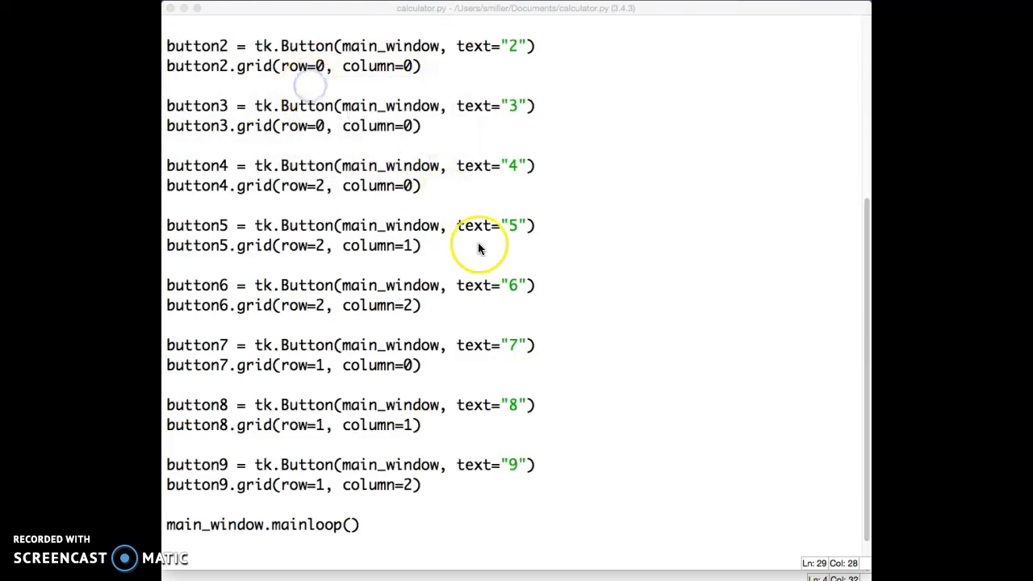
- Place buttons 1, 2 and 3 in row 3 at columns 0–2, run to see the 3×3 keypad, then close the preview
{"action": "scroll", "scroll_direction": "up", "scroll_amount": 3}
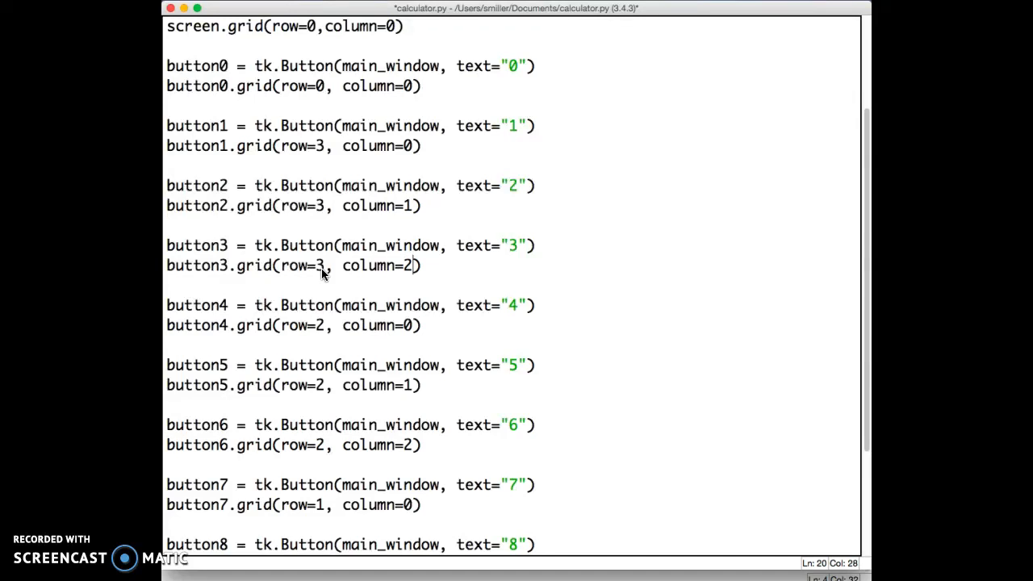
{"action": "key", "text": "cmd+s"}
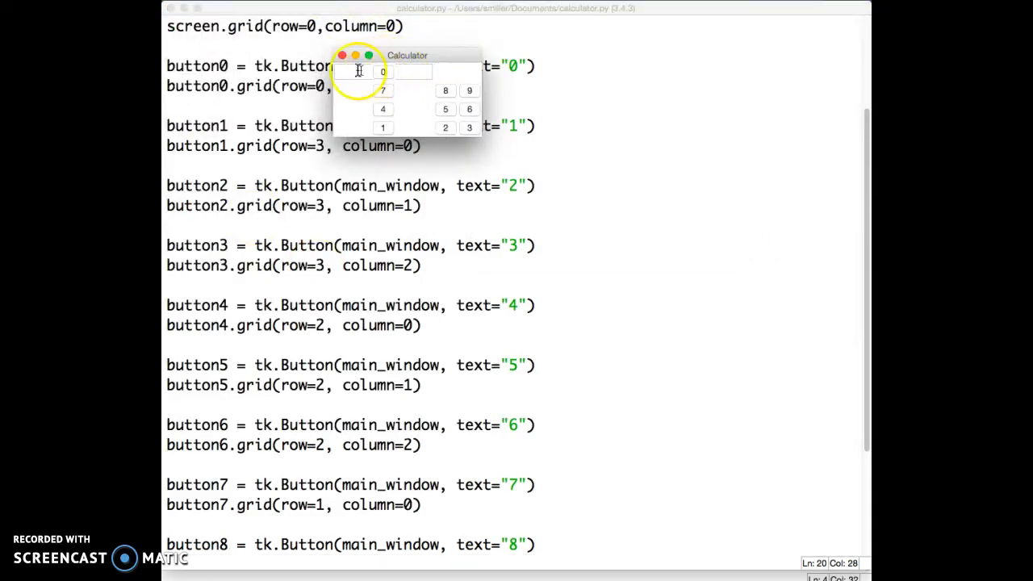
{"action": "left_click", "coordinate": [341, 55]}
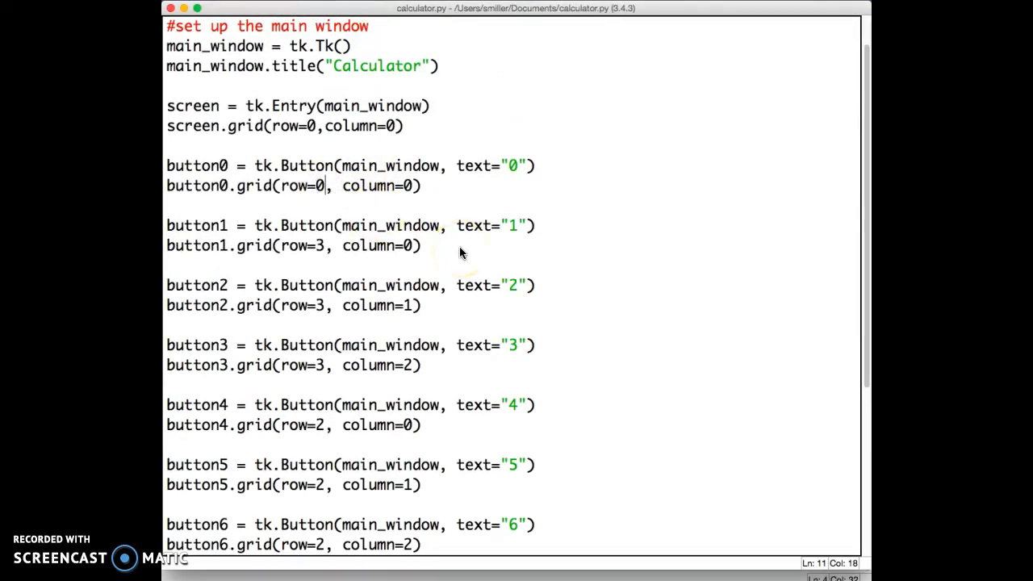
- Set button0.grid to row=4 and rerun, positioning the Calculator window beside the code
{"action": "type", "text": "4"}
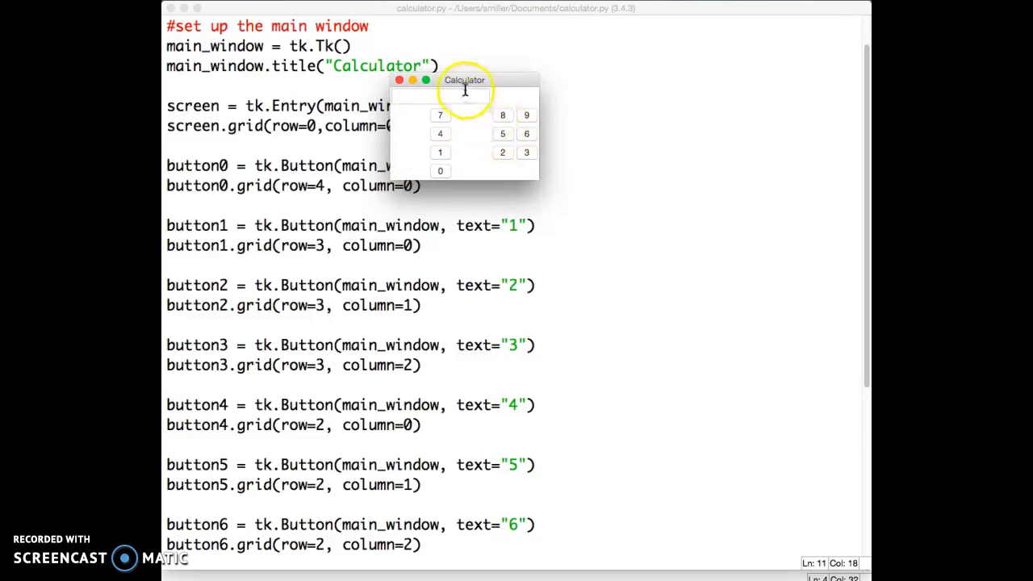
{"action": "left_click_drag", "start_coordinate": [464, 79], "coordinate": [669, 55]}
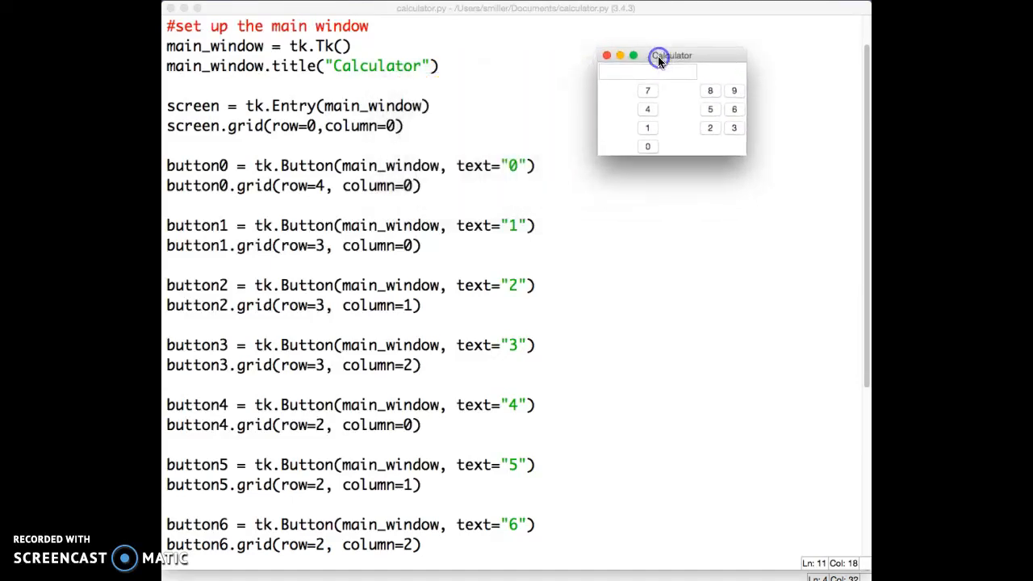
{"action": "mouse_move", "coordinate": [625, 64]}
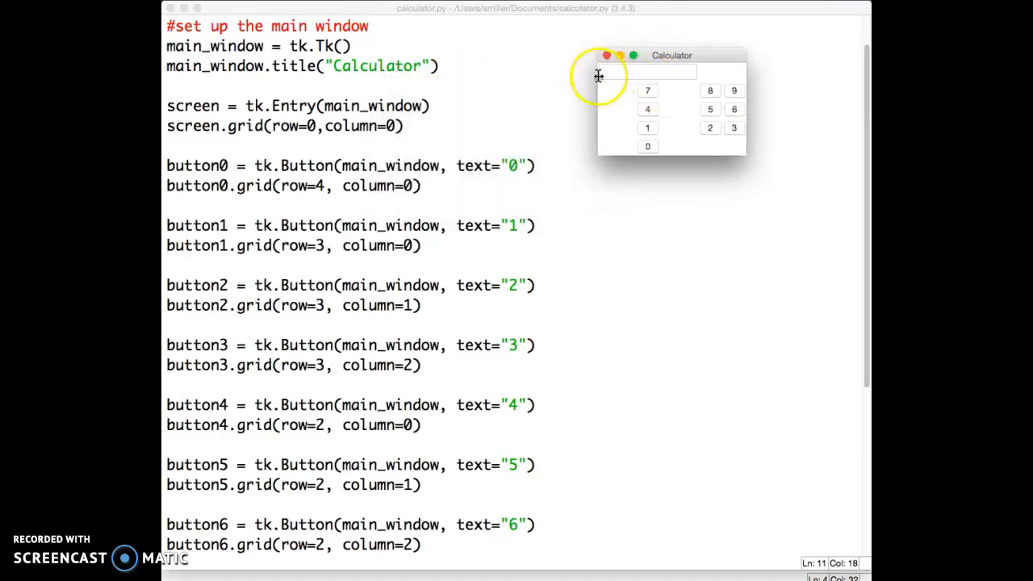
{"action": "mouse_move", "coordinate": [690, 173]}
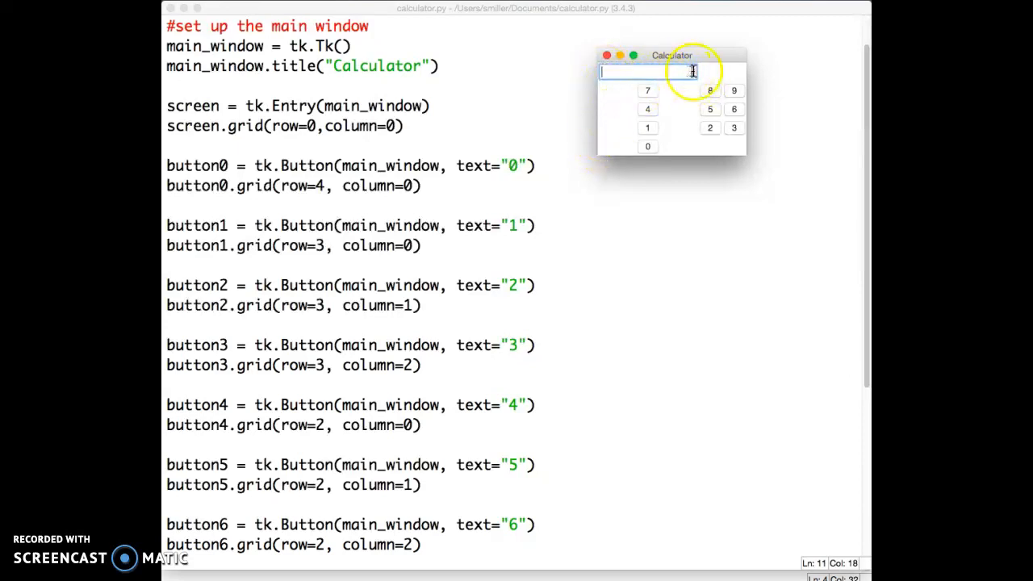
{"action": "mouse_move", "coordinate": [383, 134]}
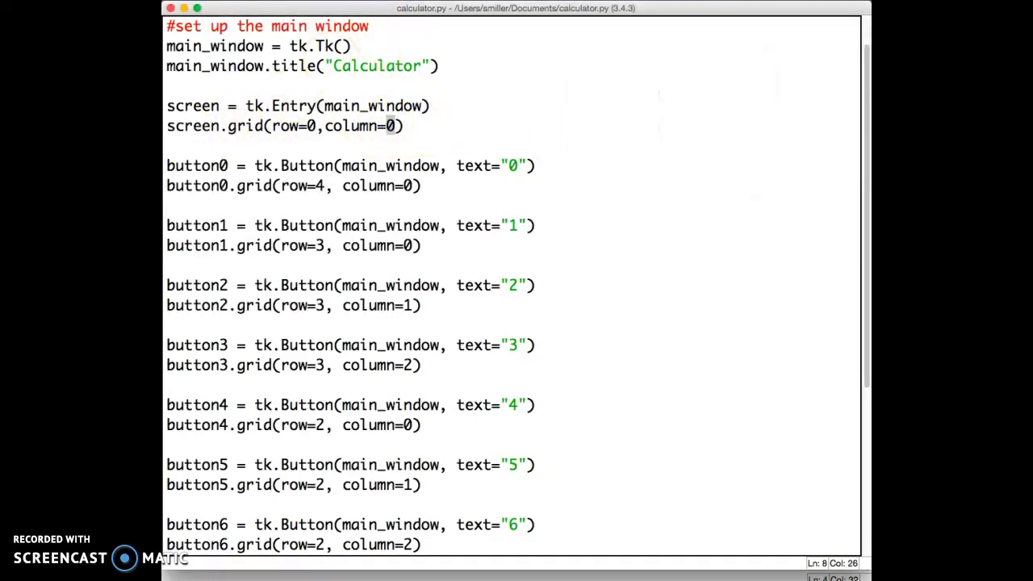
- Add columnspan=3 to screen.grid(row=0, column=0) so the entry stretches across three columns
{"action": "key", "text": "F5"}
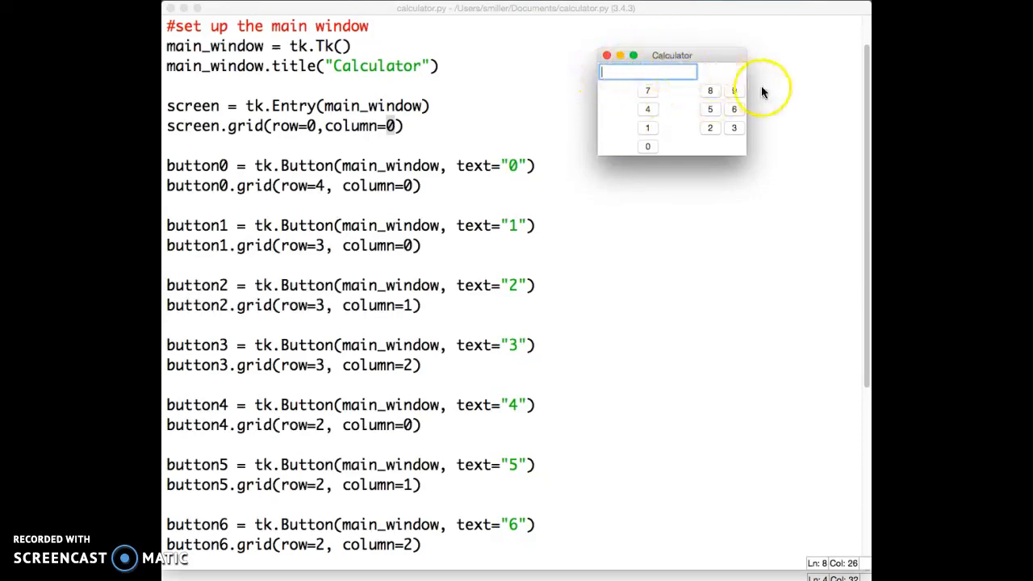
{"action": "mouse_move", "coordinate": [649, 126]}
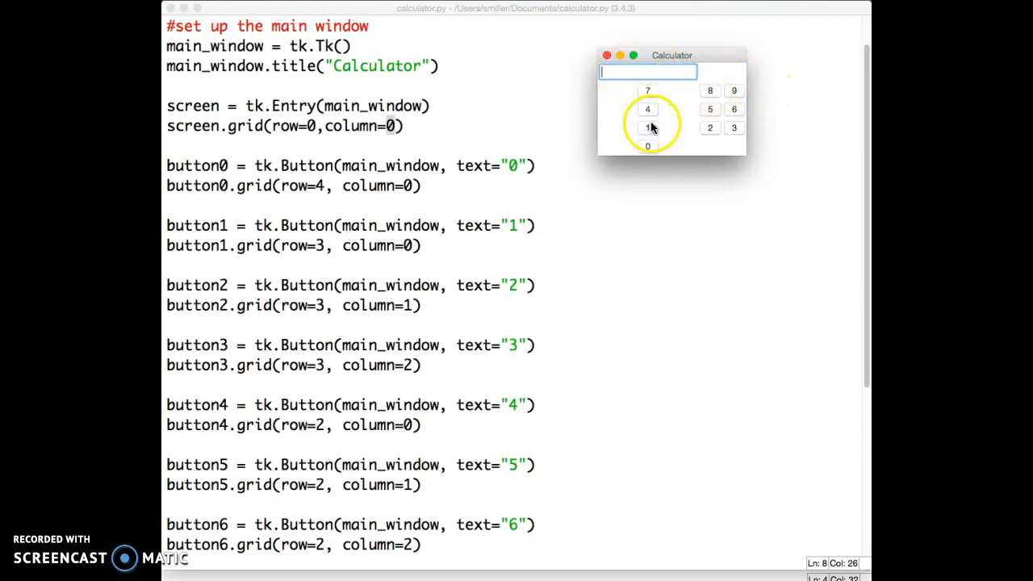
{"action": "mouse_move", "coordinate": [547, 140]}
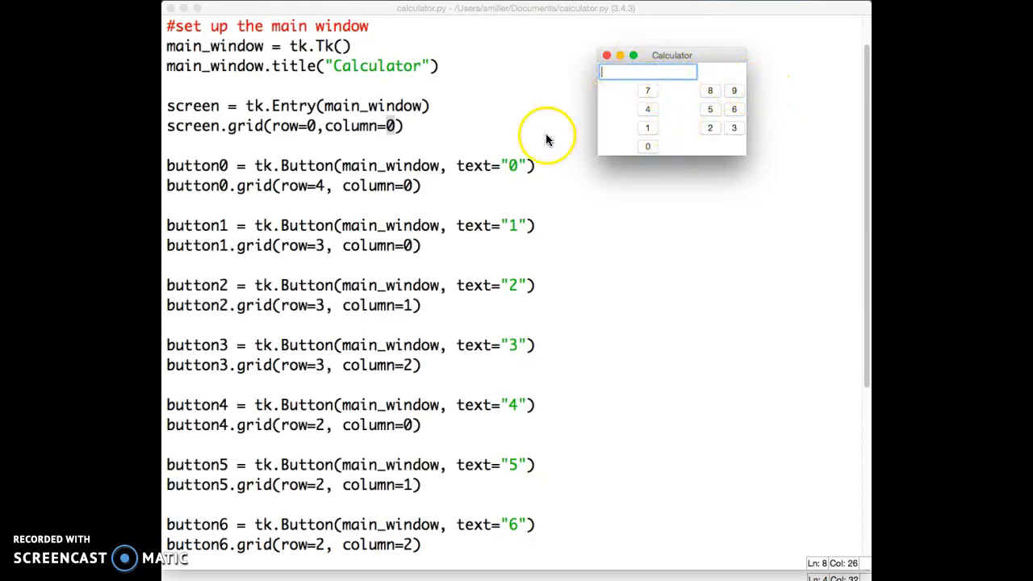
{"action": "mouse_move", "coordinate": [307, 145]}
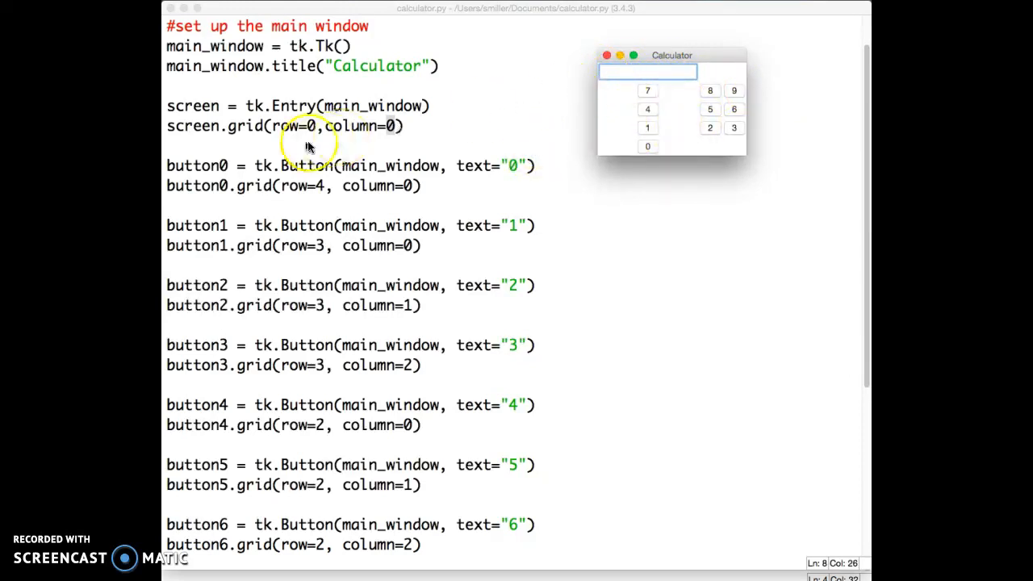
{"action": "mouse_move", "coordinate": [375, 125]}
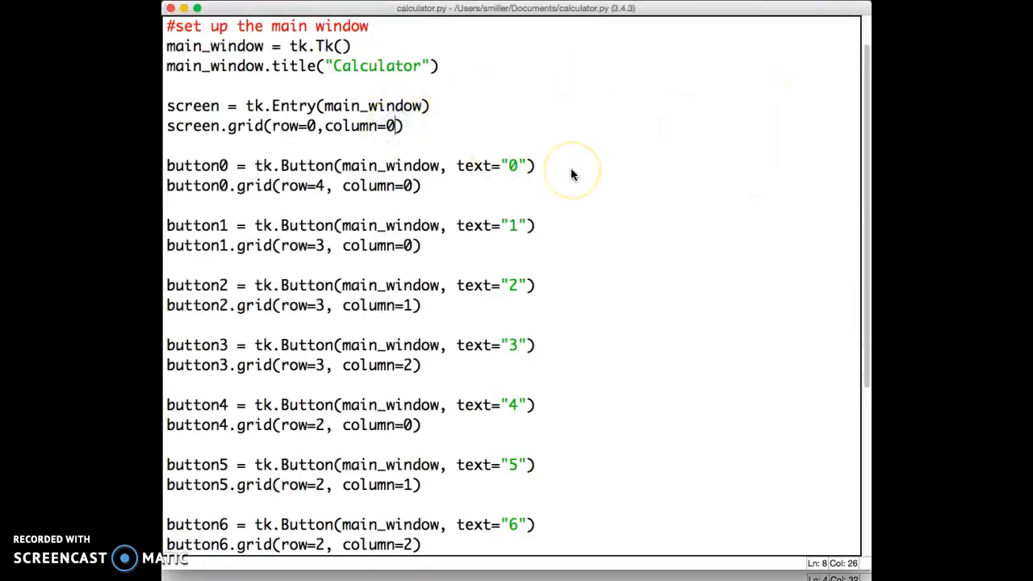
{"action": "type", "text": ", columnspan="}
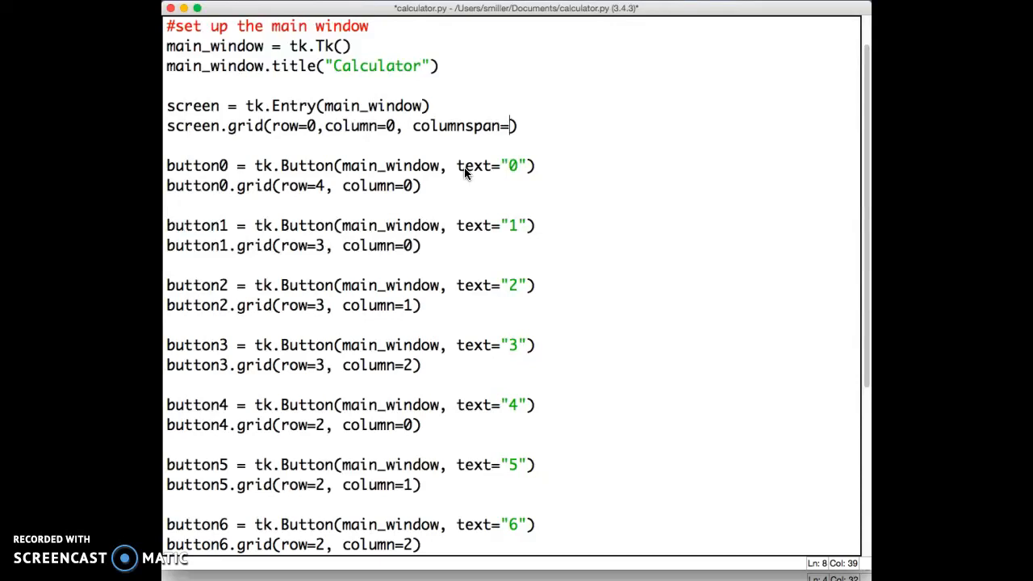
{"action": "type", "text": "3"}
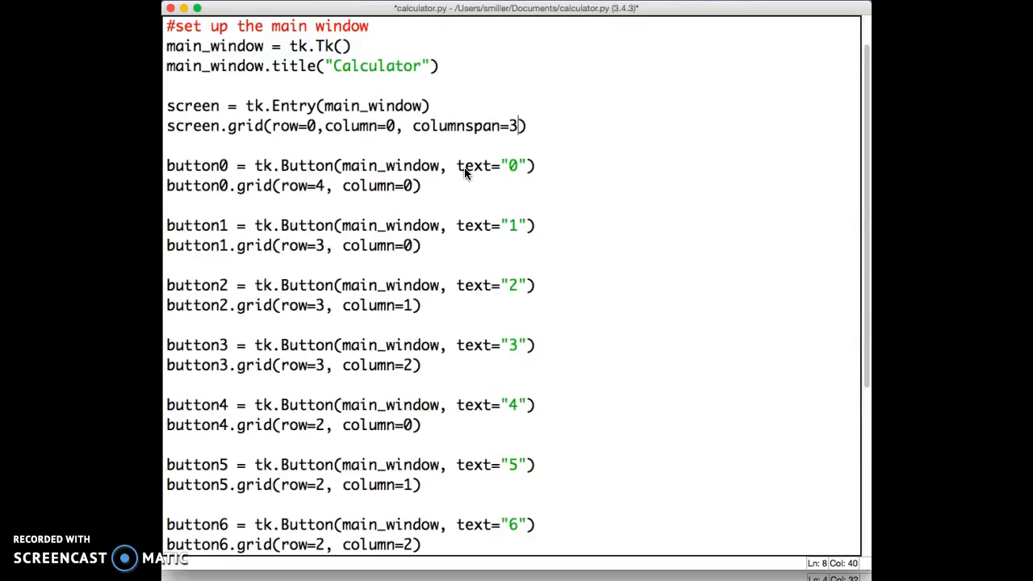
- Save and rerun calculator.py to check the entry spans the full 3-column keypad
{"action": "key", "text": "cmd+s"}
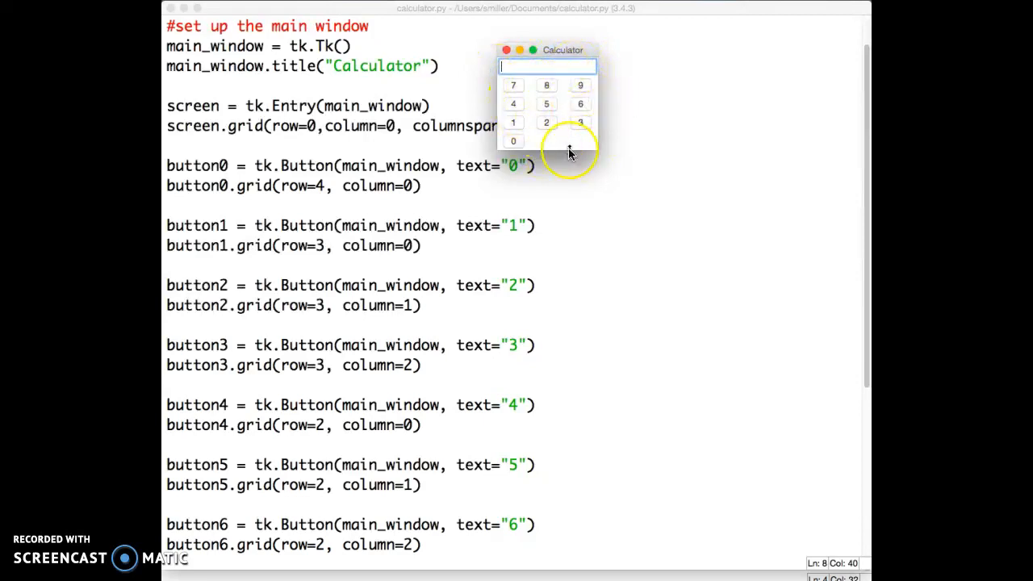
{"action": "mouse_move", "coordinate": [556, 105]}
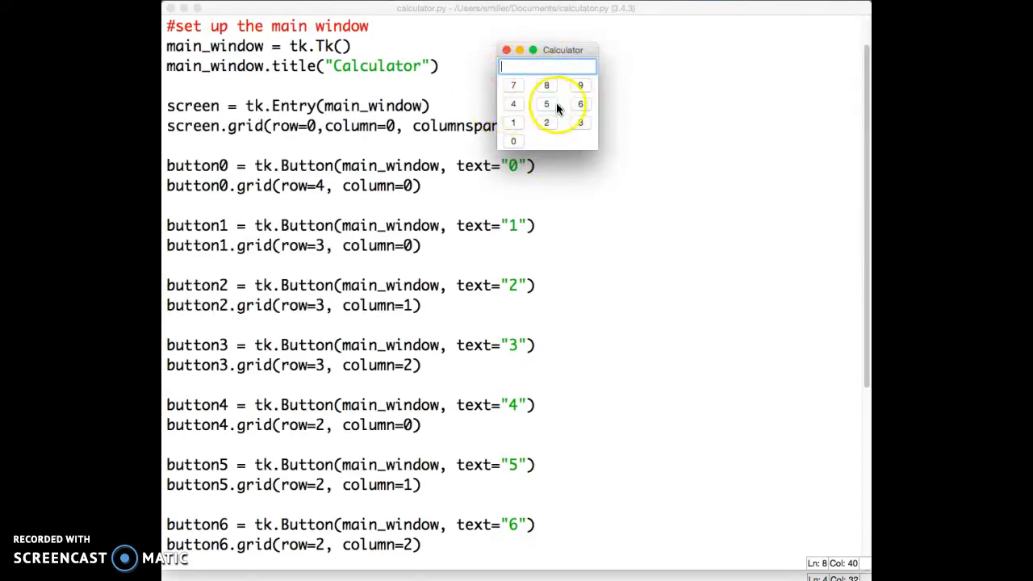
{"action": "mouse_move", "coordinate": [601, 97]}
{"action": "type", "text": "1"}
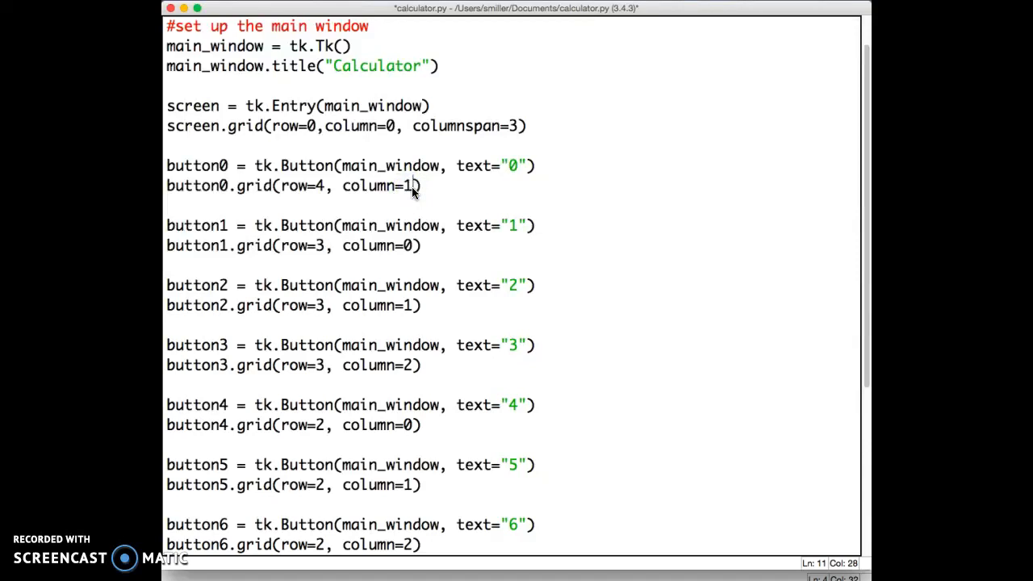
- Run the finished calculator with 0 centered in column 1 and focus its entry field
{"action": "key", "text": "cmd+s"}
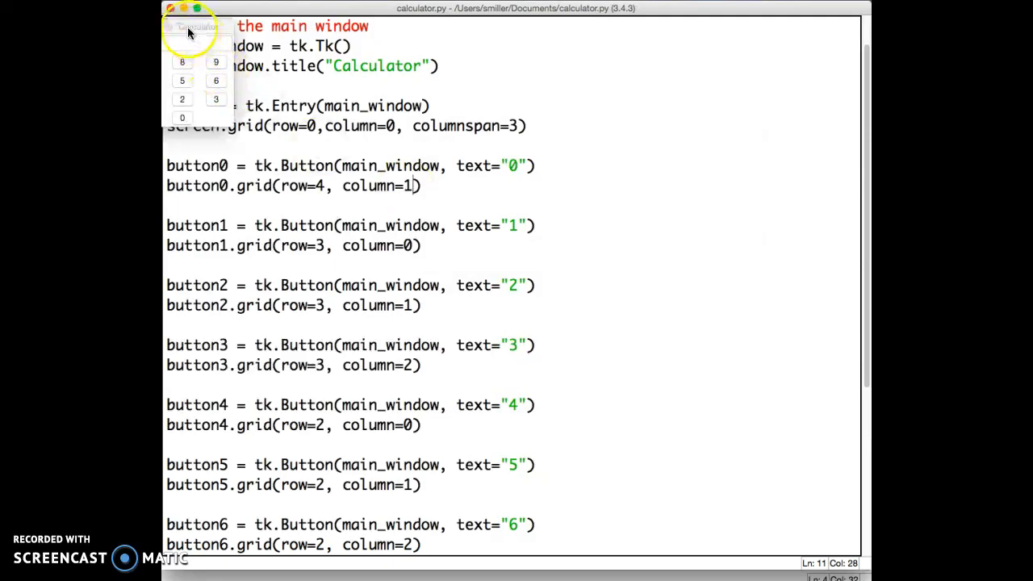
{"action": "left_click_drag", "start_coordinate": [194, 26], "coordinate": [630, 130]}
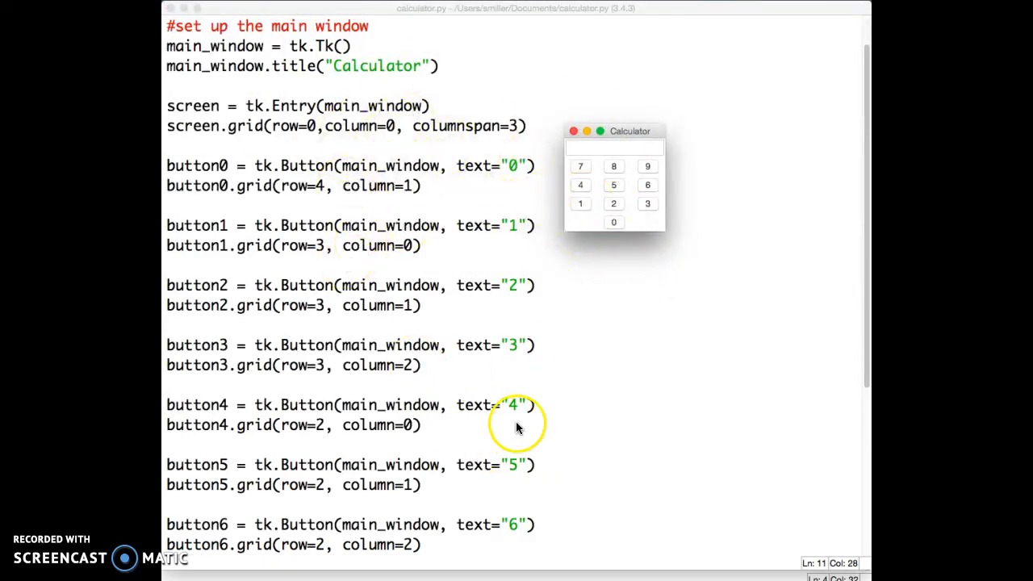
{"action": "mouse_move", "coordinate": [454, 276]}
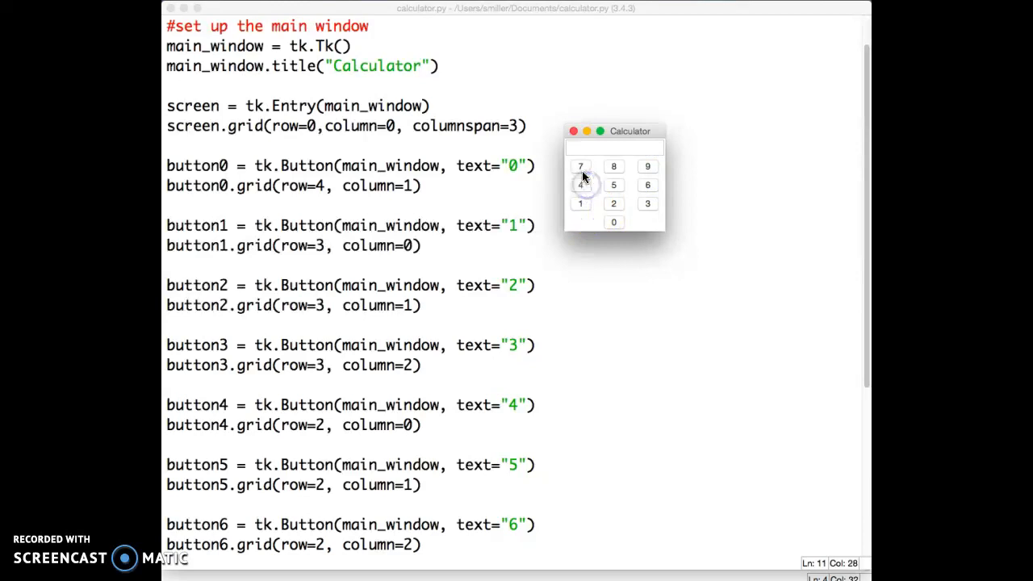
{"action": "left_click", "coordinate": [614, 148]}
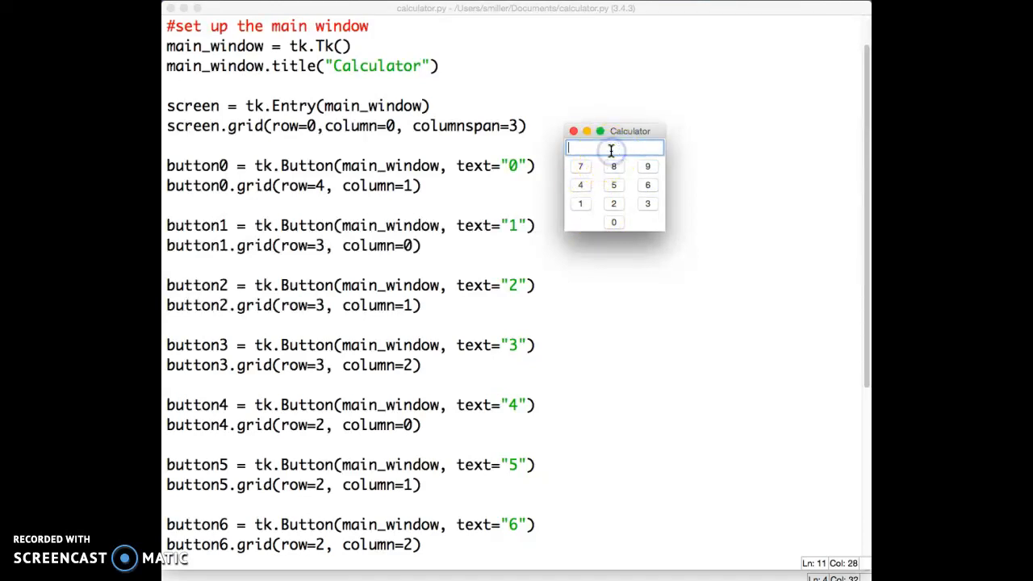